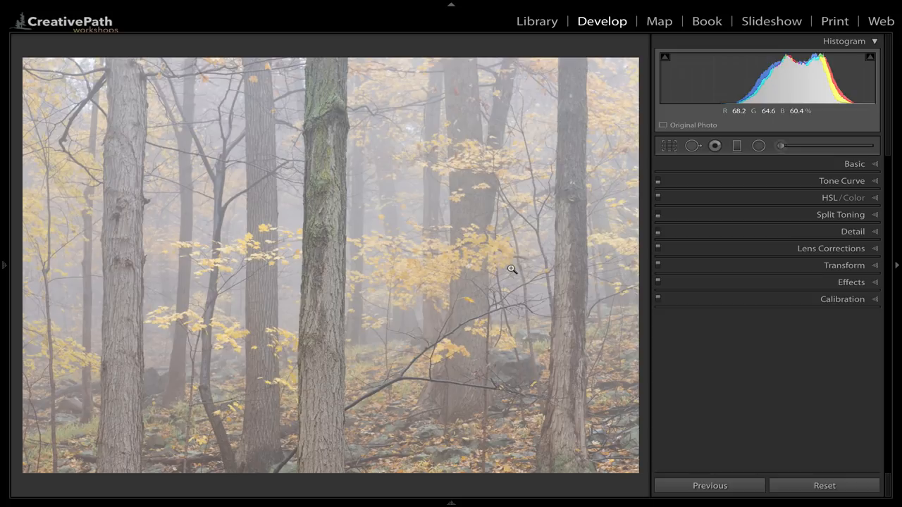
mouse_move(772, 79)
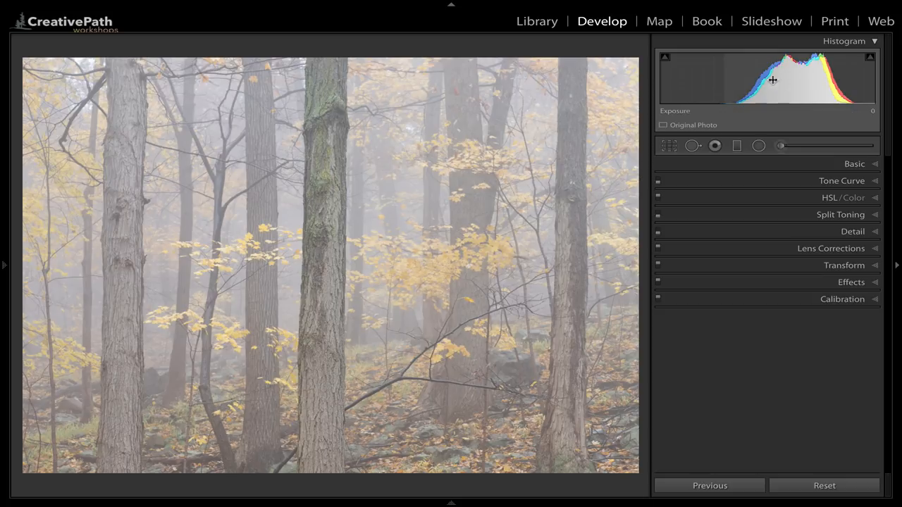
mouse_move(769, 96)
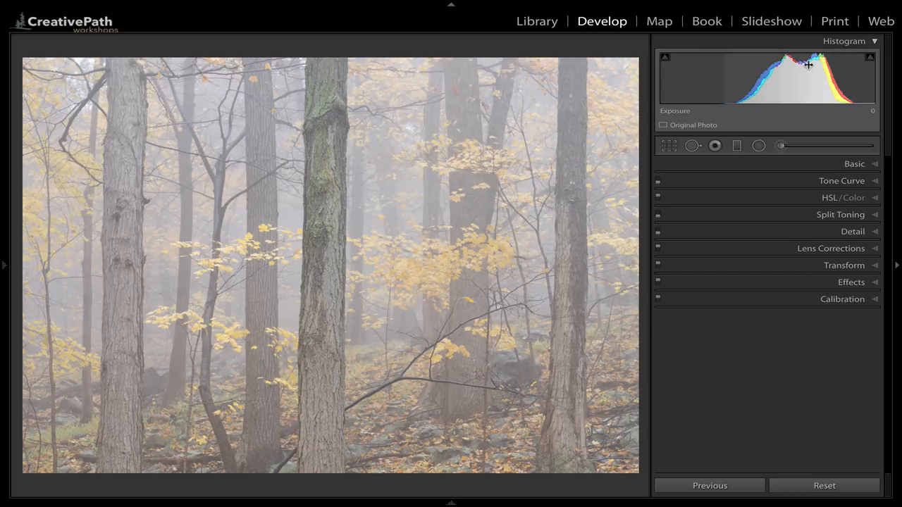
mouse_move(759, 88)
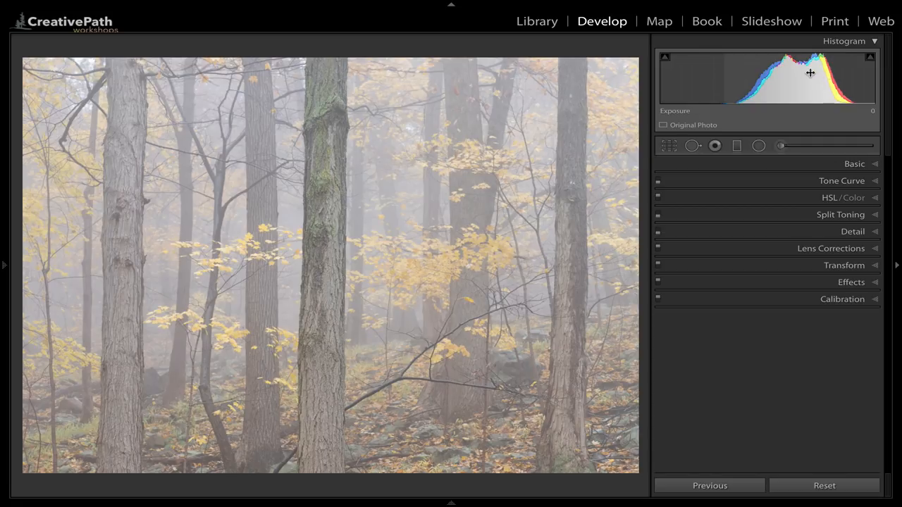
mouse_move(792, 73)
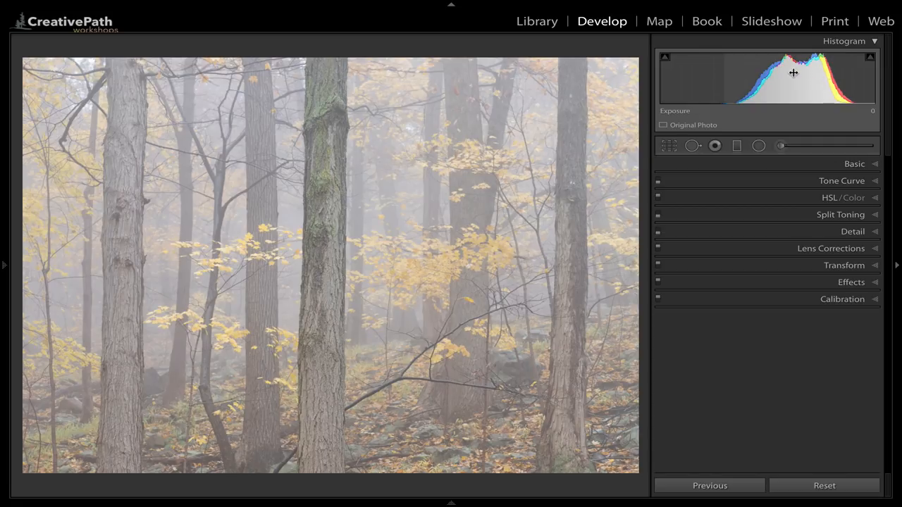
mouse_move(784, 65)
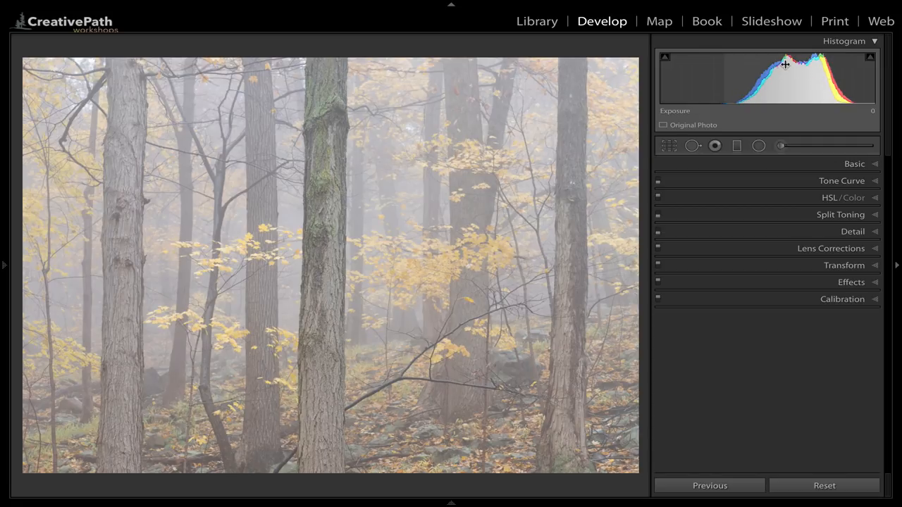
mouse_move(834, 92)
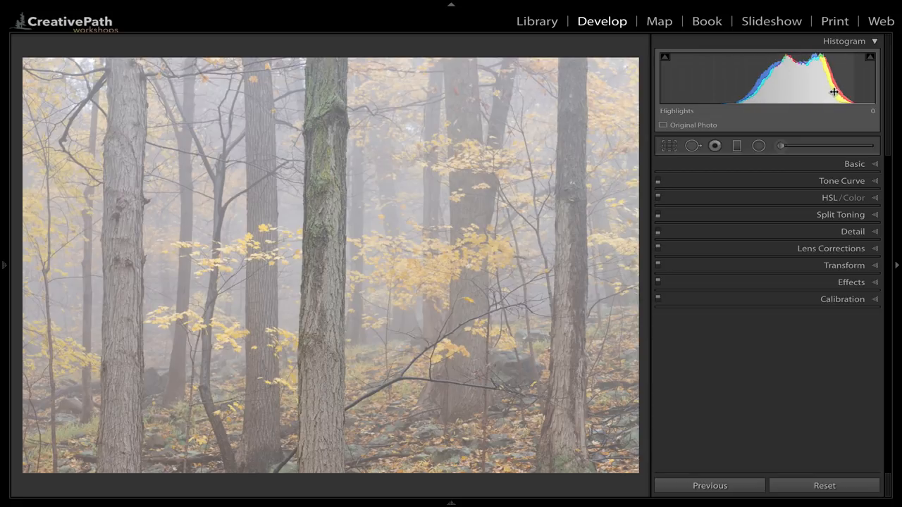
mouse_move(826, 106)
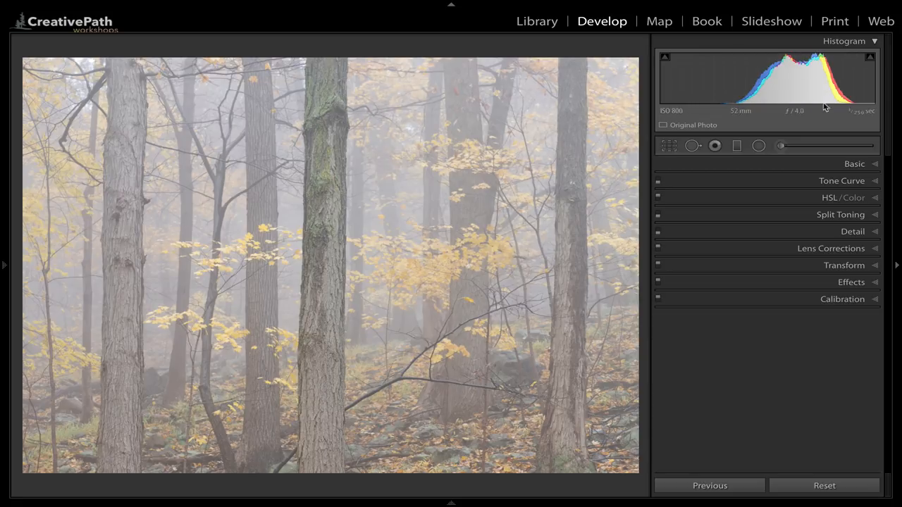
mouse_move(766, 59)
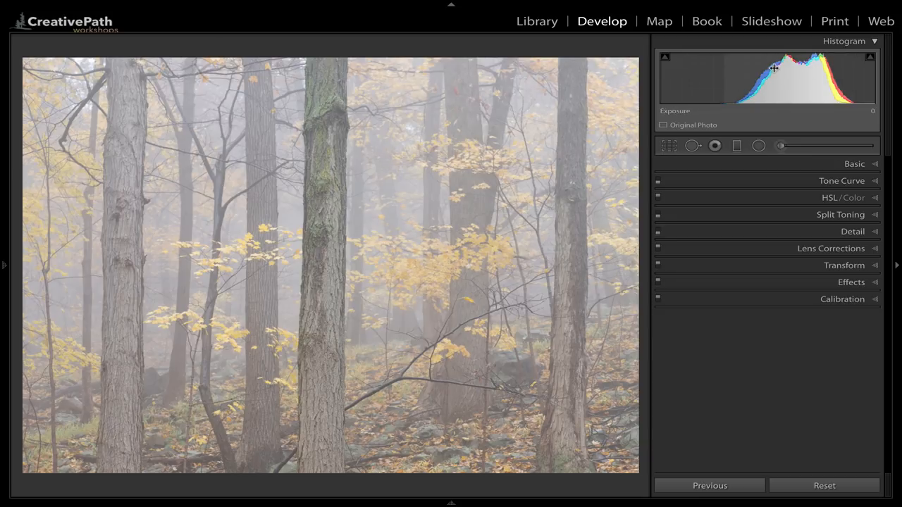
mouse_move(814, 93)
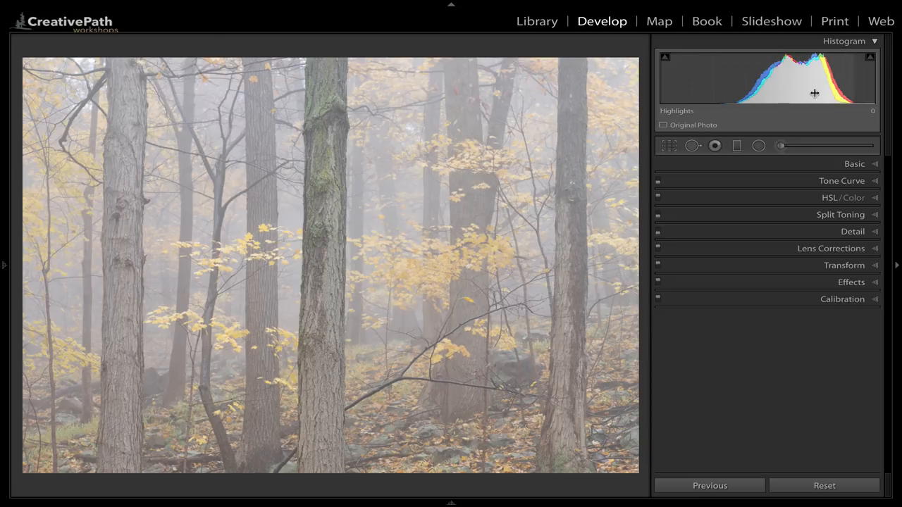
mouse_move(826, 88)
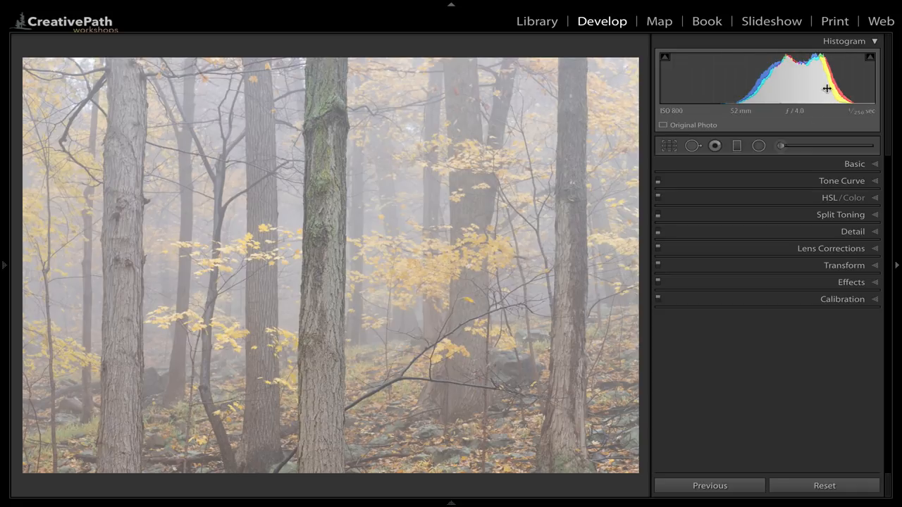
mouse_move(730, 77)
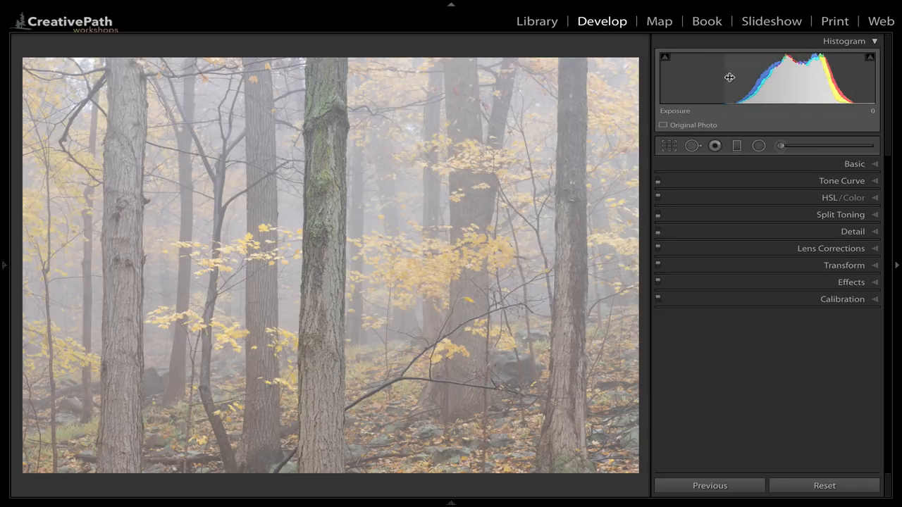
mouse_move(694, 80)
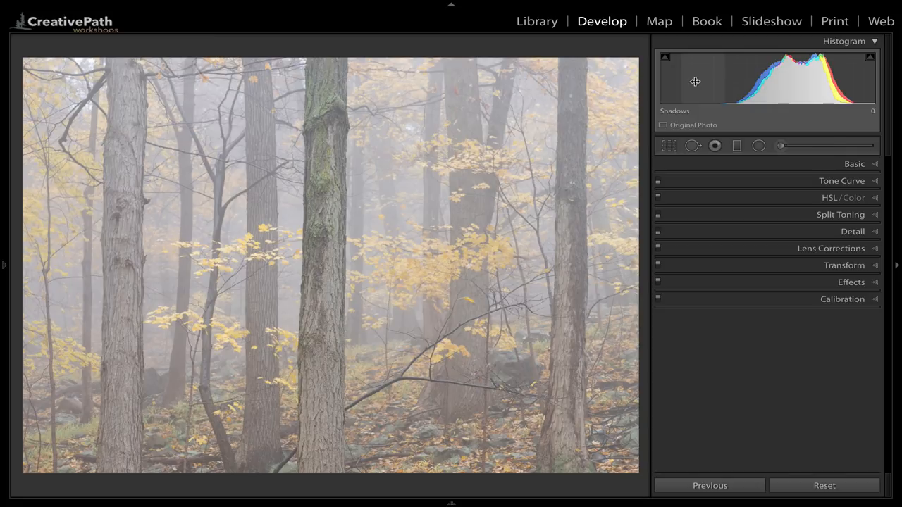
Expand the Basic panel to show the forest photo's tone and colour adjustments
left_click(854, 163)
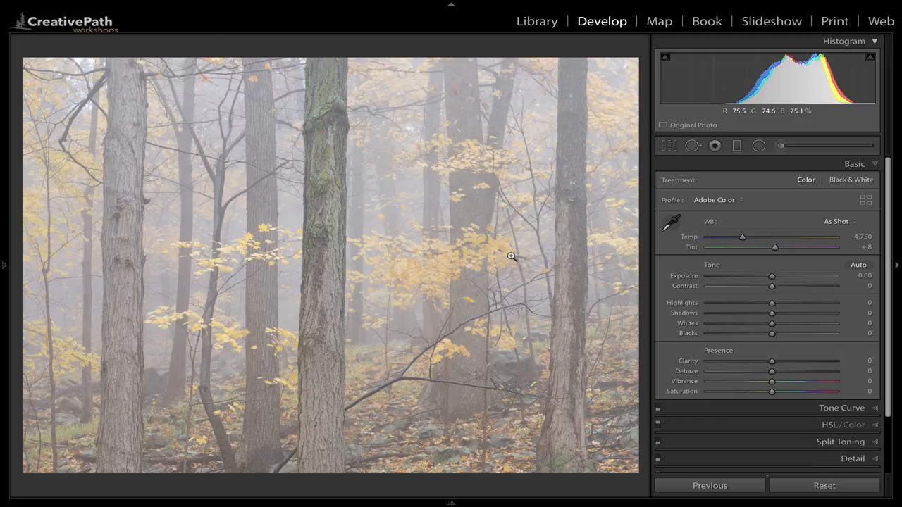
mouse_move(383, 338)
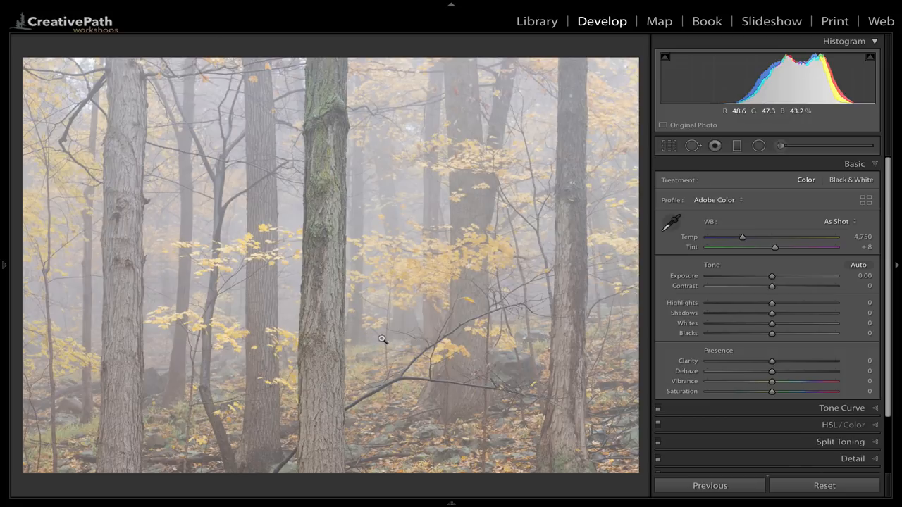
mouse_move(451, 347)
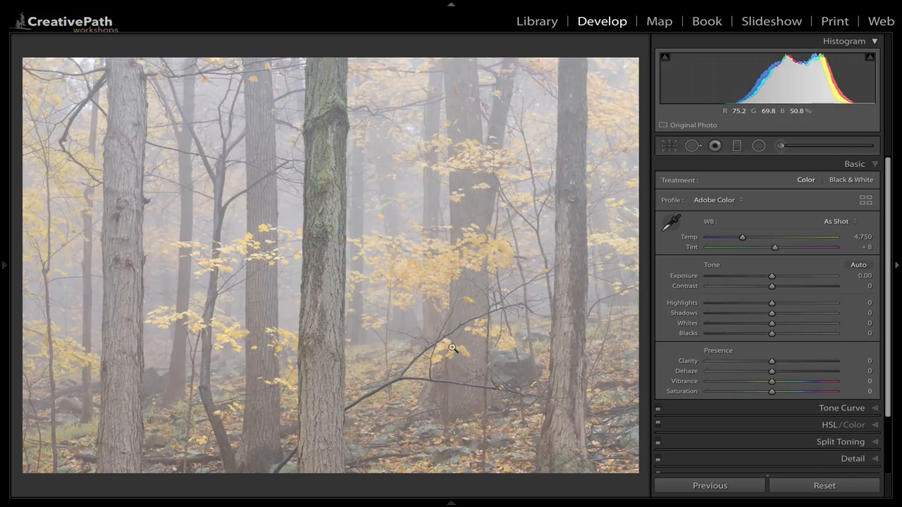
mouse_move(409, 361)
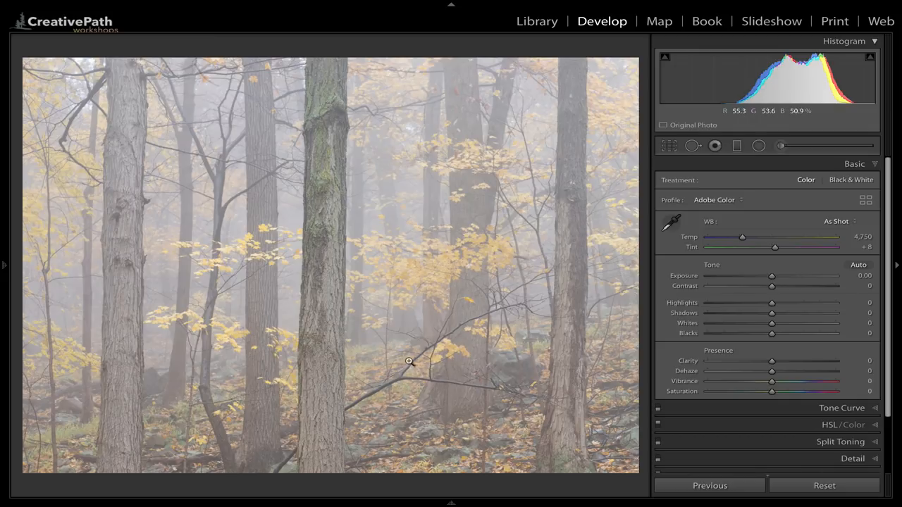
mouse_move(359, 440)
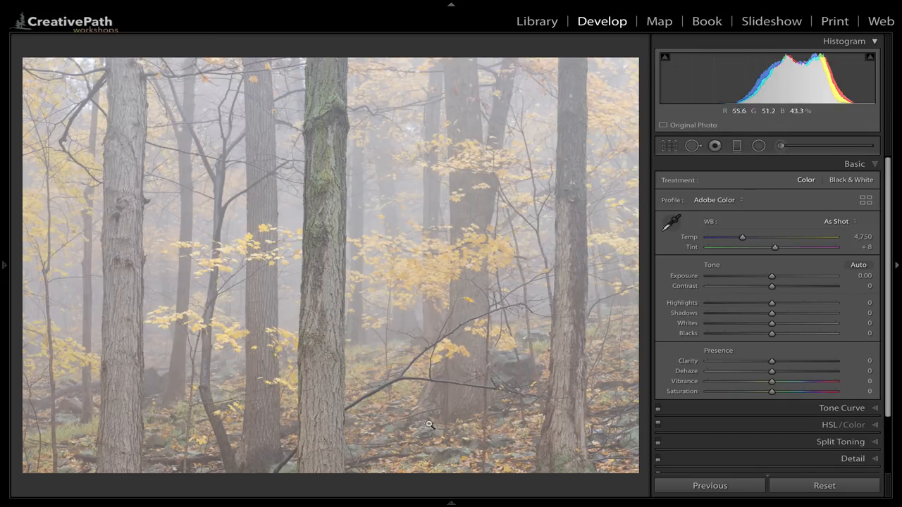
mouse_move(448, 411)
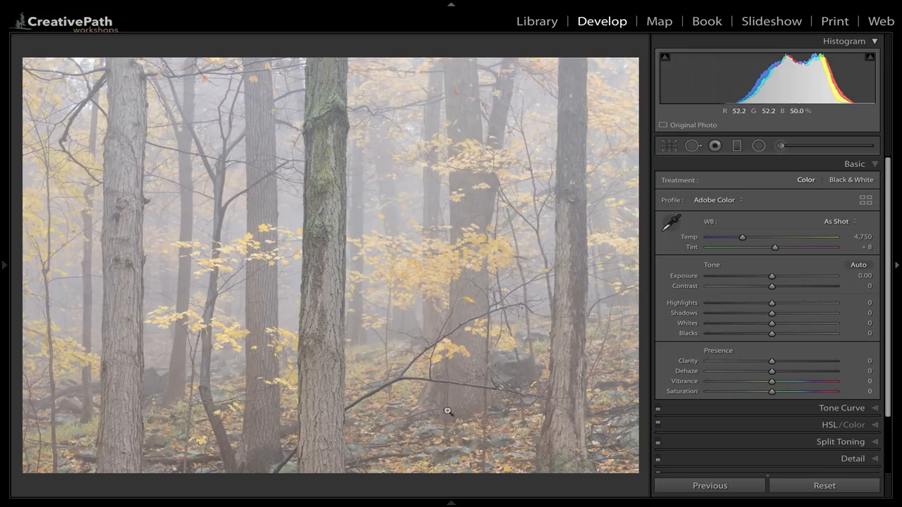
mouse_move(508, 412)
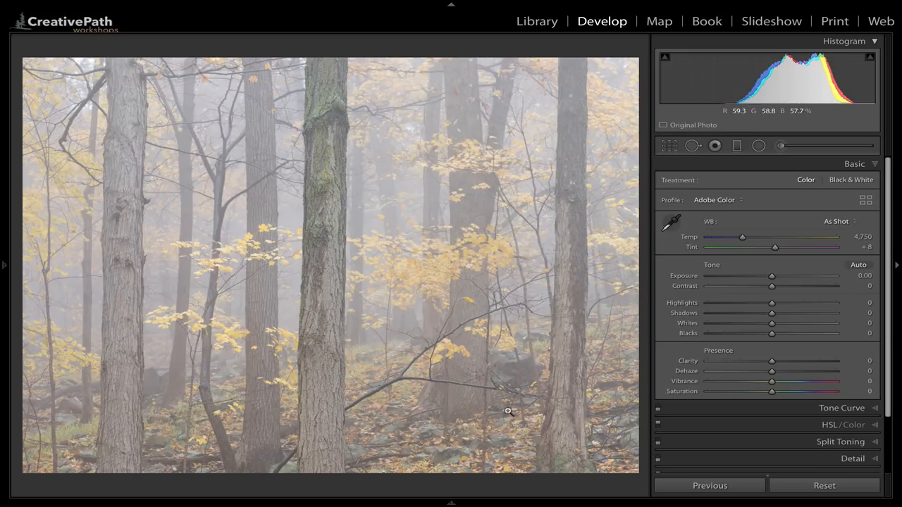
mouse_move(335, 176)
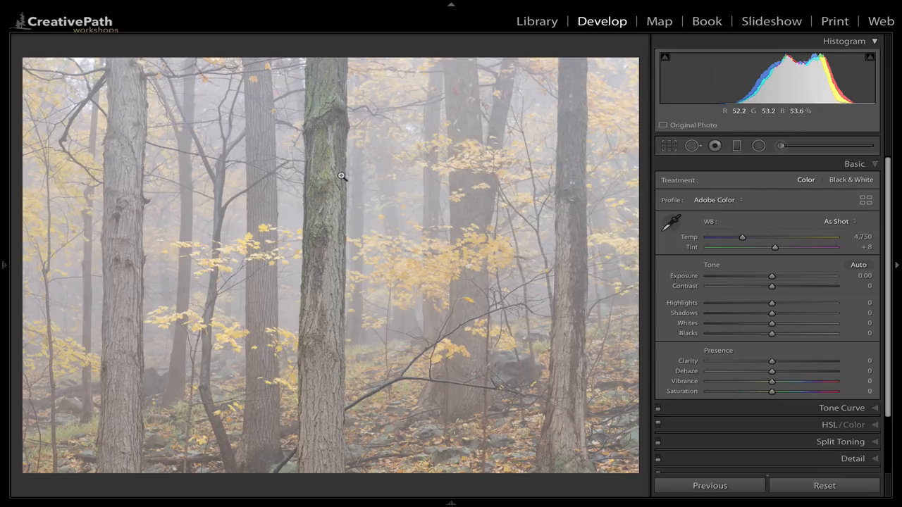
mouse_move(327, 68)
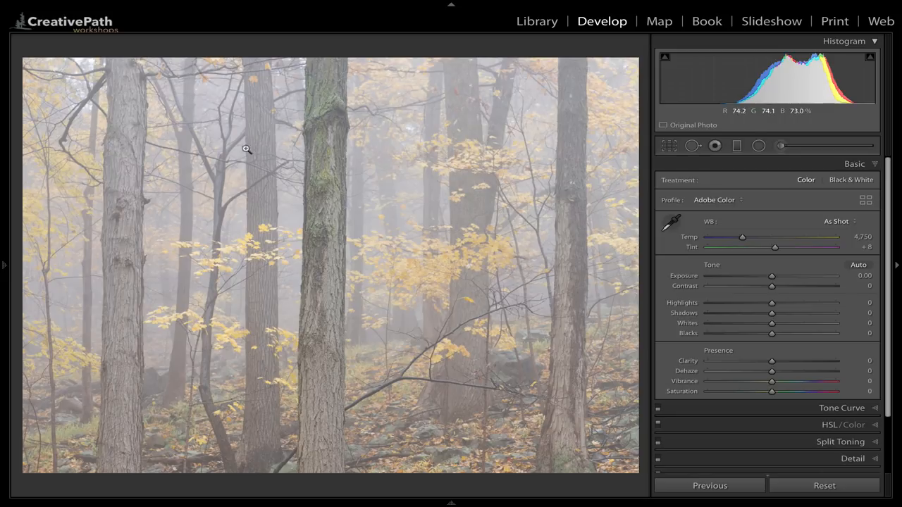
mouse_move(415, 115)
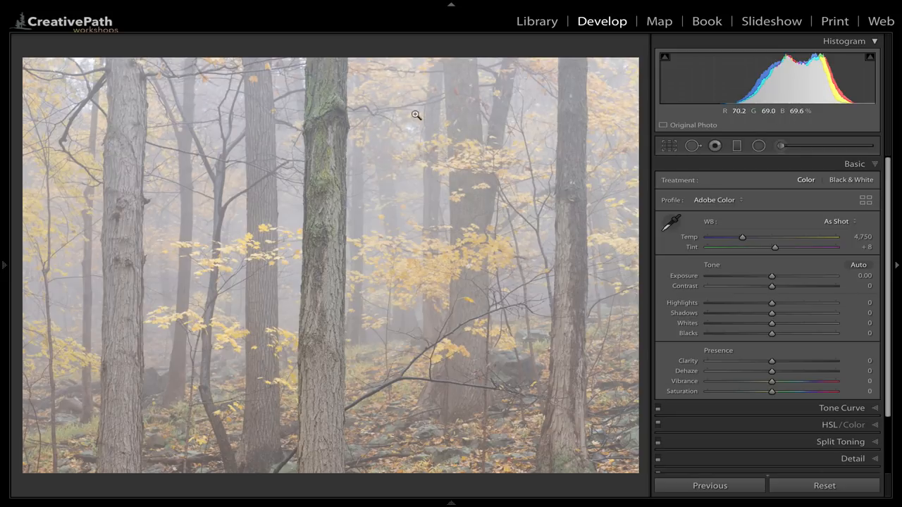
mouse_move(226, 105)
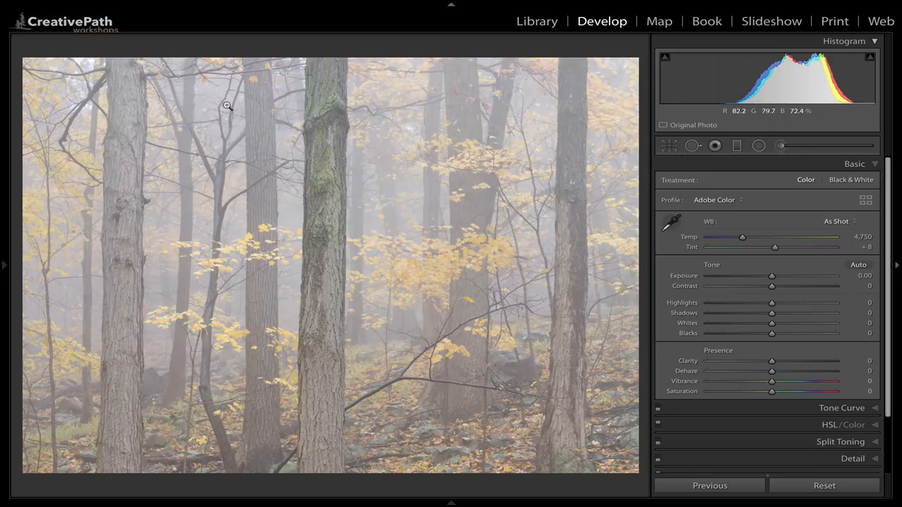
mouse_move(513, 208)
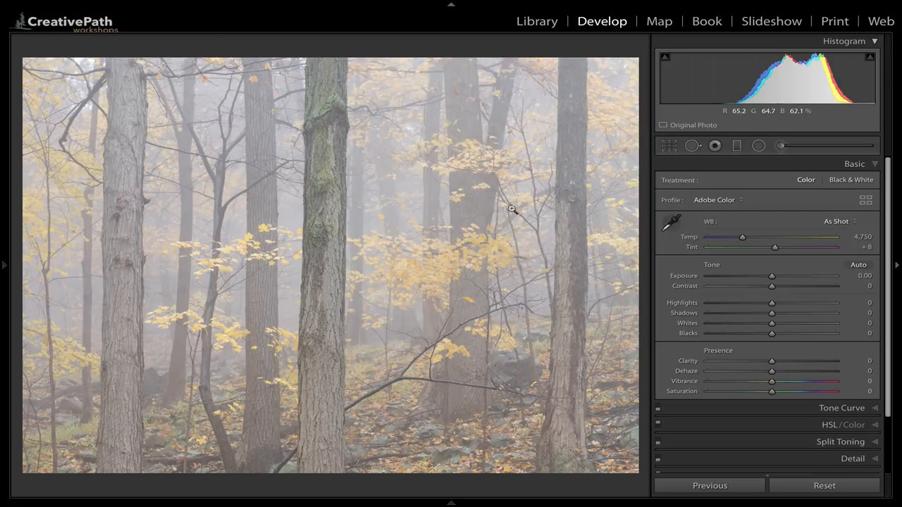
mouse_move(206, 327)
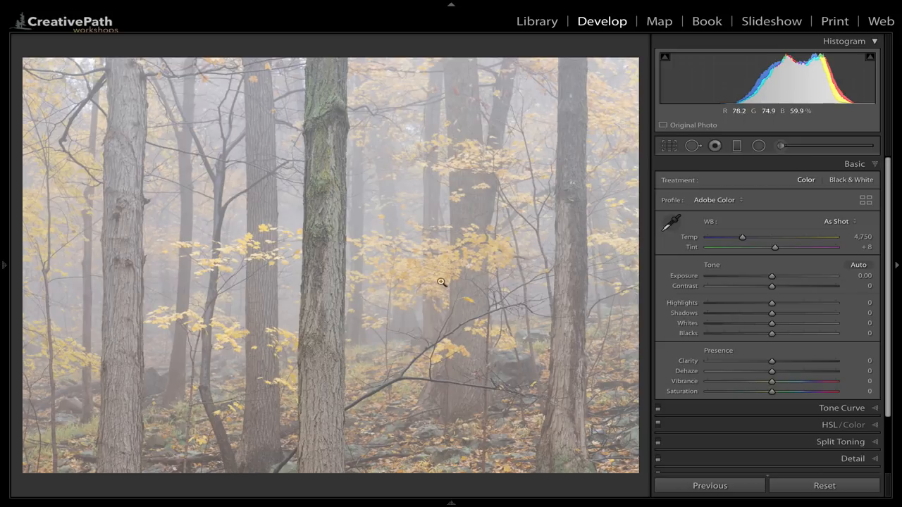
mouse_move(205, 301)
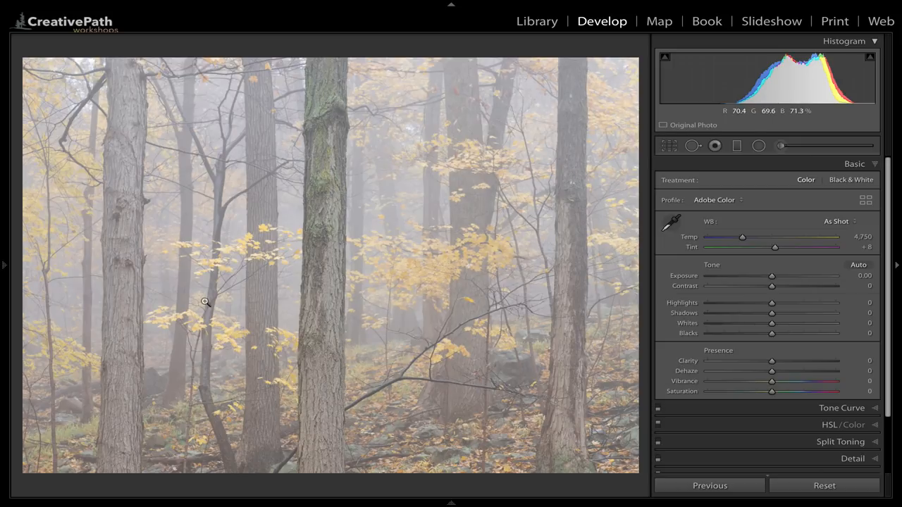
mouse_move(153, 305)
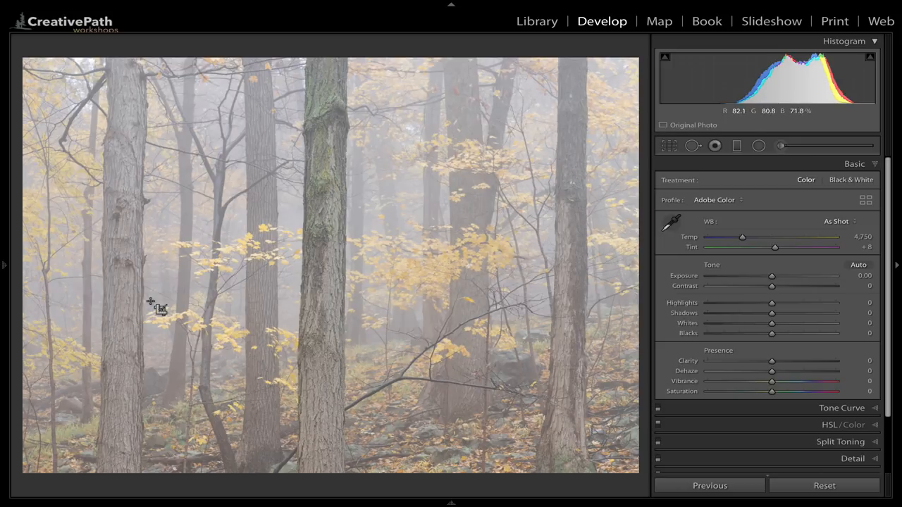
Enter Crop & Straighten and shift the photo down within the panoramic crop
left_click(668, 145)
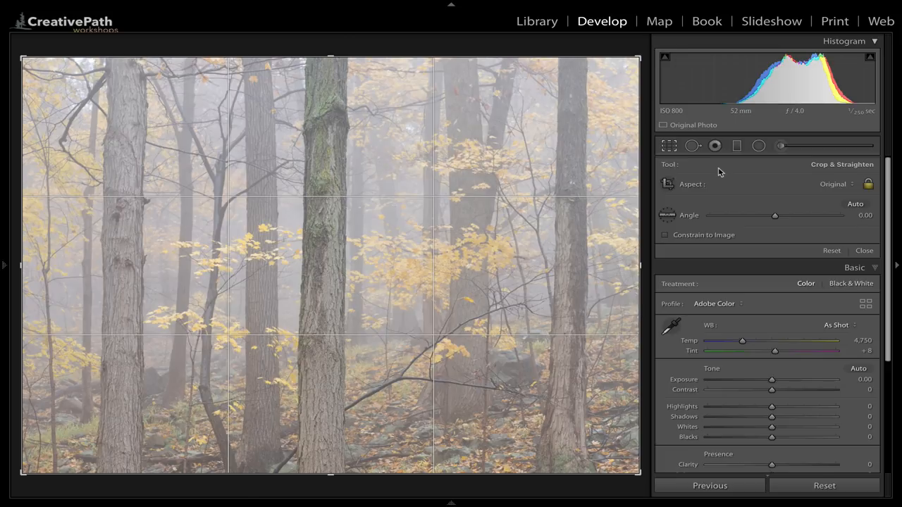
left_click(834, 183)
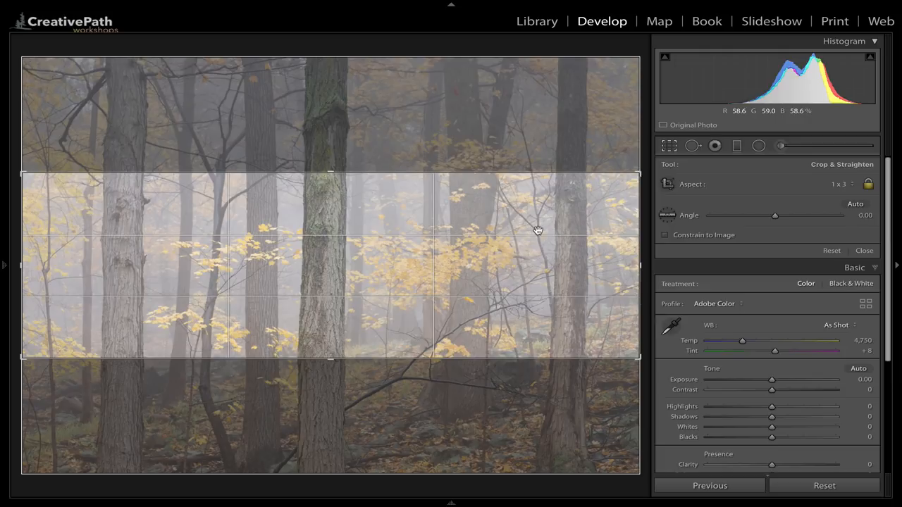
mouse_move(422, 257)
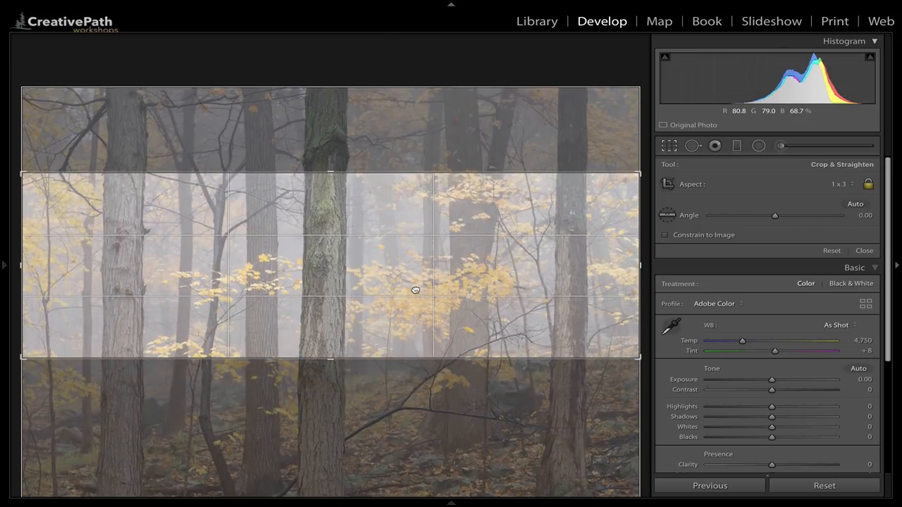
left_click_drag(414, 290, 414, 303)
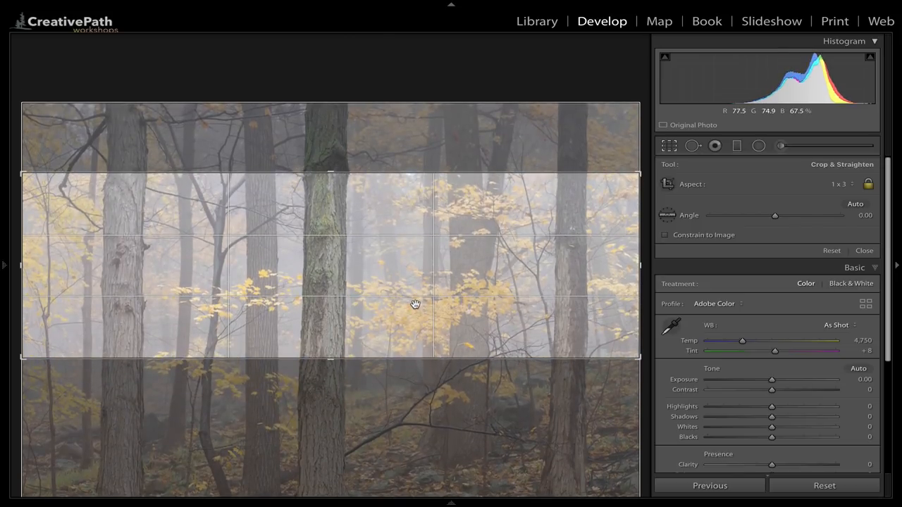
Apply the panoramic crop, reopen it with R and move the photo up to a lower band of trees
left_click(864, 251)
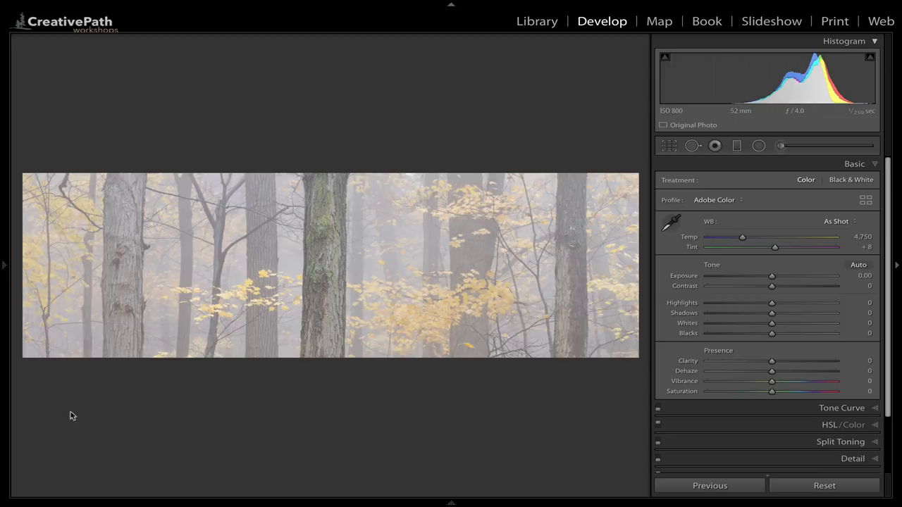
mouse_move(135, 346)
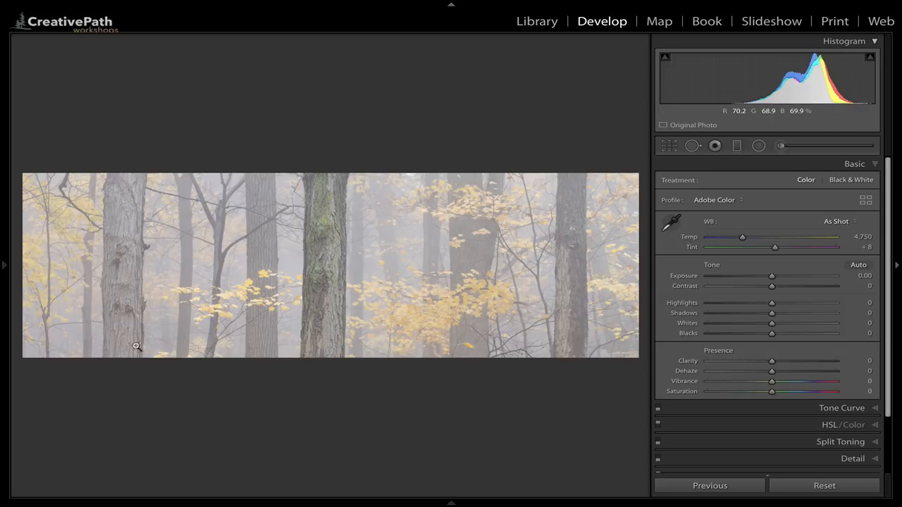
mouse_move(95, 366)
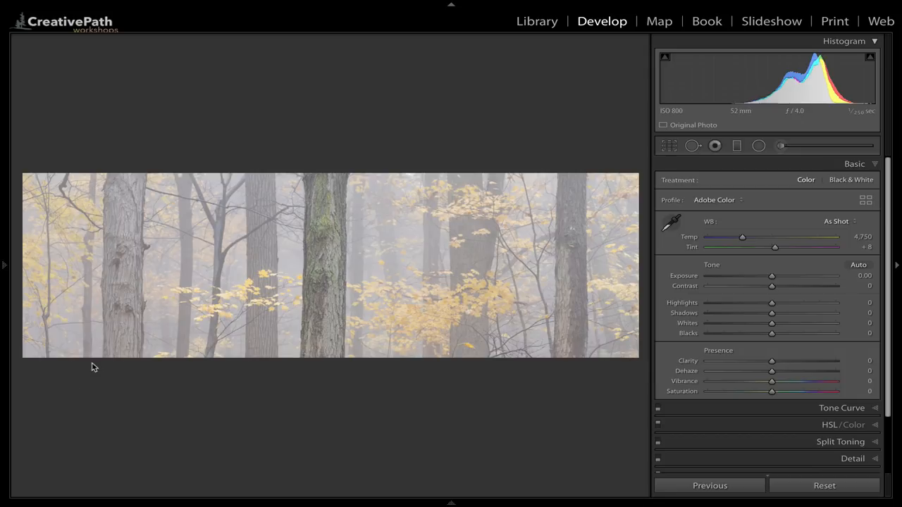
left_click(668, 145)
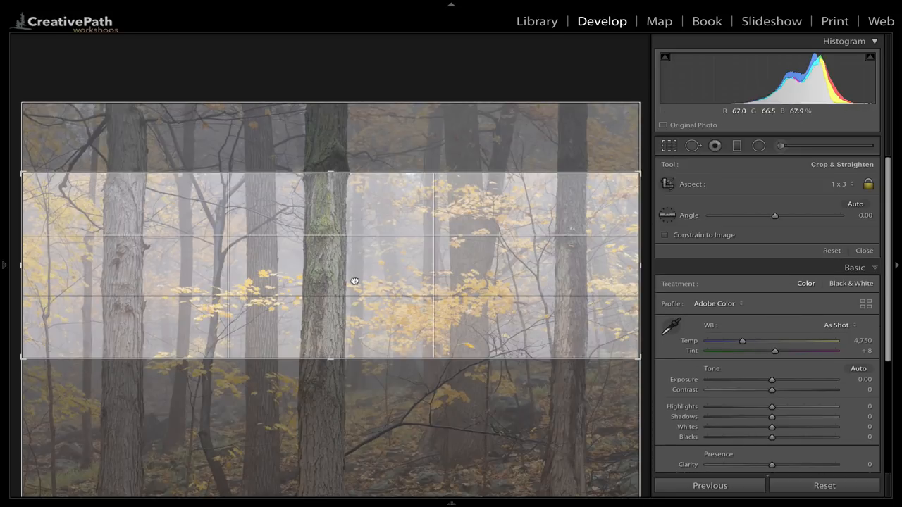
left_click_drag(355, 282, 353, 239)
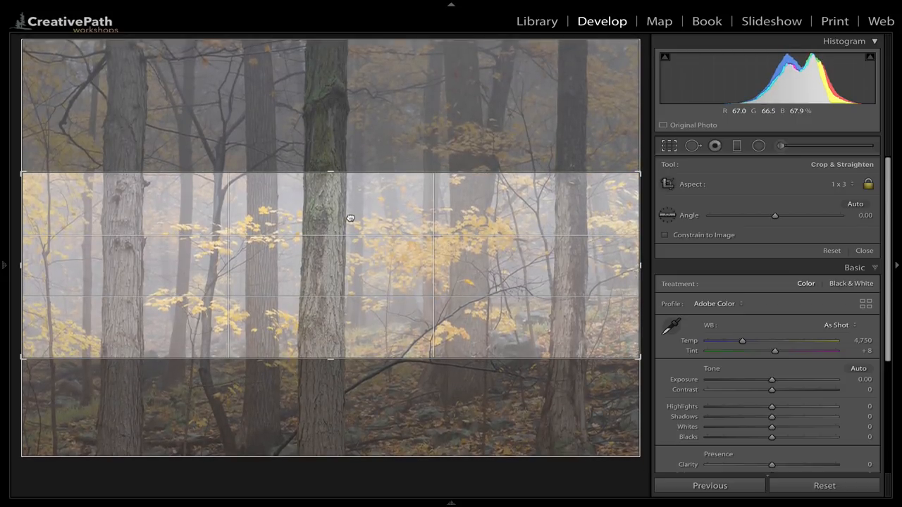
Commit the reframed crop, keeping the lower, leafier strip of misty forest
left_click(864, 251)
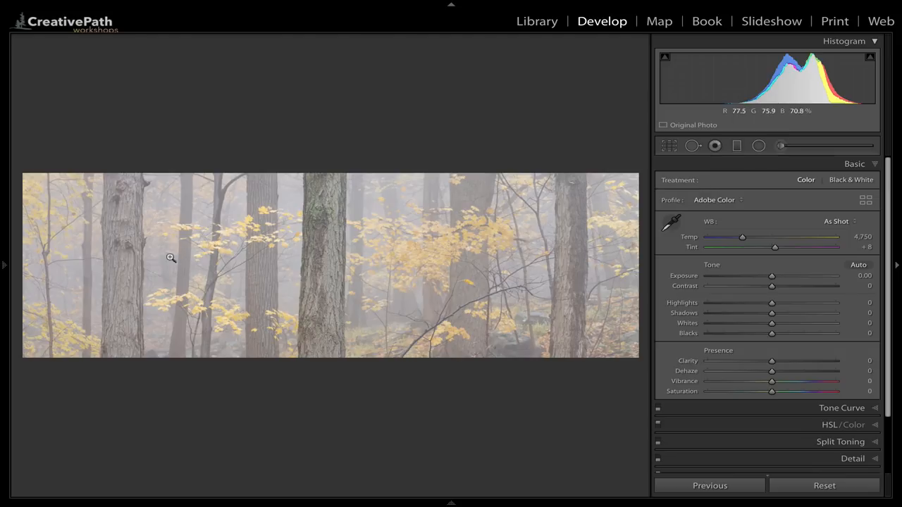
mouse_move(222, 272)
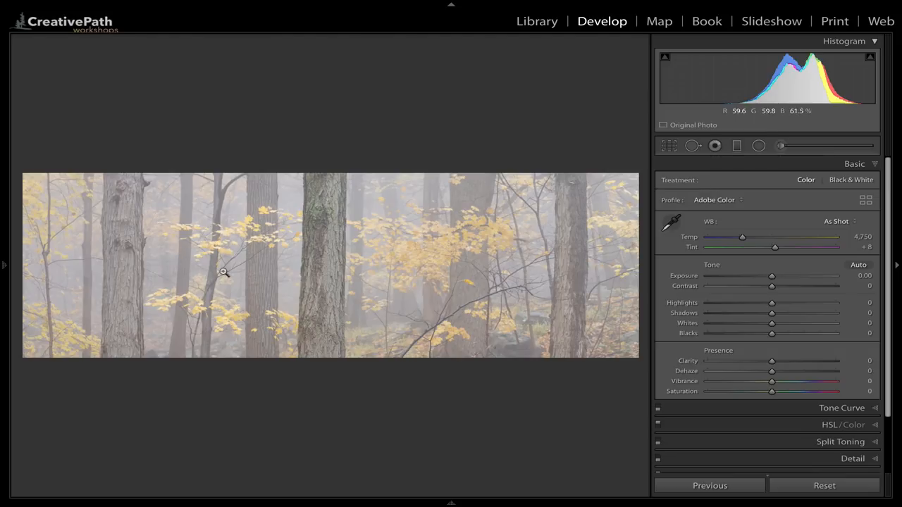
mouse_move(124, 317)
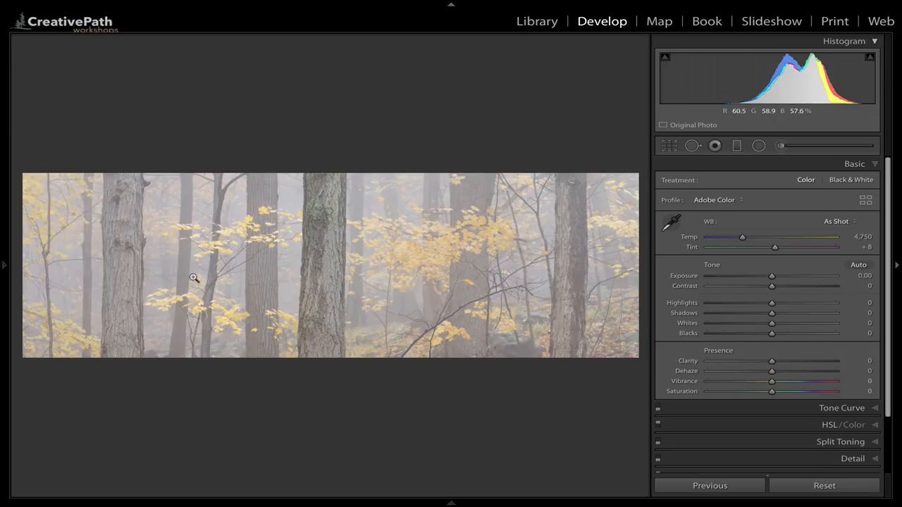
mouse_move(552, 210)
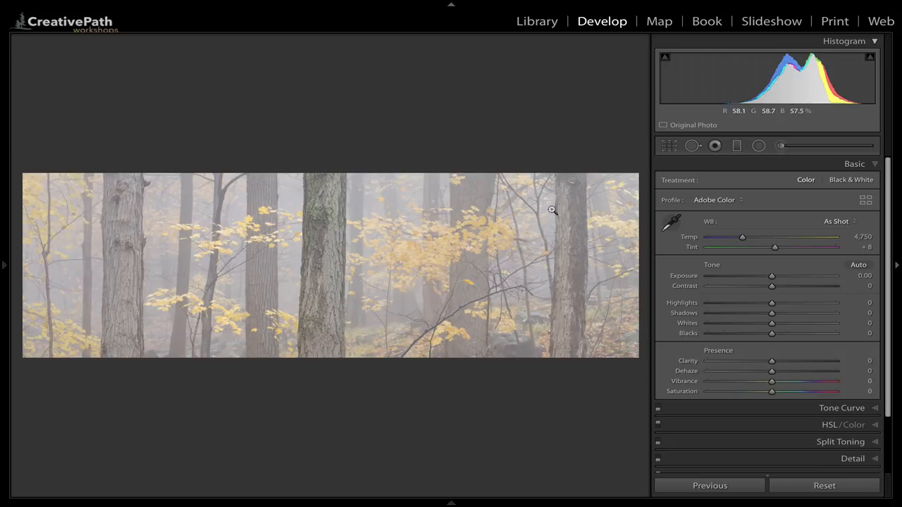
mouse_move(455, 249)
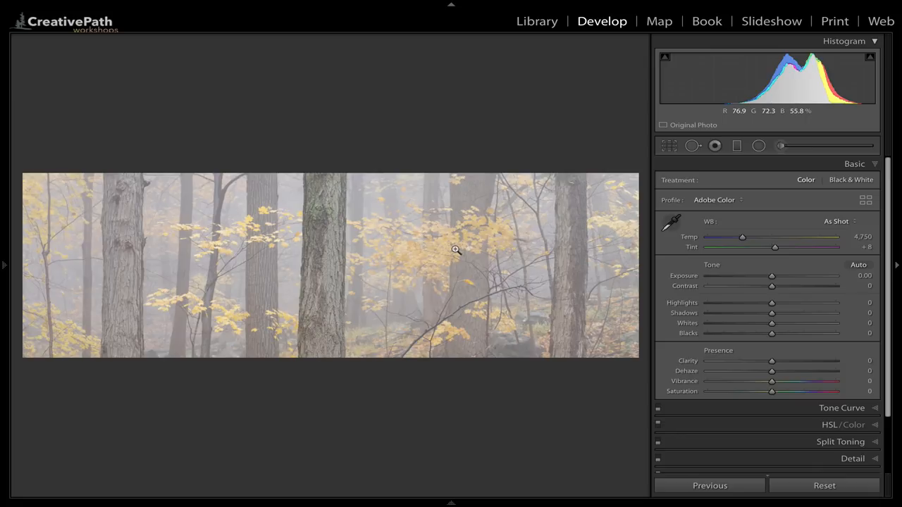
mouse_move(454, 178)
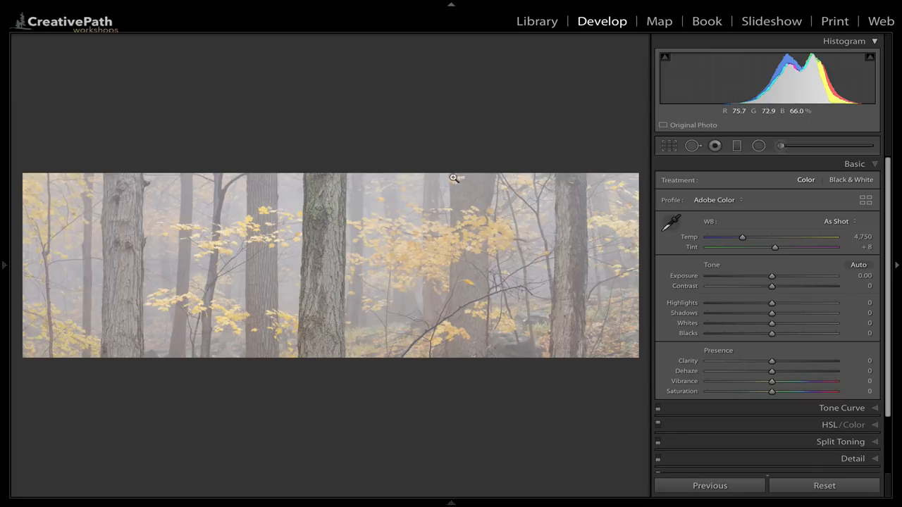
mouse_move(453, 175)
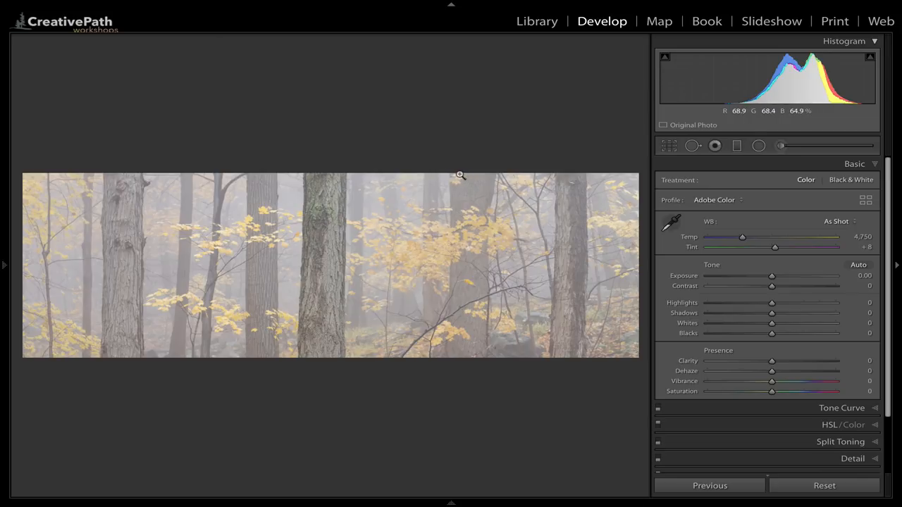
mouse_move(465, 183)
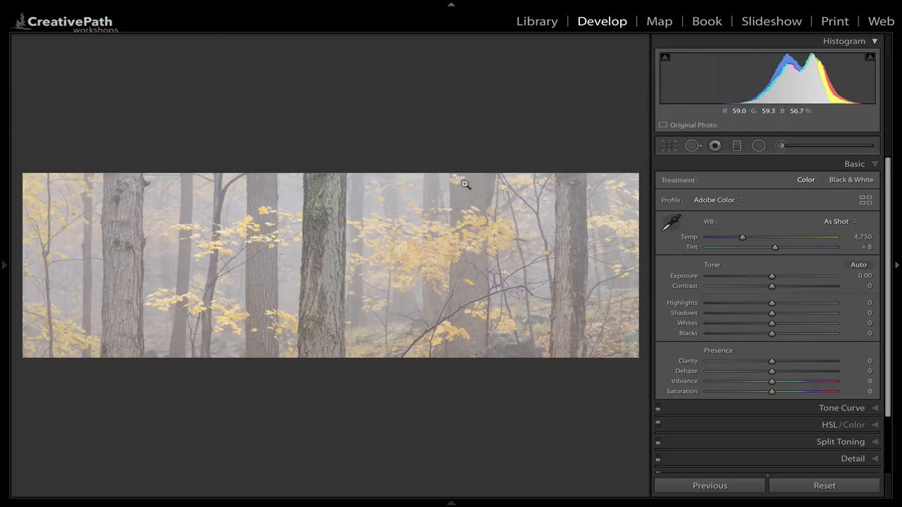
mouse_move(460, 232)
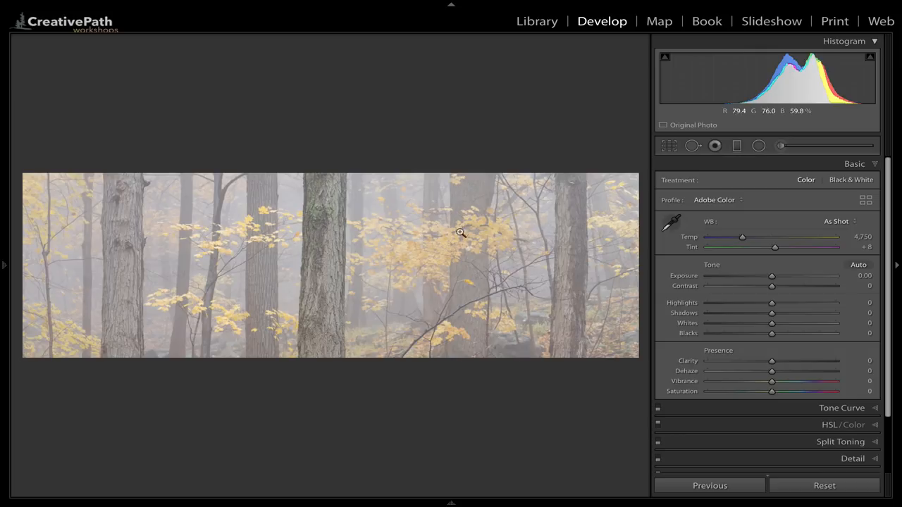
mouse_move(325, 240)
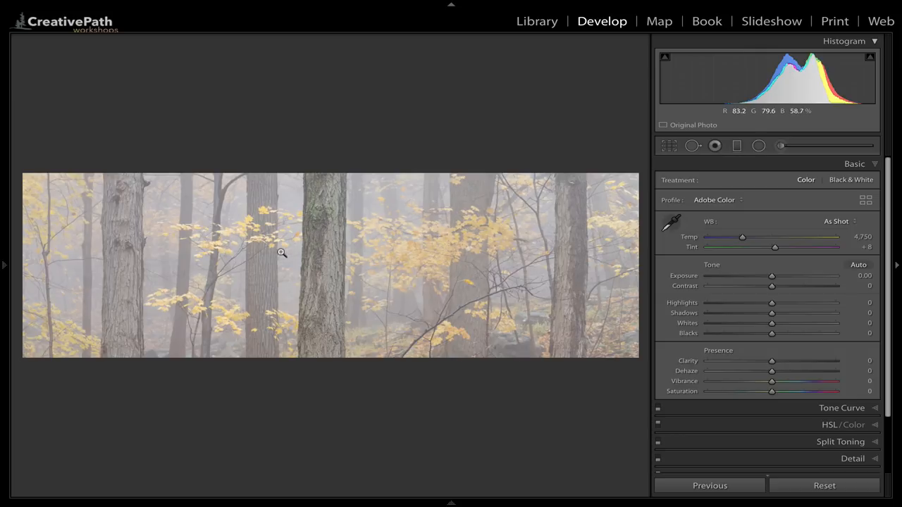
mouse_move(479, 197)
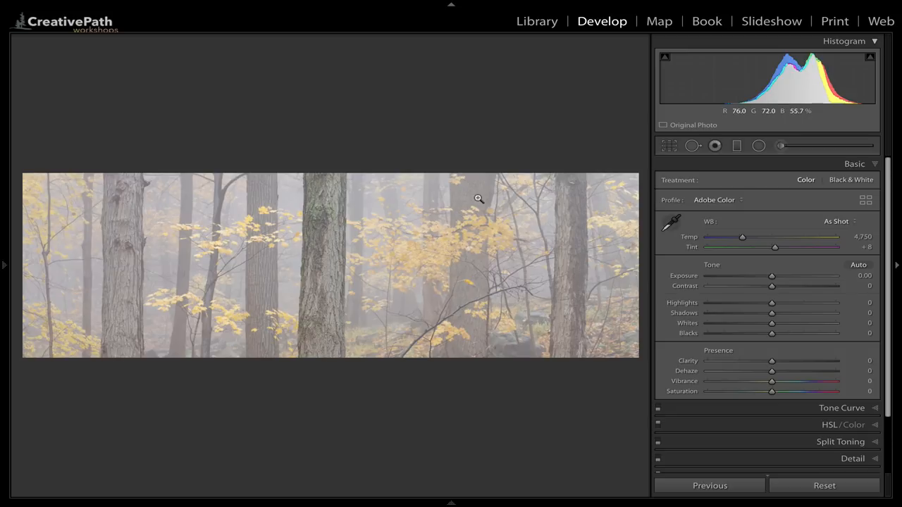
mouse_move(459, 175)
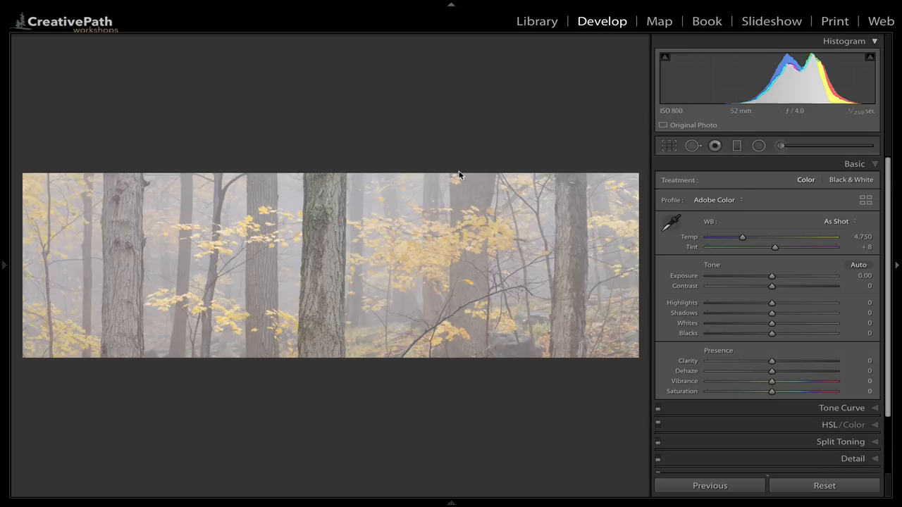
mouse_move(459, 183)
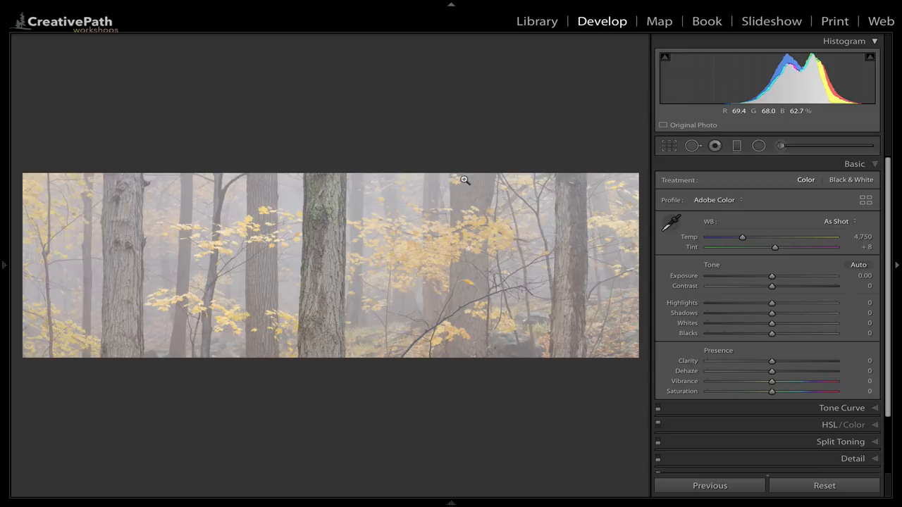
mouse_move(451, 175)
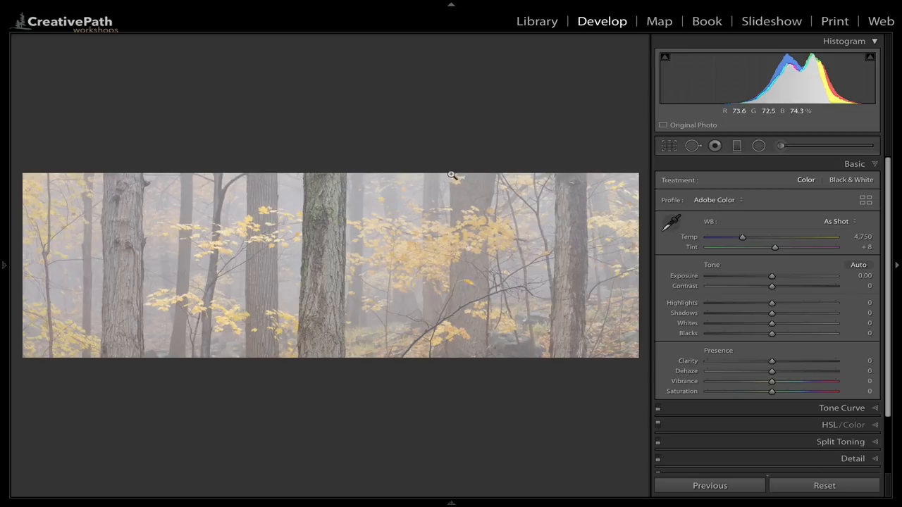
mouse_move(428, 214)
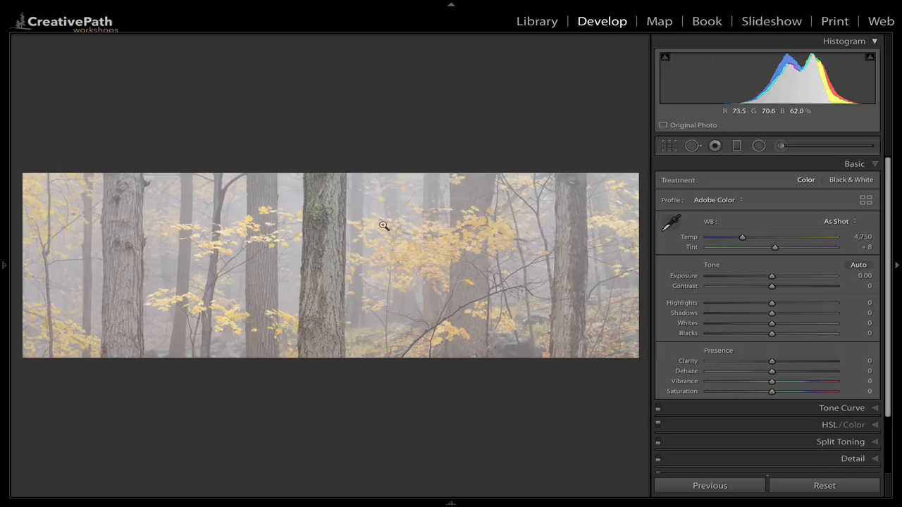
mouse_move(285, 271)
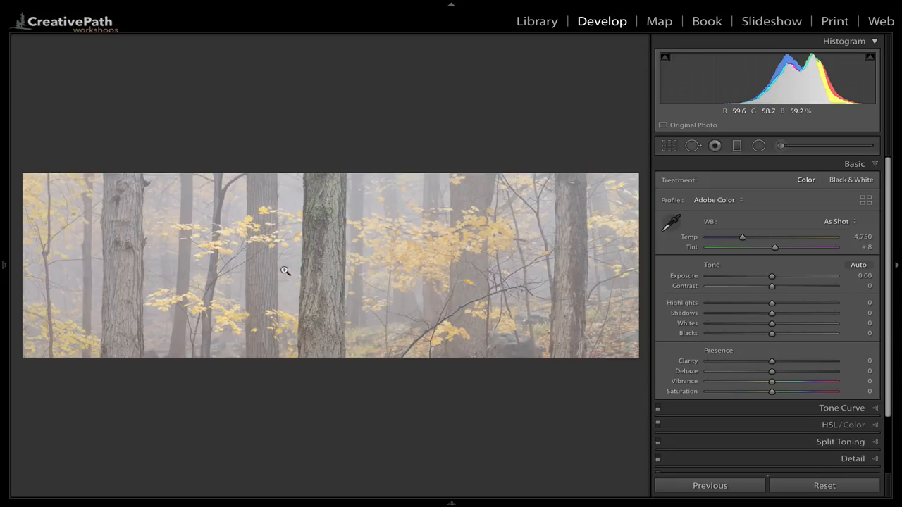
mouse_move(632, 268)
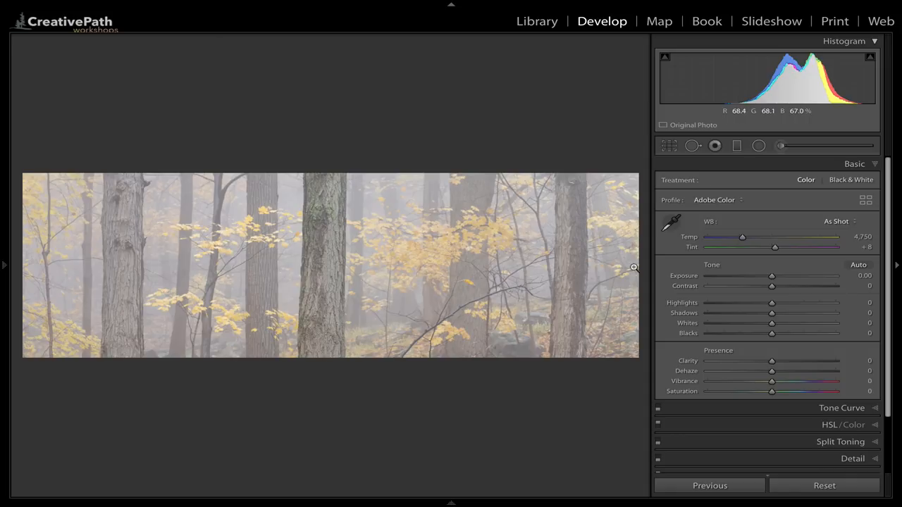
mouse_move(620, 268)
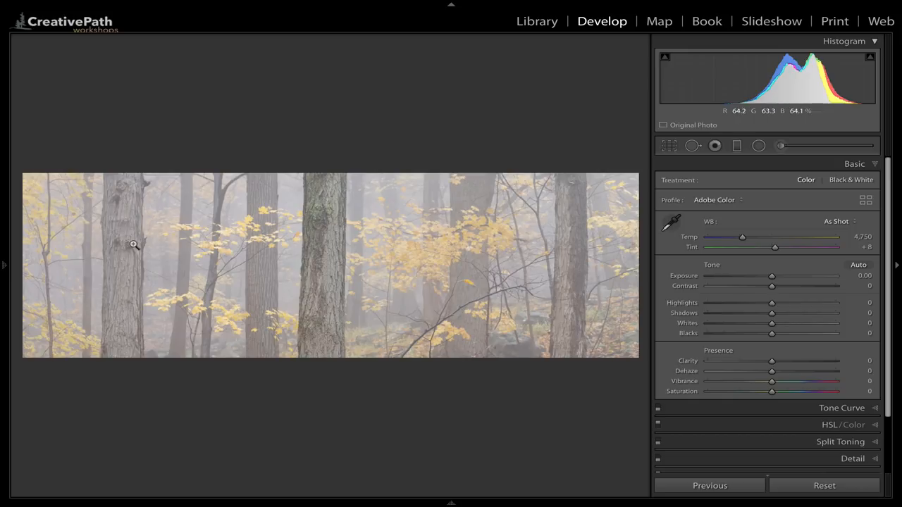
mouse_move(311, 231)
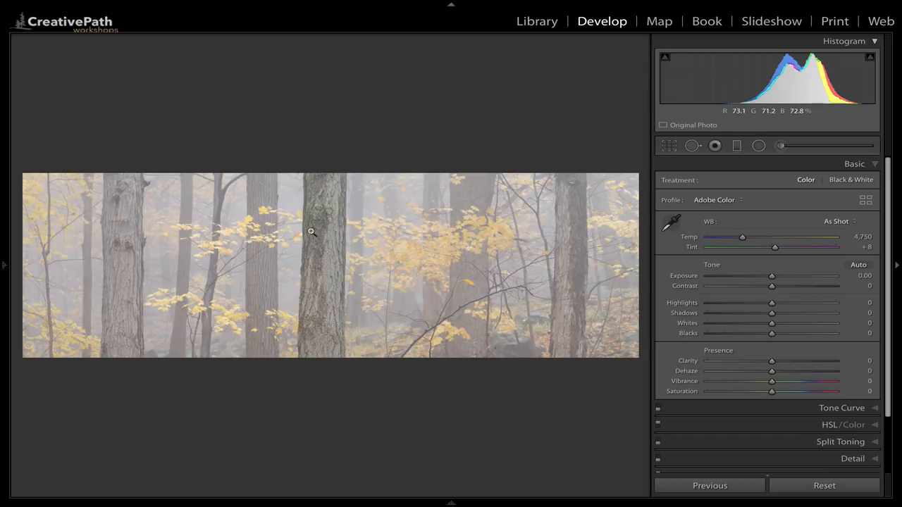
mouse_move(327, 222)
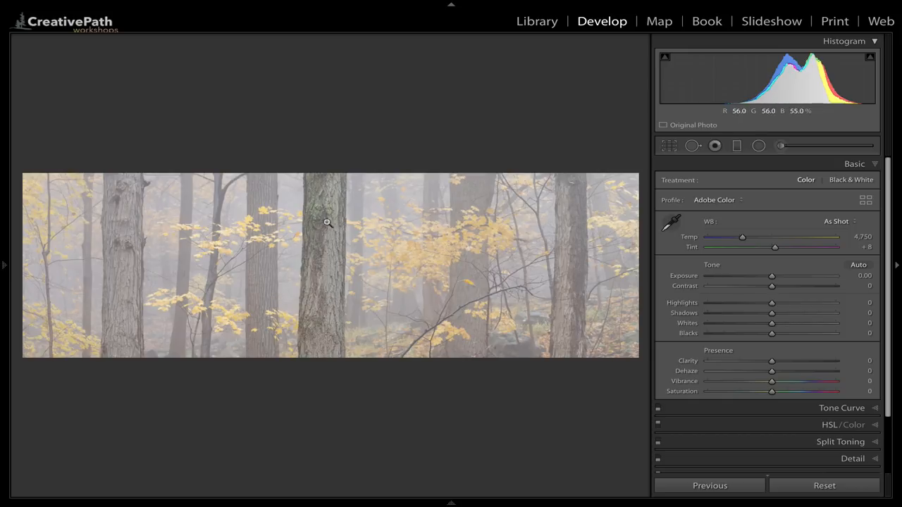
mouse_move(374, 266)
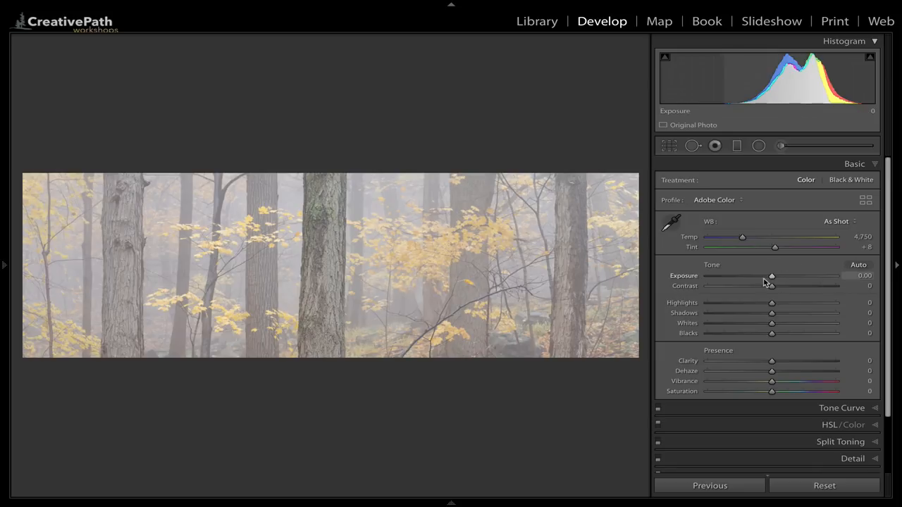
mouse_move(772, 279)
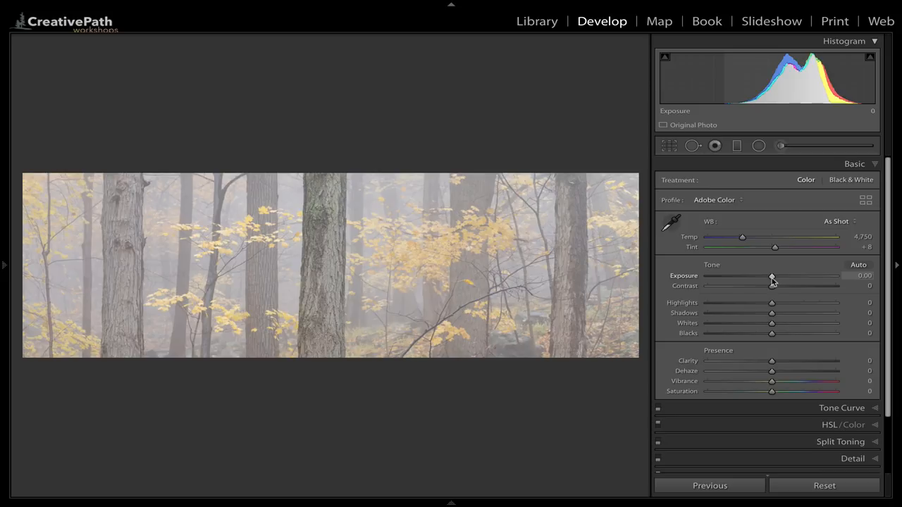
mouse_move(773, 303)
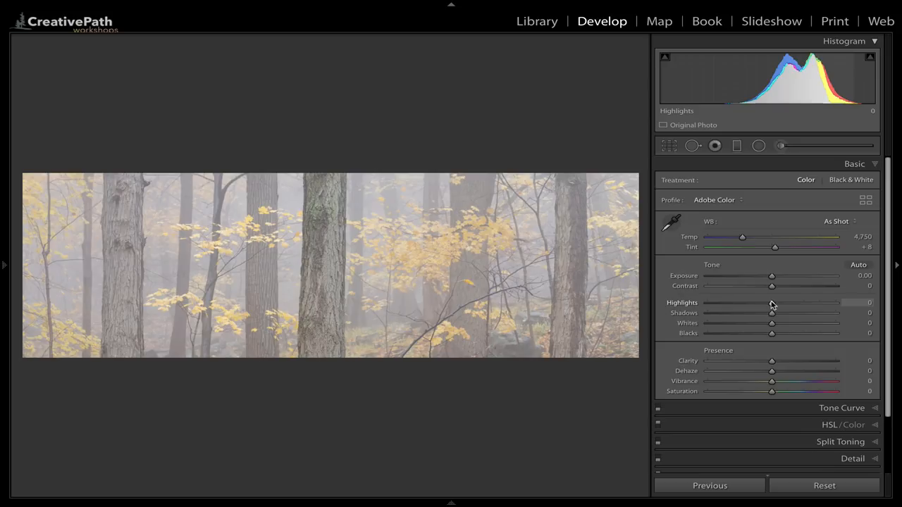
mouse_move(662, 264)
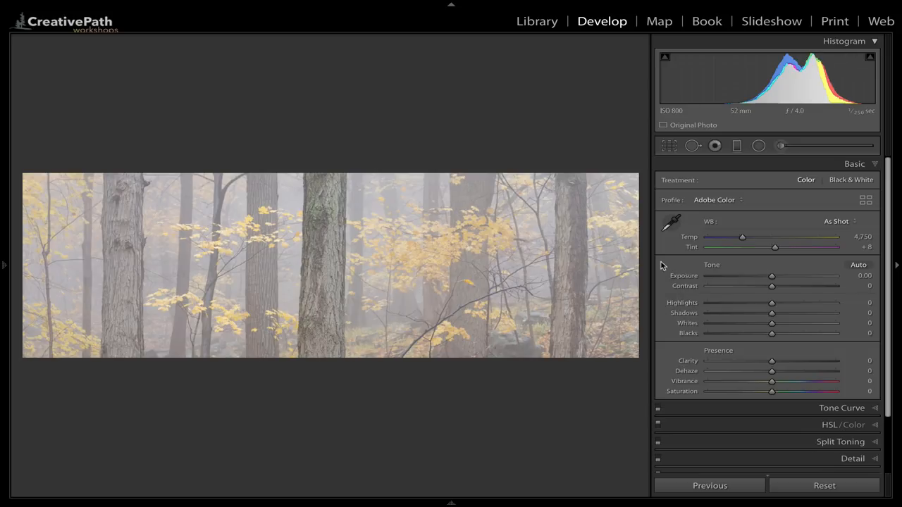
mouse_move(456, 250)
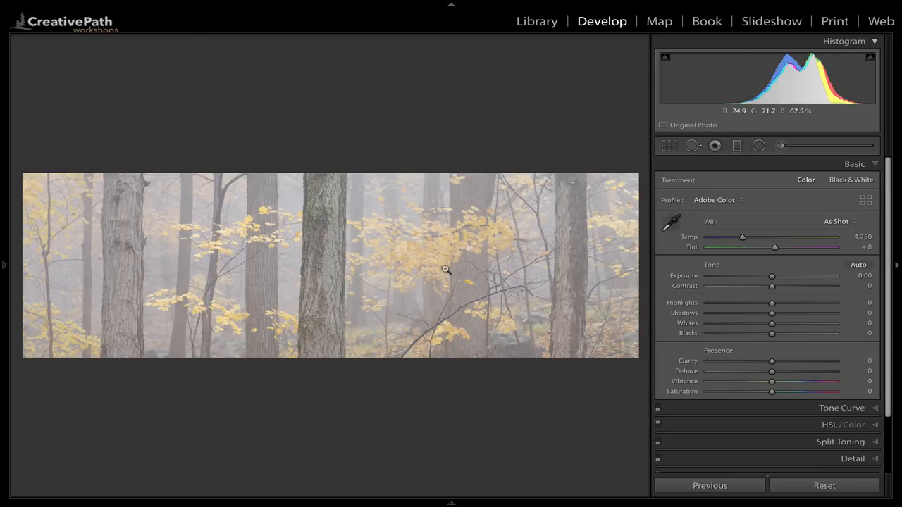
mouse_move(407, 237)
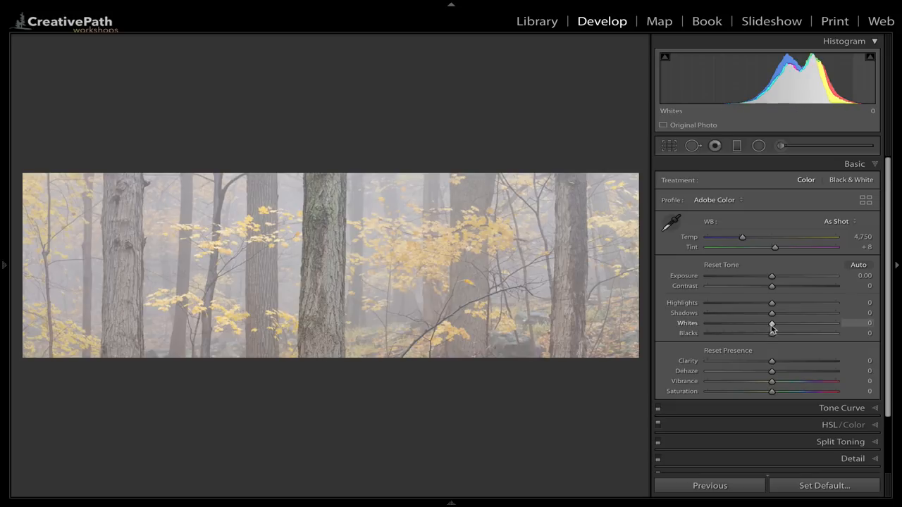
Push the Whites to +64 against clipping, then ease them back to +35
left_click_drag(772, 323, 791, 322)
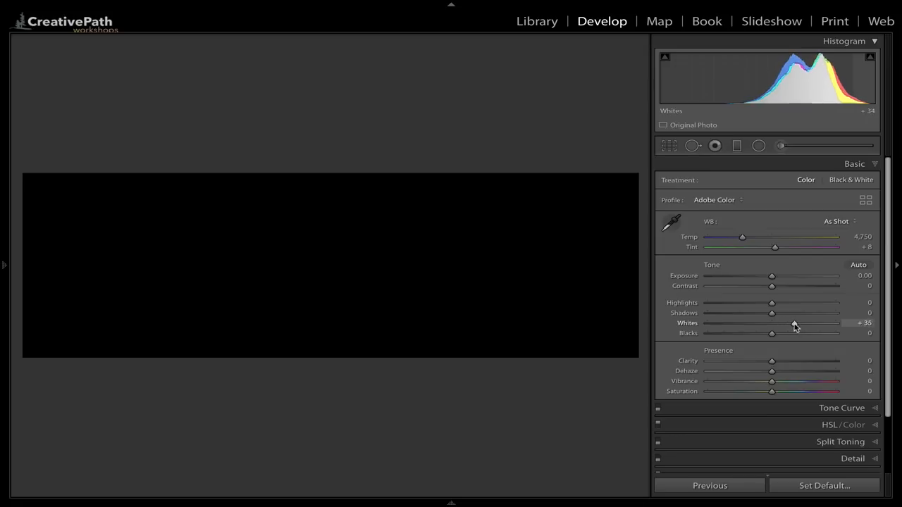
left_click_drag(772, 322, 811, 322)
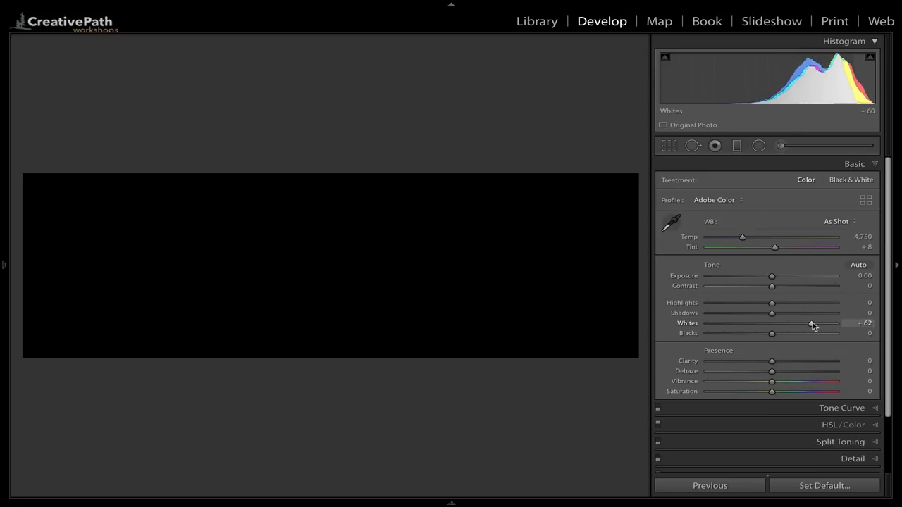
left_click_drag(814, 323, 839, 322)
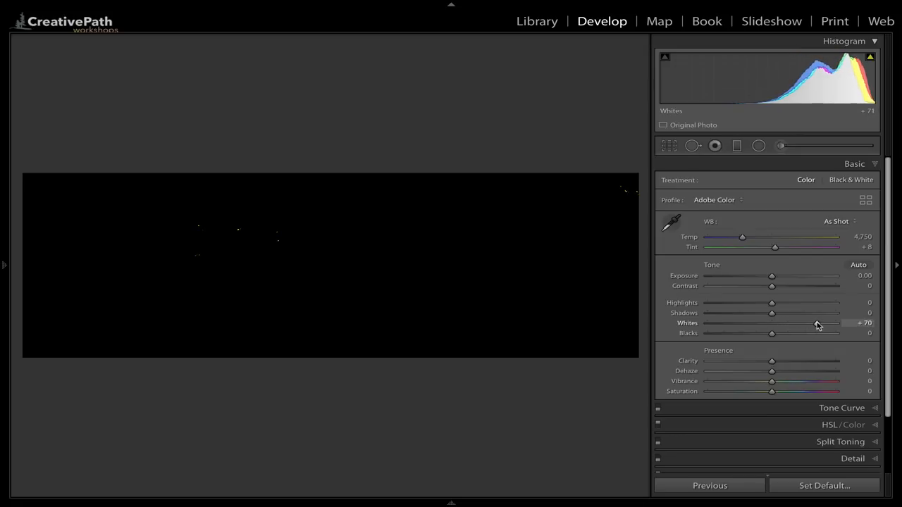
left_click_drag(831, 322, 810, 323)
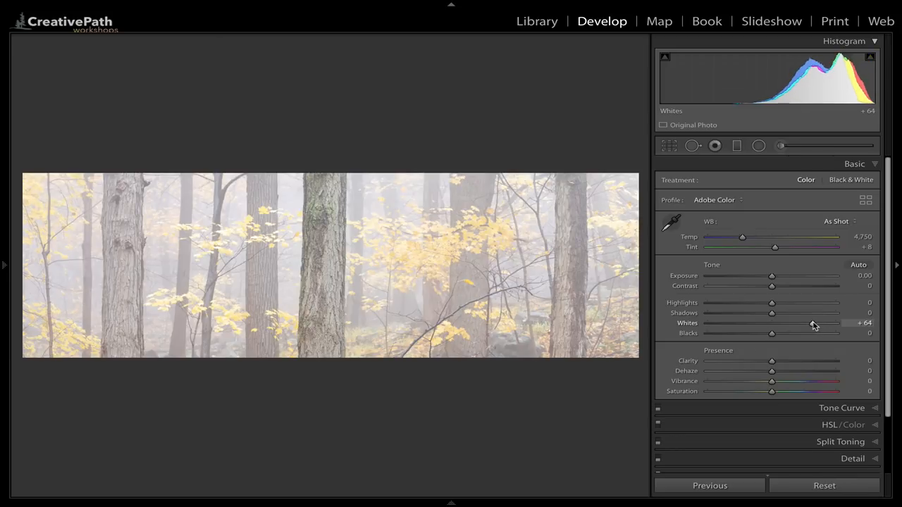
mouse_move(274, 256)
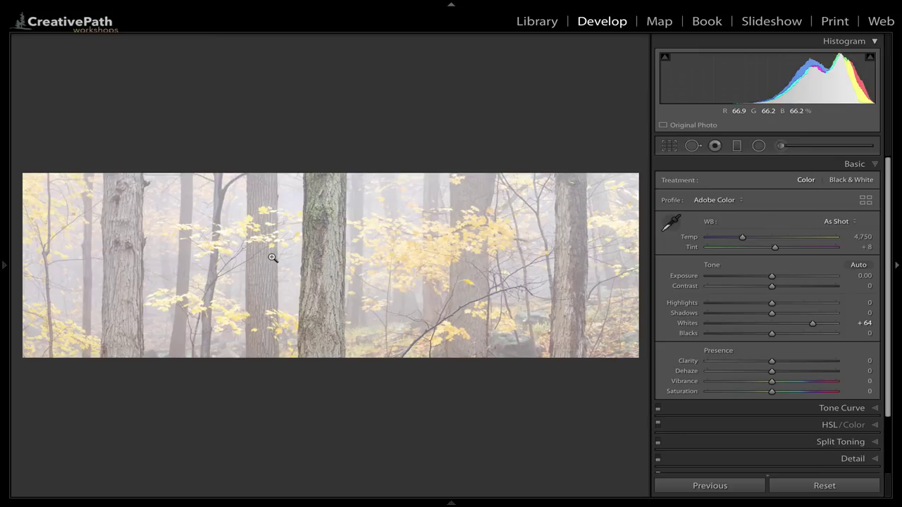
mouse_move(811, 326)
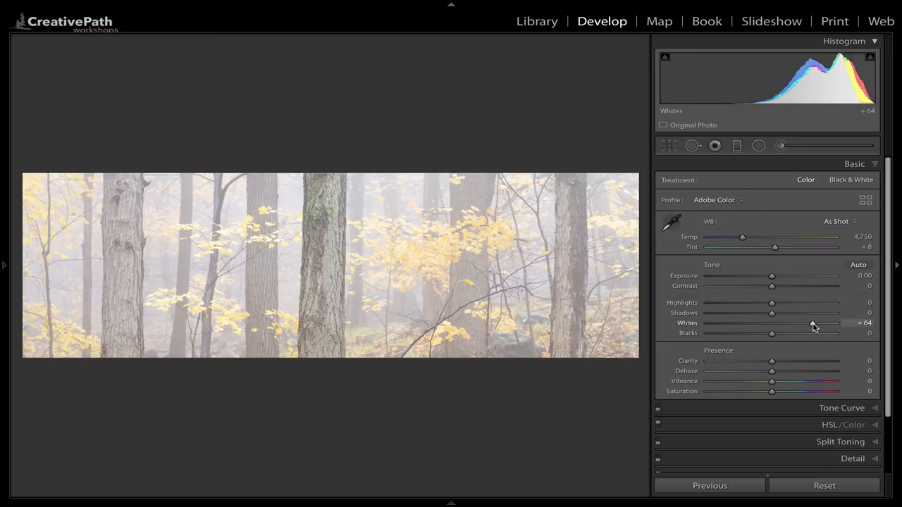
left_click_drag(812, 324, 809, 324)
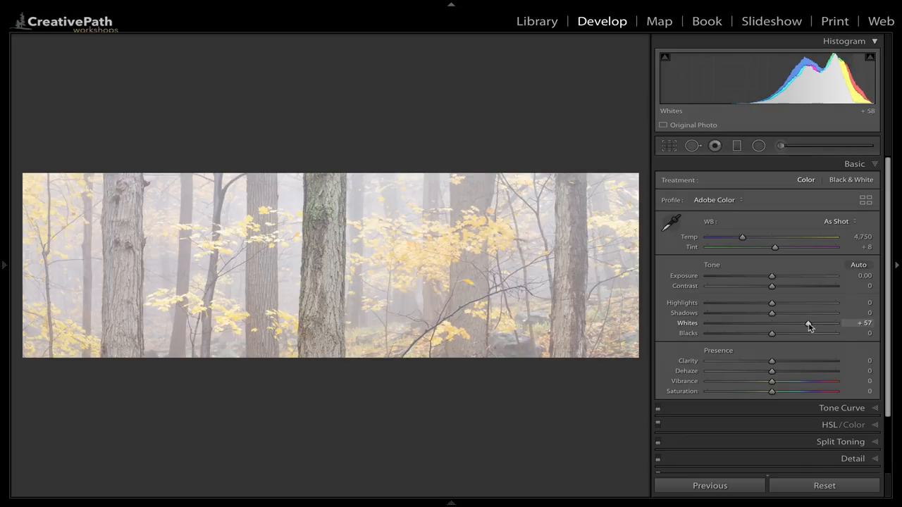
left_click_drag(809, 325, 798, 325)
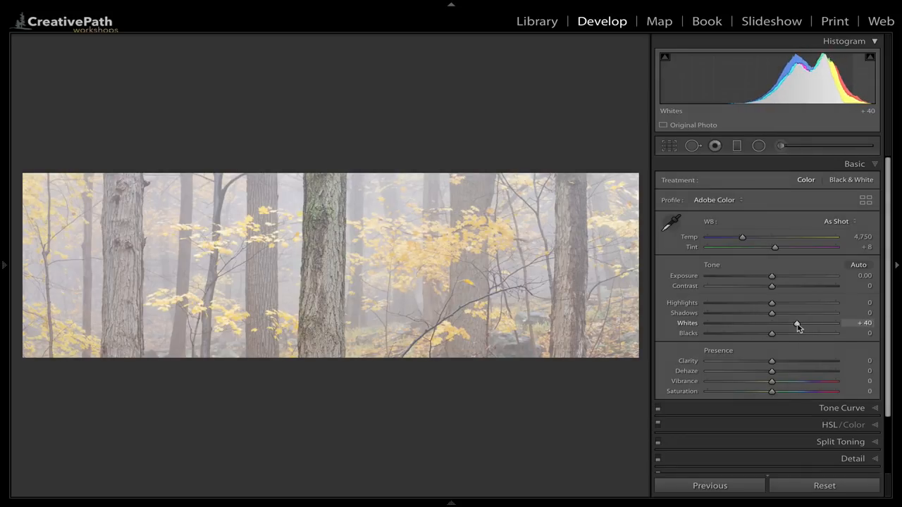
left_click_drag(797, 327, 791, 327)
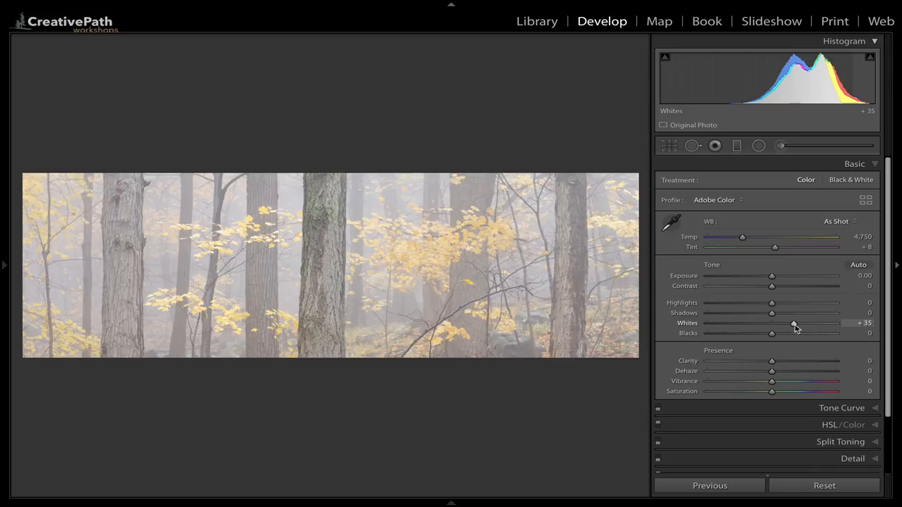
mouse_move(786, 337)
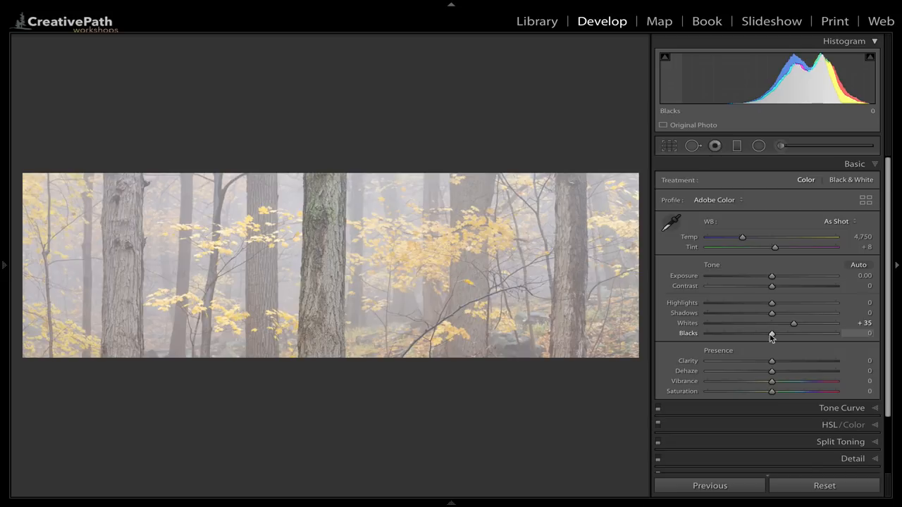
Darken the Blacks to −69 against shadow clipping, then ease back to −58
left_click_drag(772, 333, 760, 333)
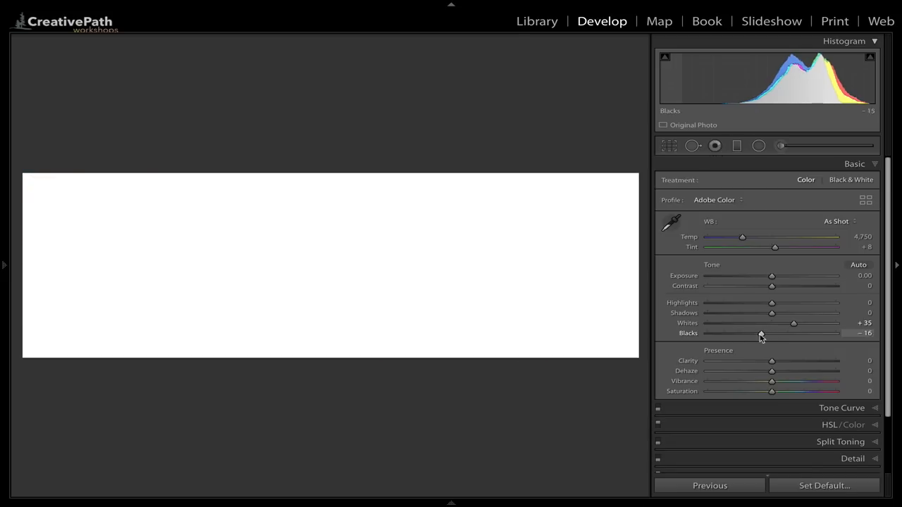
left_click_drag(760, 333, 738, 332)
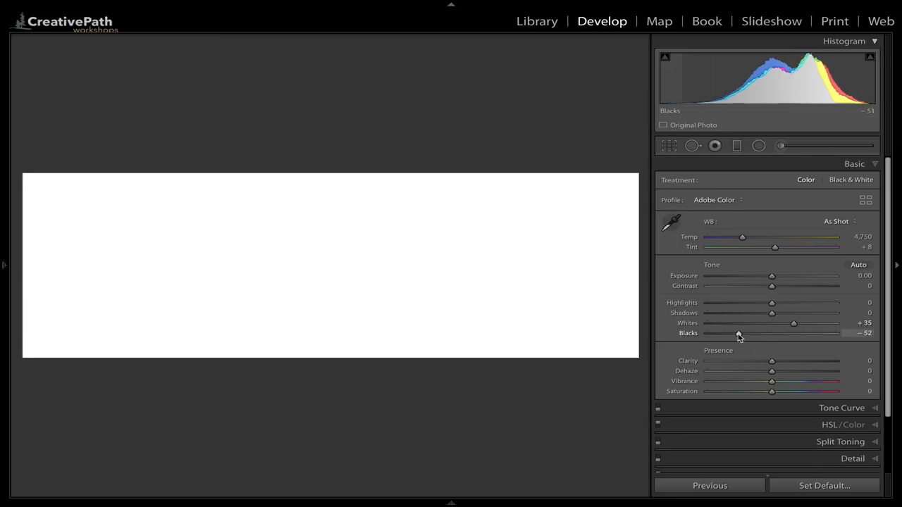
left_click_drag(738, 333, 727, 332)
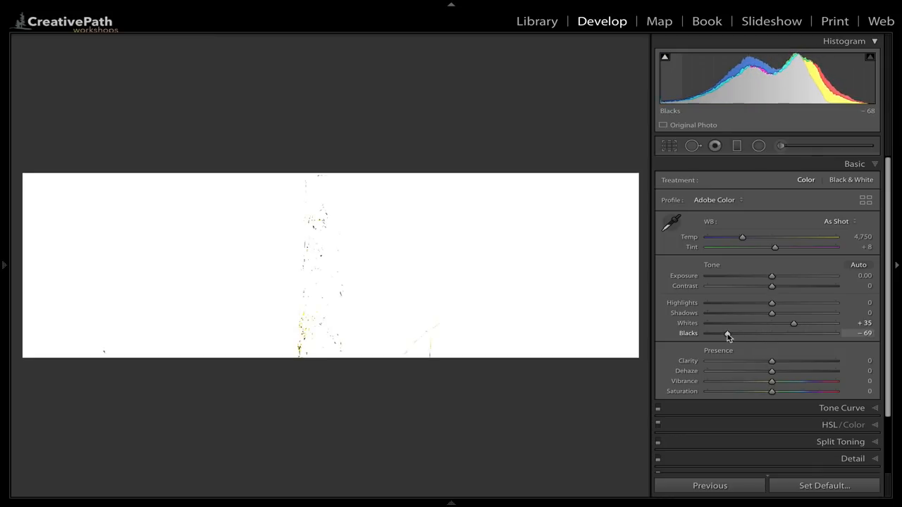
left_click_drag(730, 333, 727, 333)
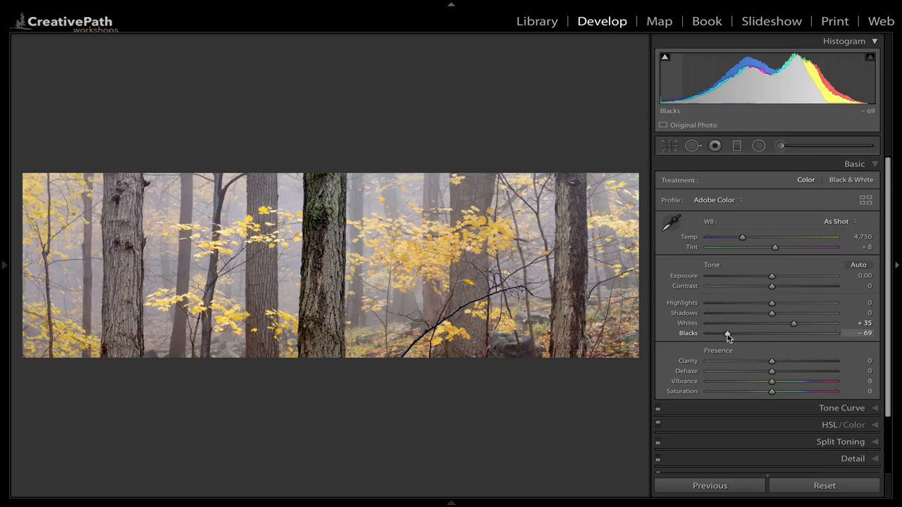
left_click_drag(727, 333, 735, 332)
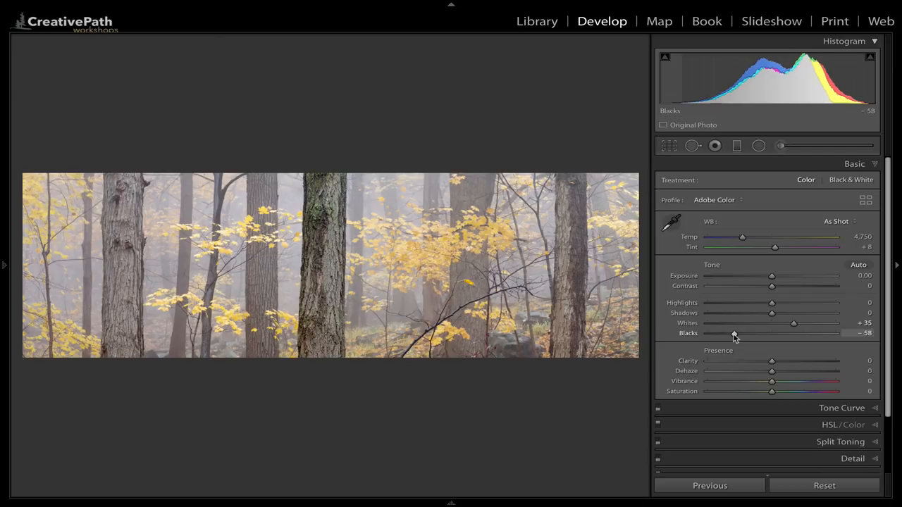
mouse_move(352, 241)
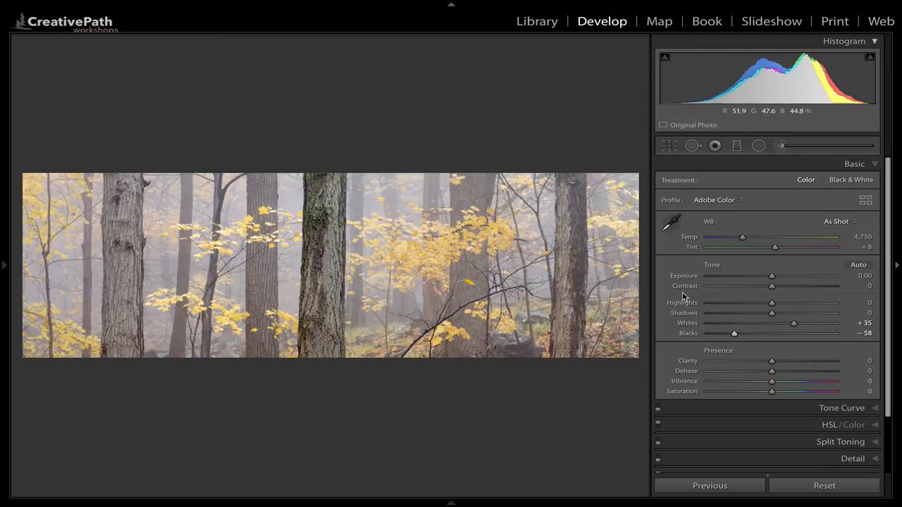
mouse_move(770, 304)
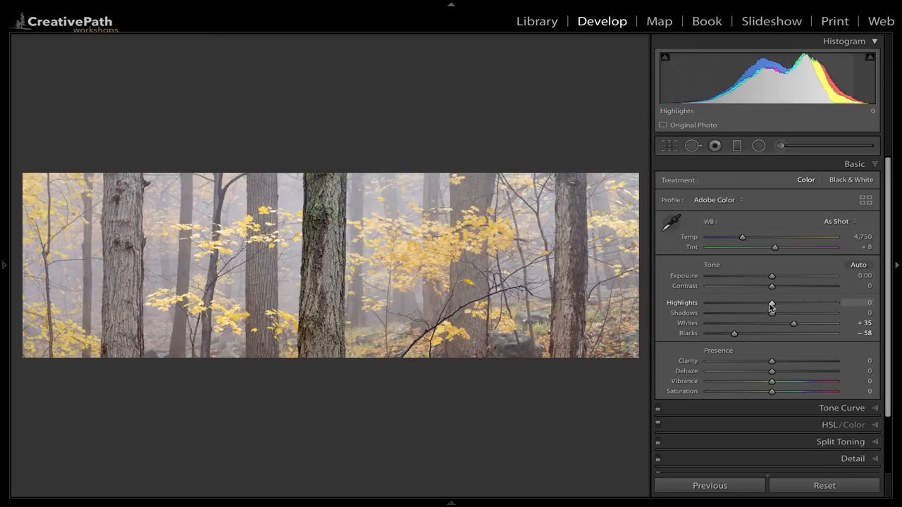
Pull Highlights down to −29 and lift Shadows to +37
left_click_drag(772, 307, 763, 308)
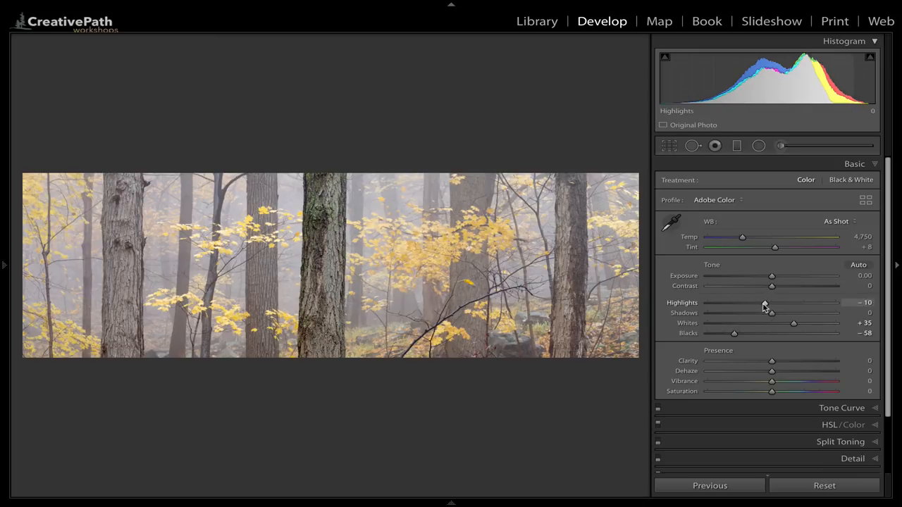
left_click_drag(764, 307, 752, 307)
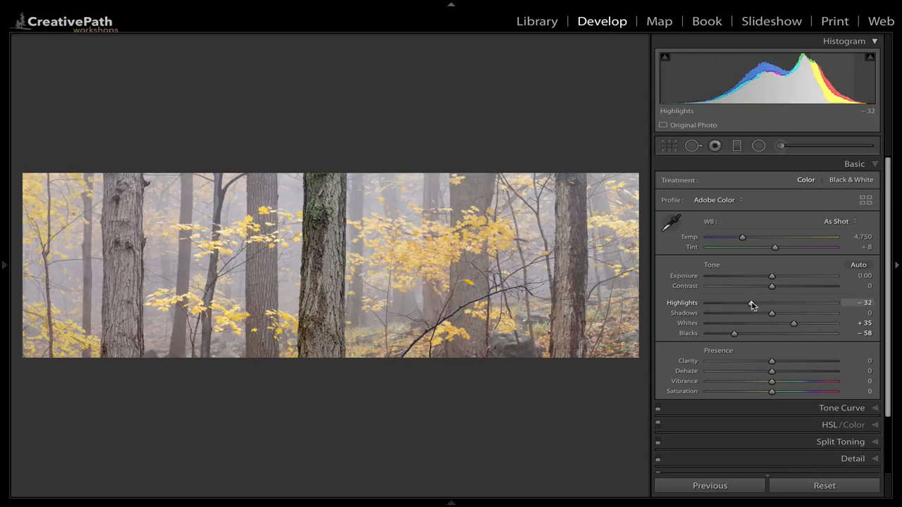
left_click_drag(772, 302, 752, 301)
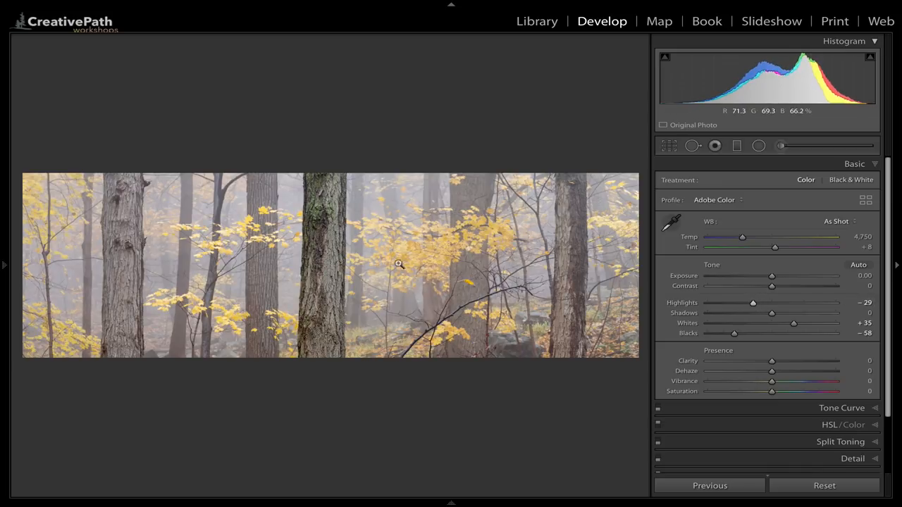
mouse_move(262, 226)
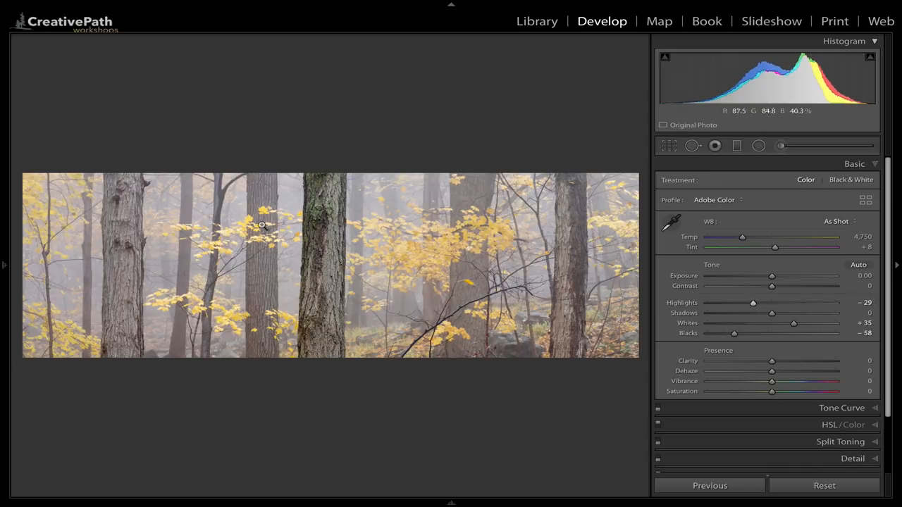
mouse_move(209, 250)
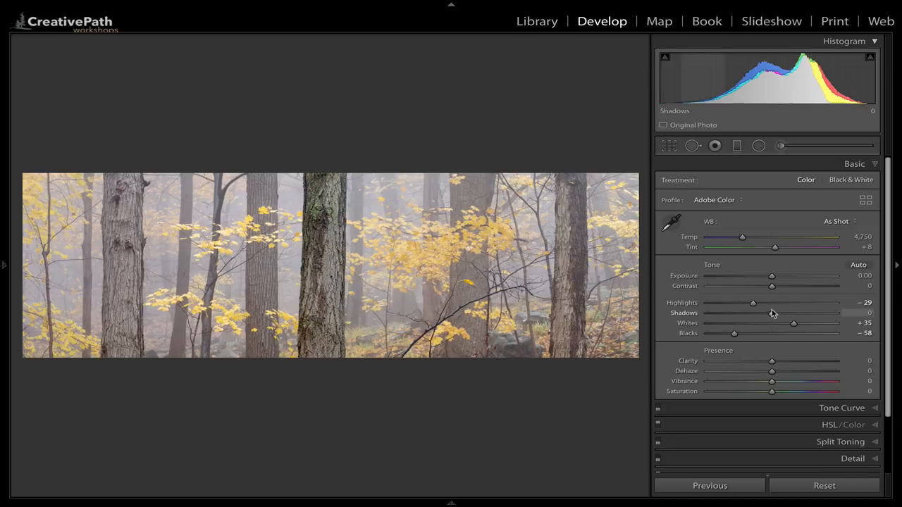
left_click_drag(753, 313, 783, 313)
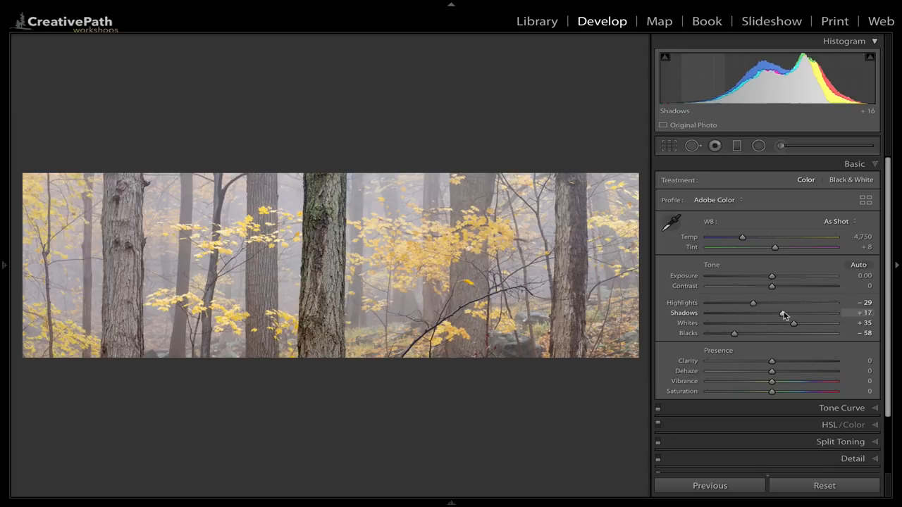
left_click_drag(767, 313, 796, 313)
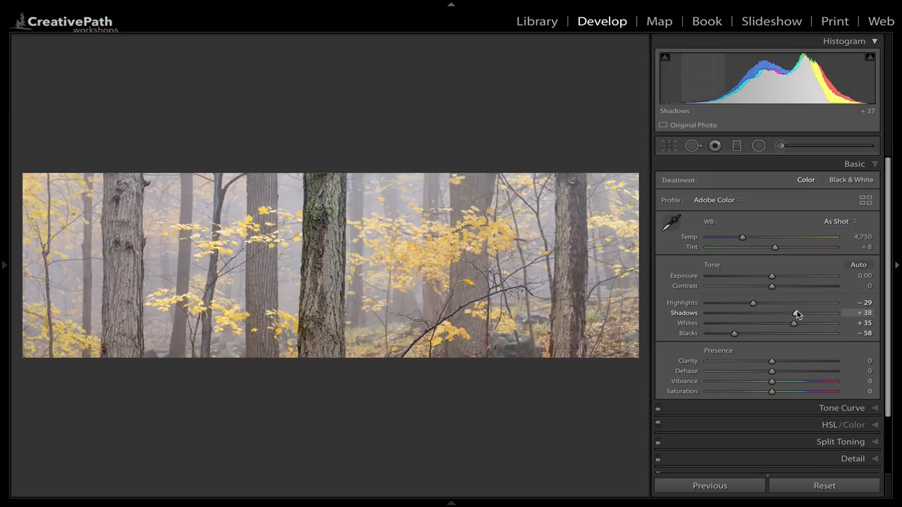
left_click_drag(794, 317, 792, 317)
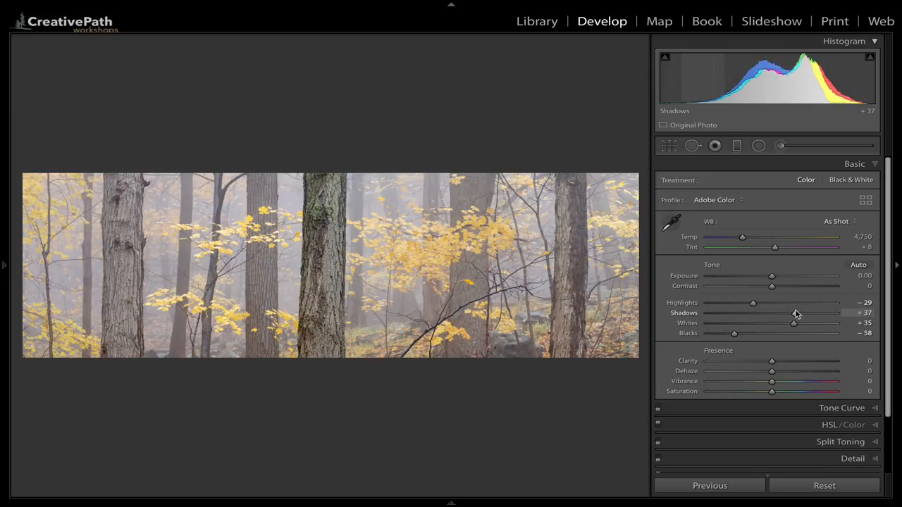
mouse_move(752, 302)
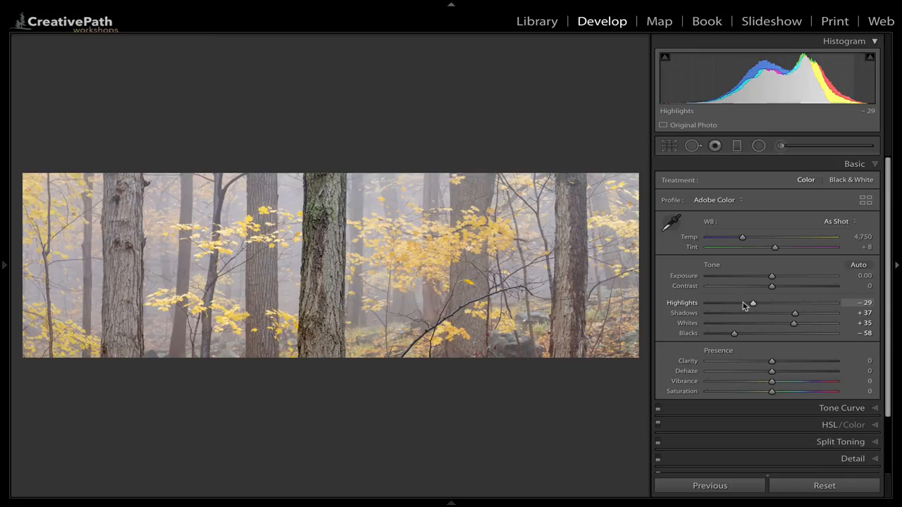
left_click(331, 265)
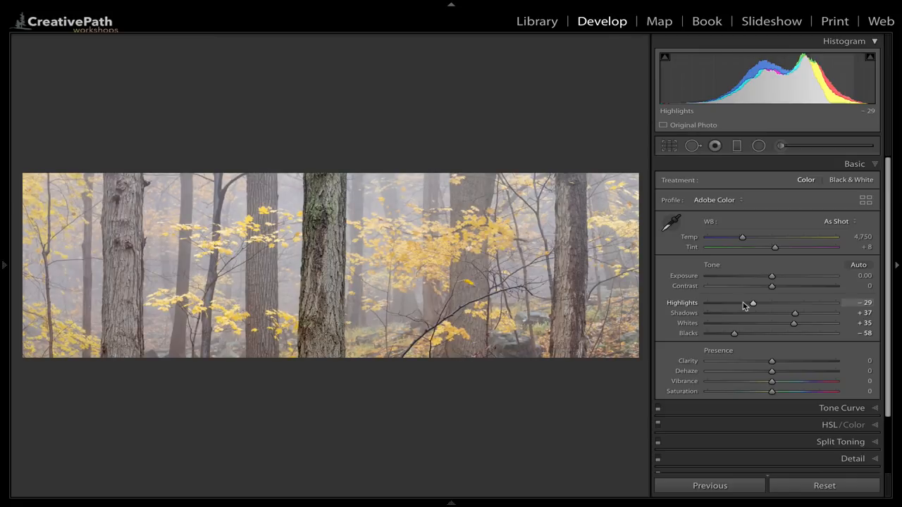
mouse_move(766, 358)
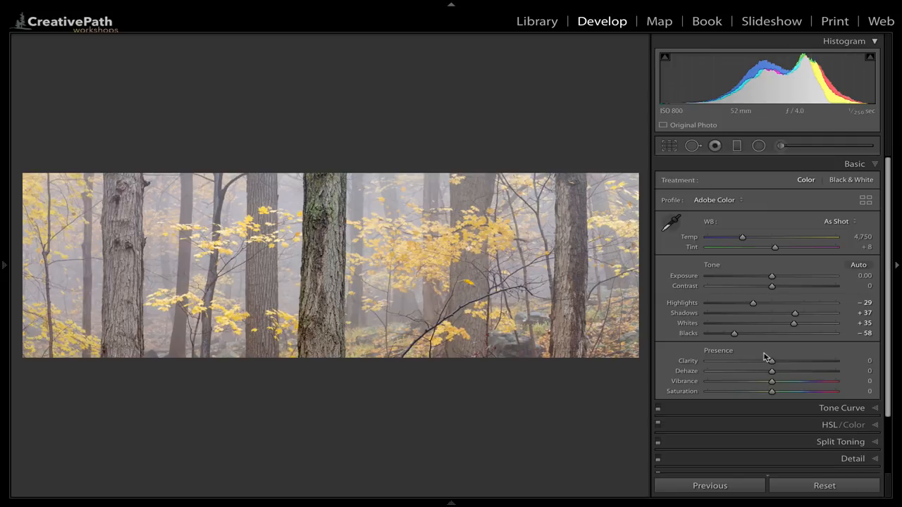
mouse_move(768, 360)
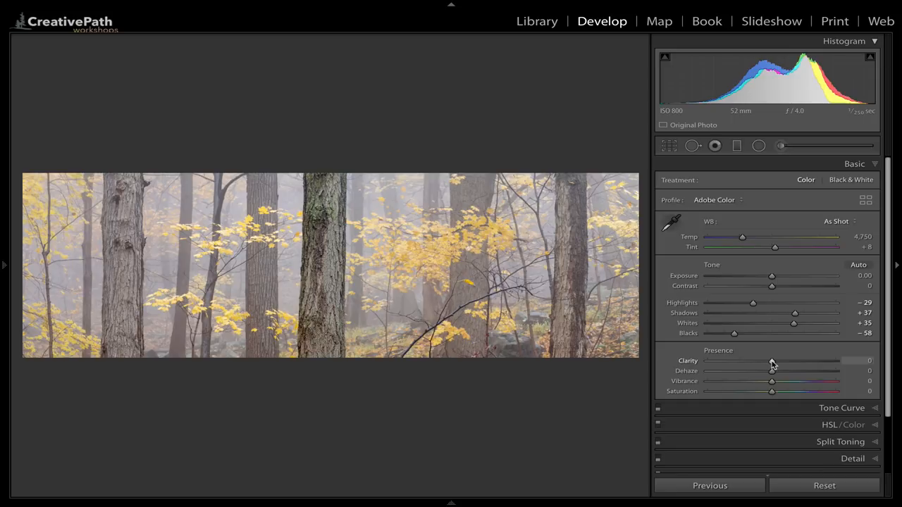
left_click_drag(772, 360, 792, 361)
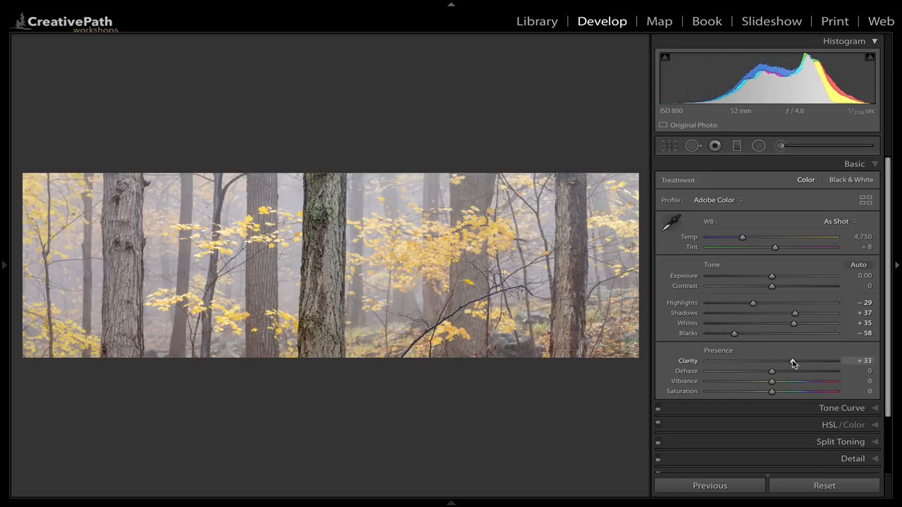
left_click_drag(772, 360, 778, 361)
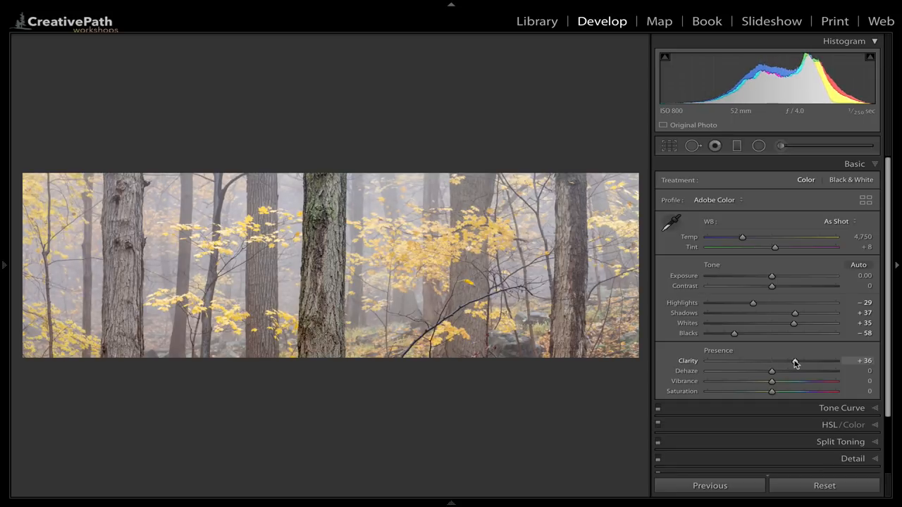
mouse_move(363, 253)
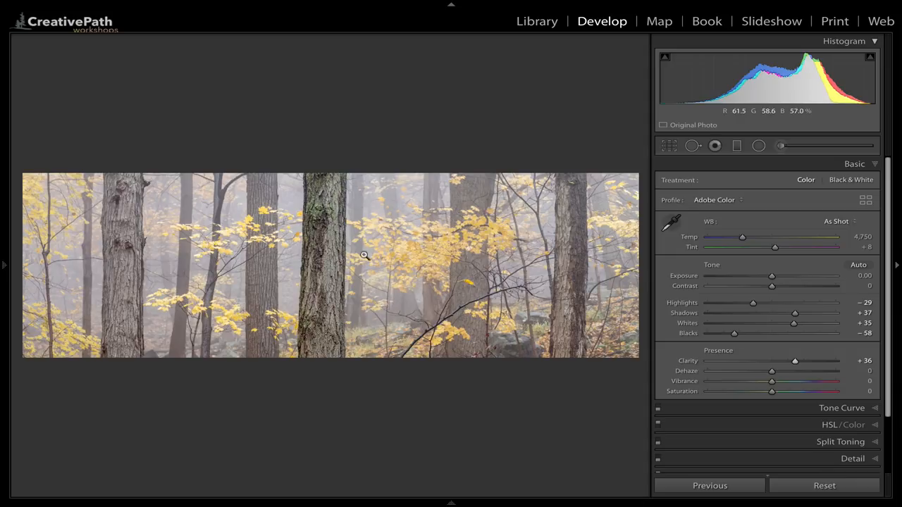
mouse_move(324, 260)
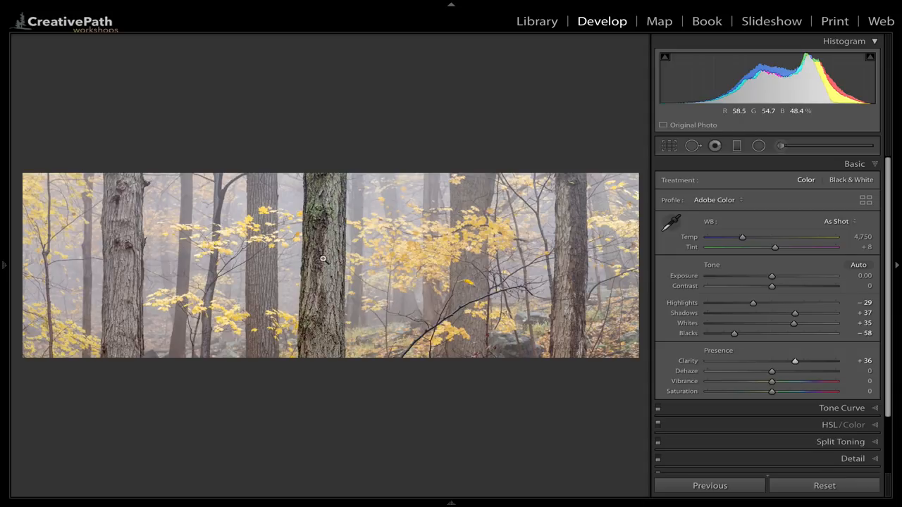
mouse_move(572, 273)
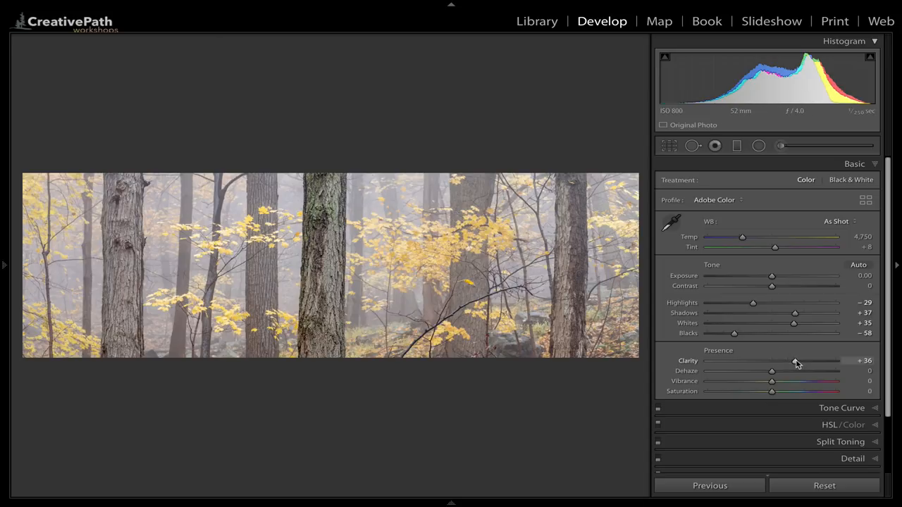
left_click_drag(796, 361, 738, 361)
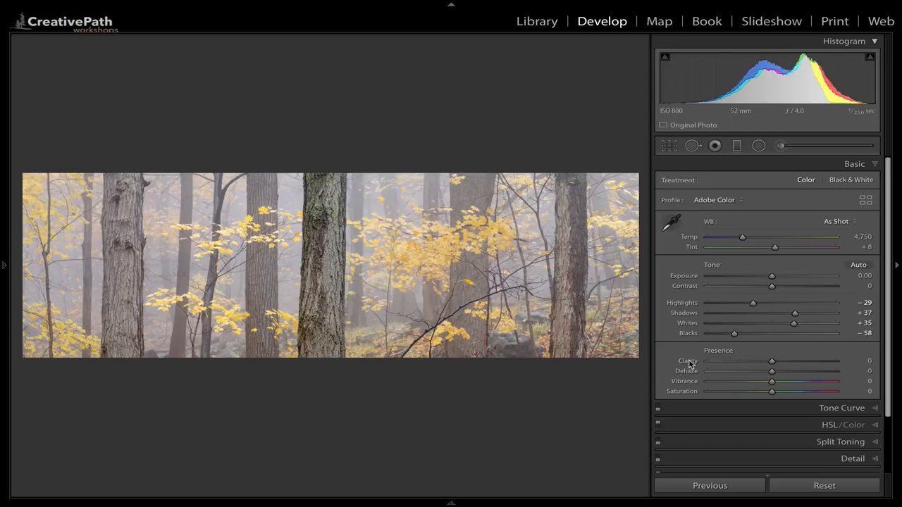
mouse_move(276, 265)
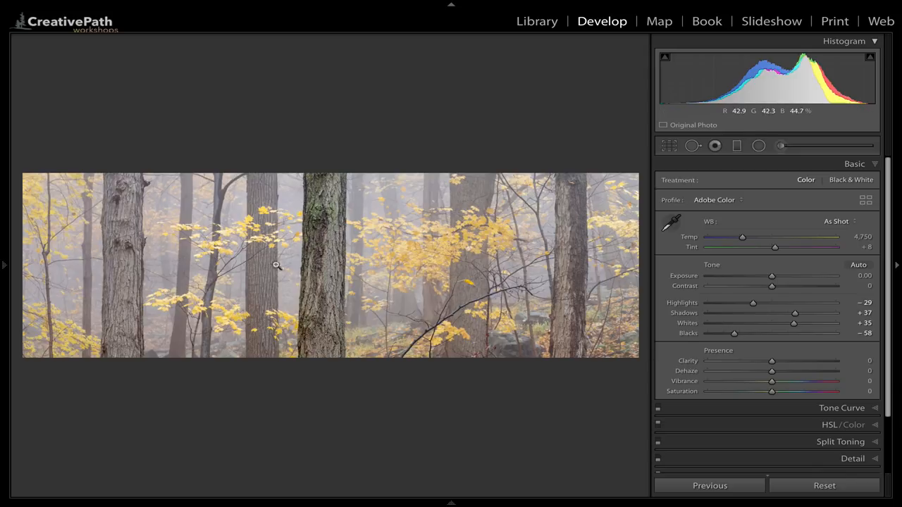
mouse_move(645, 248)
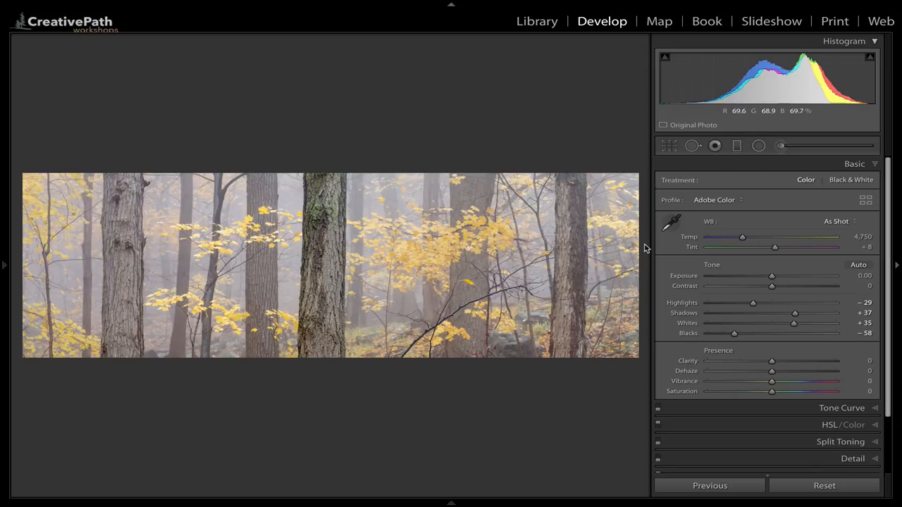
Switch Treatment to Black & White, giving the panorama the Adobe Monochrome profile
left_click(851, 180)
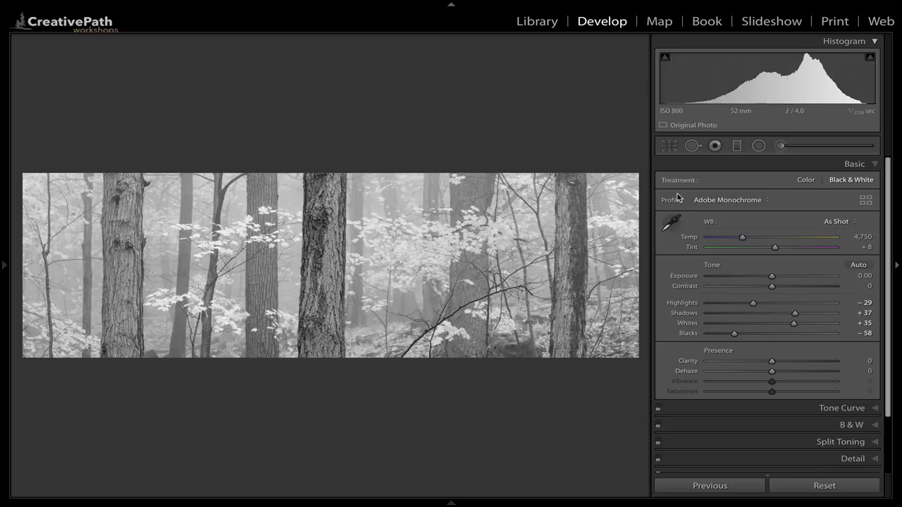
mouse_move(287, 297)
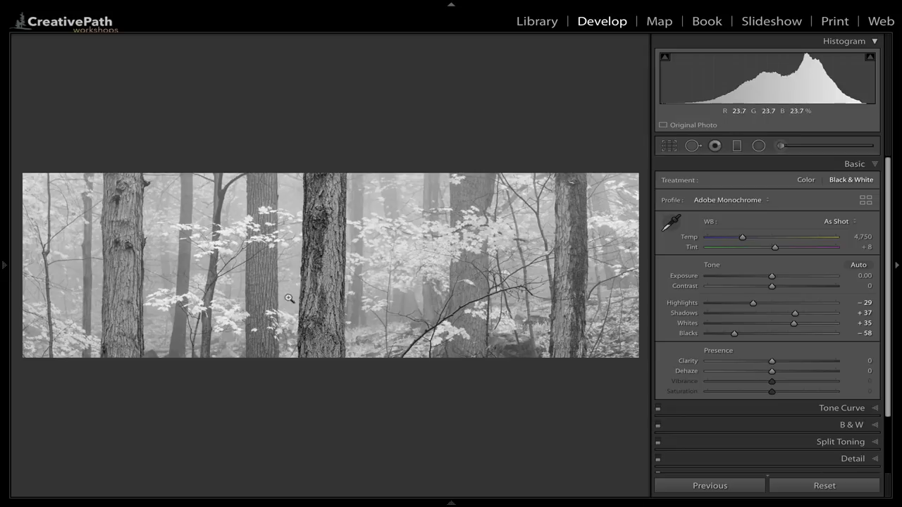
mouse_move(200, 220)
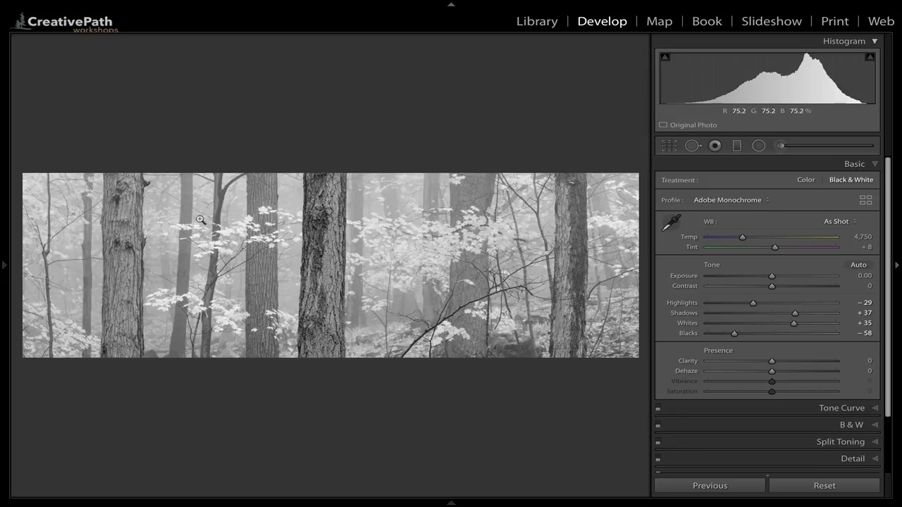
mouse_move(192, 269)
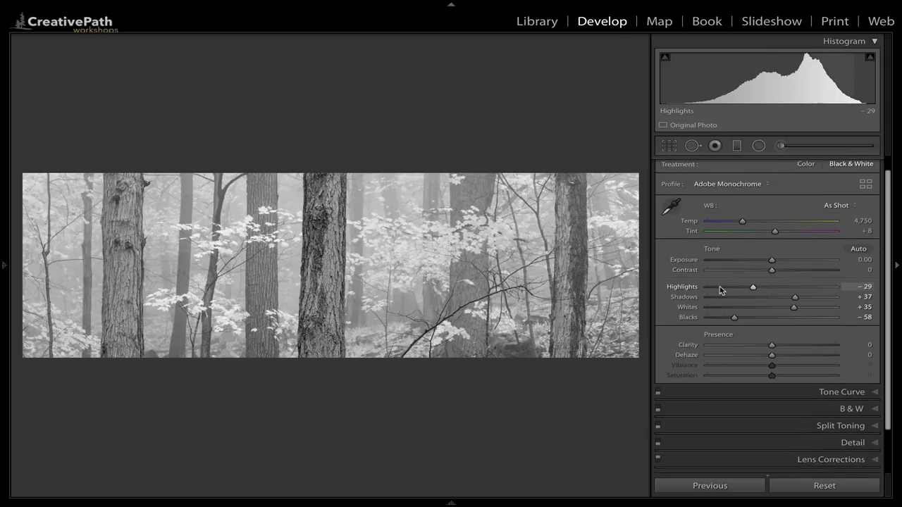
Expand the B&W panel to show the Black & White Mix colour sliders
scroll("down", 3)
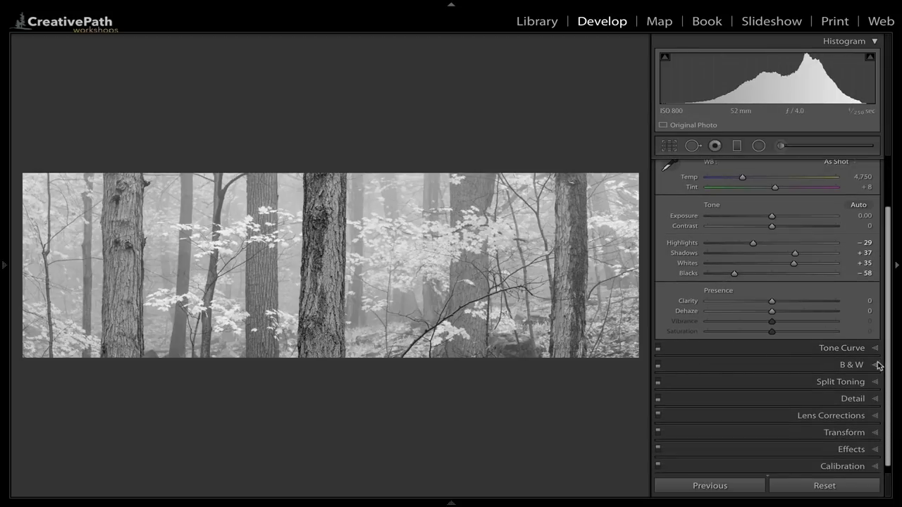
left_click(851, 364)
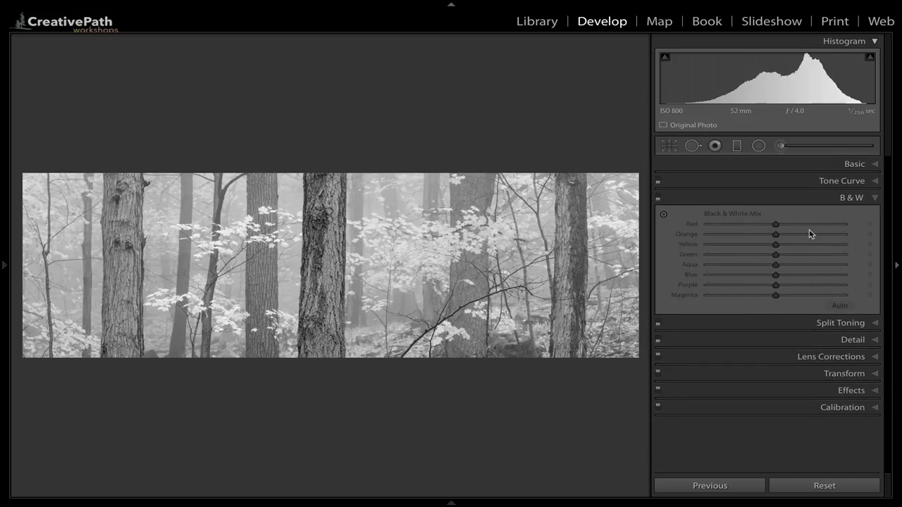
mouse_move(667, 197)
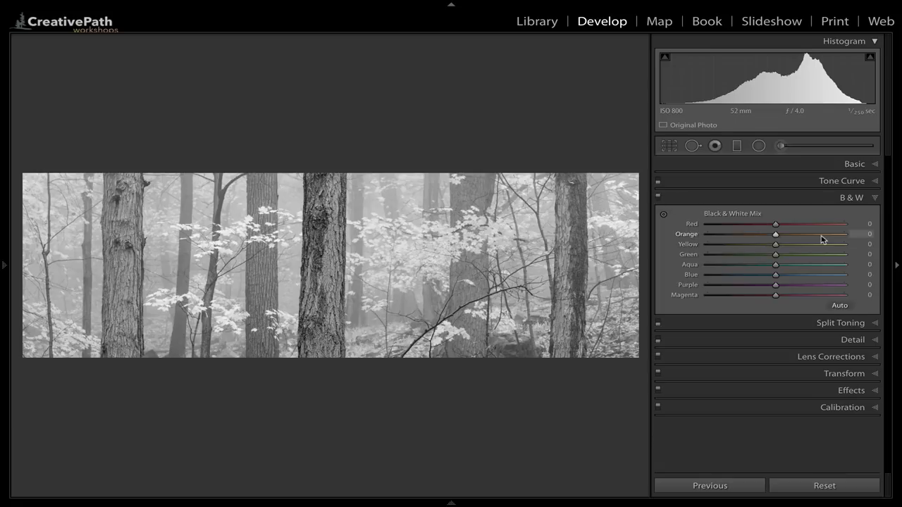
mouse_move(789, 284)
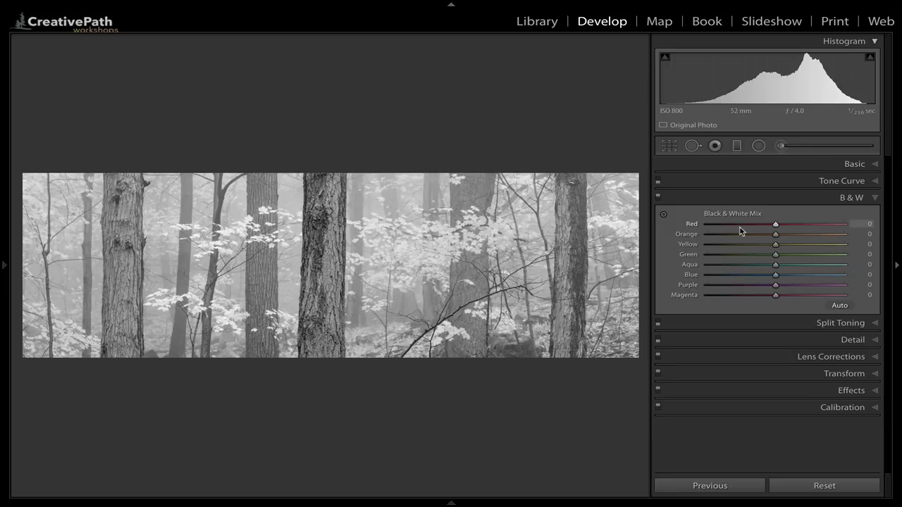
mouse_move(794, 245)
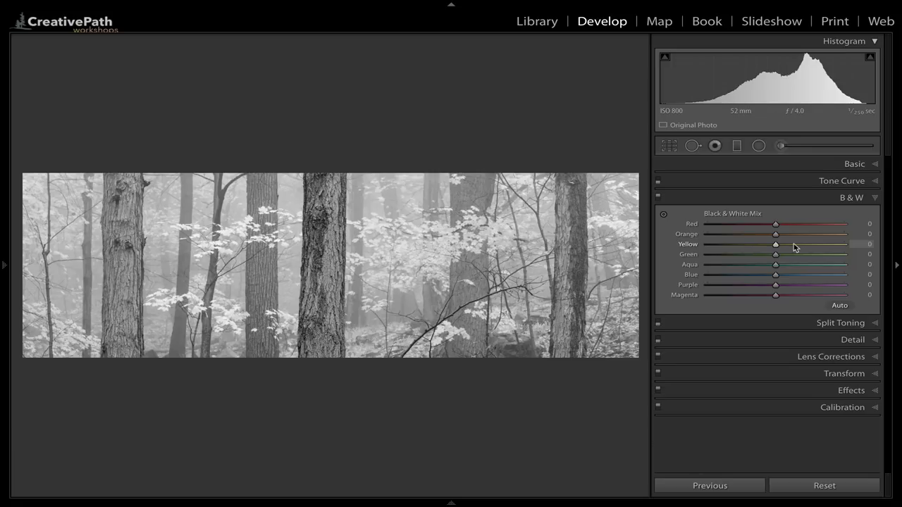
mouse_move(794, 234)
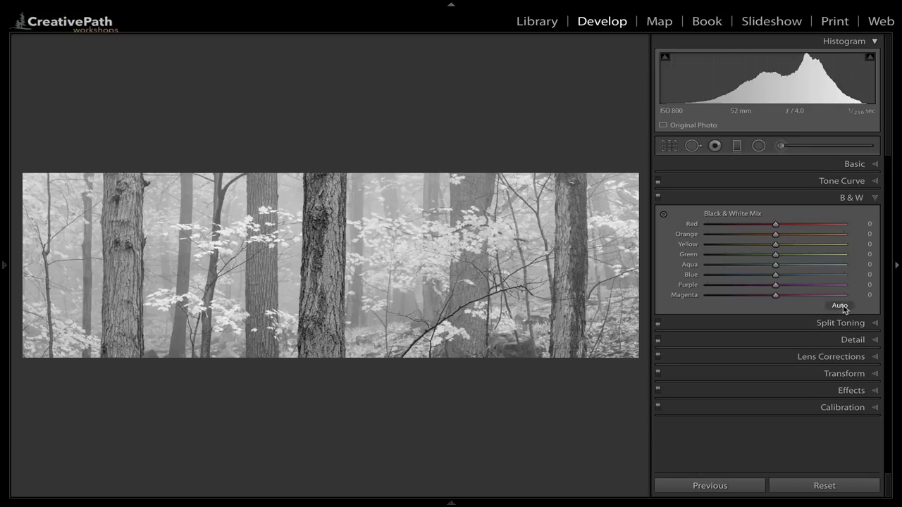
Apply Auto B&W mix, then fine-tune the Red tones to about −17
left_click(840, 304)
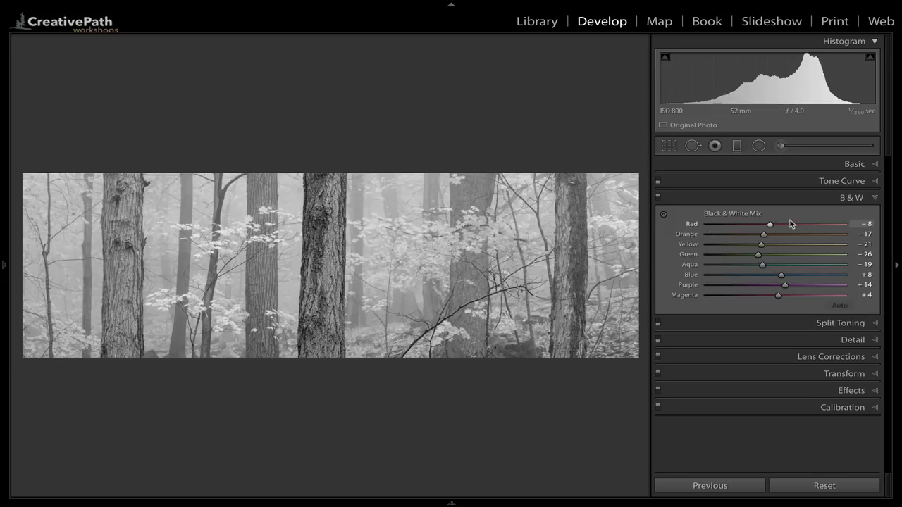
left_click_drag(769, 224, 741, 224)
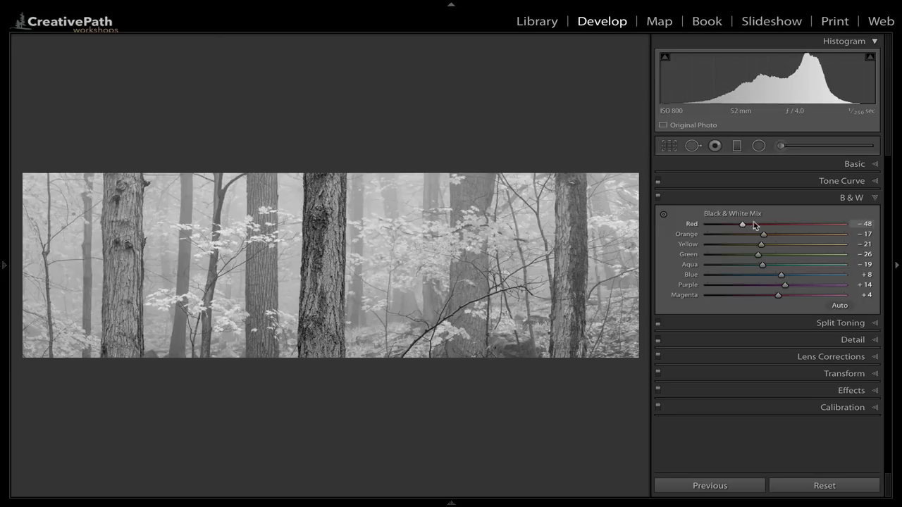
left_click_drag(741, 222, 738, 223)
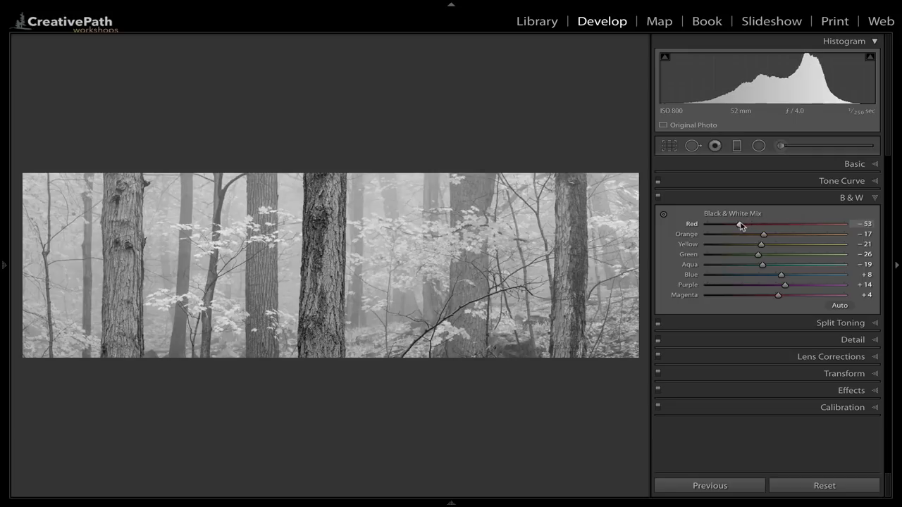
left_click_drag(742, 224, 771, 224)
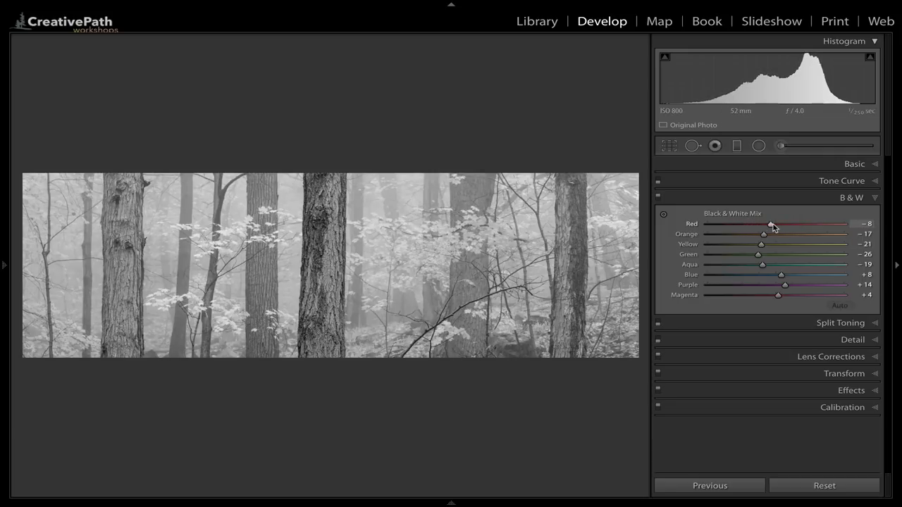
left_click_drag(769, 222, 760, 223)
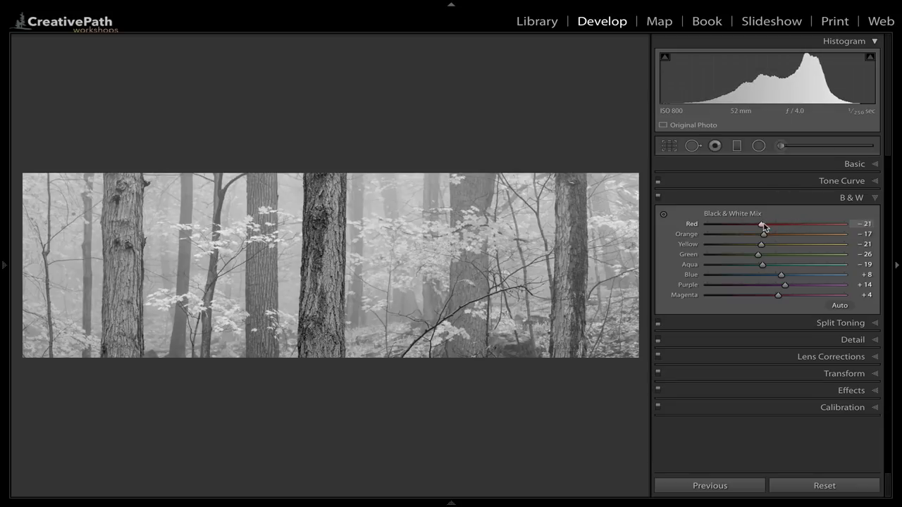
left_click_drag(760, 224, 768, 224)
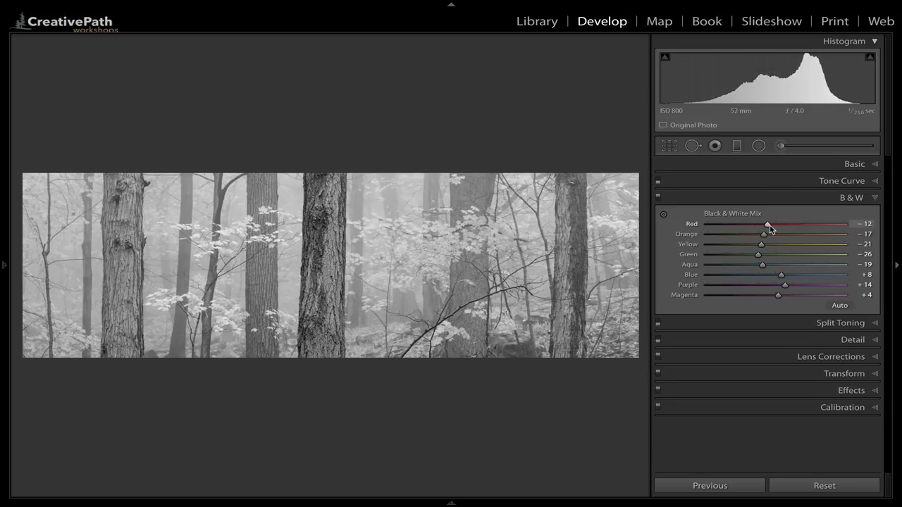
left_click_drag(766, 224, 763, 224)
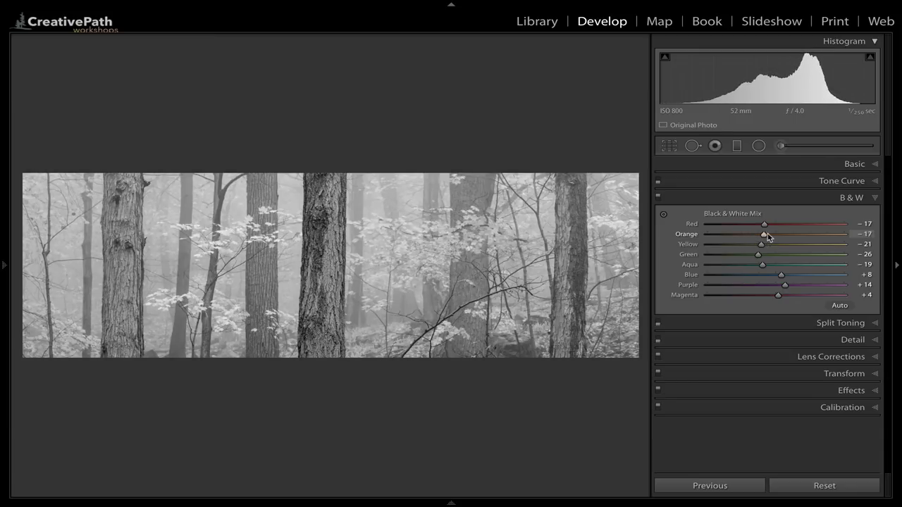
Darken the orange tones to -52 in the black-and-white mix
left_click_drag(764, 234, 797, 234)
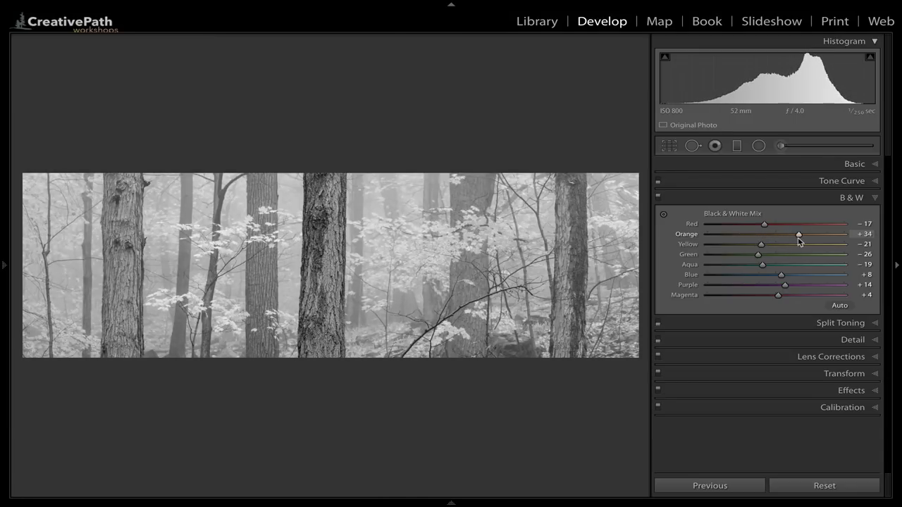
left_click_drag(797, 234, 750, 234)
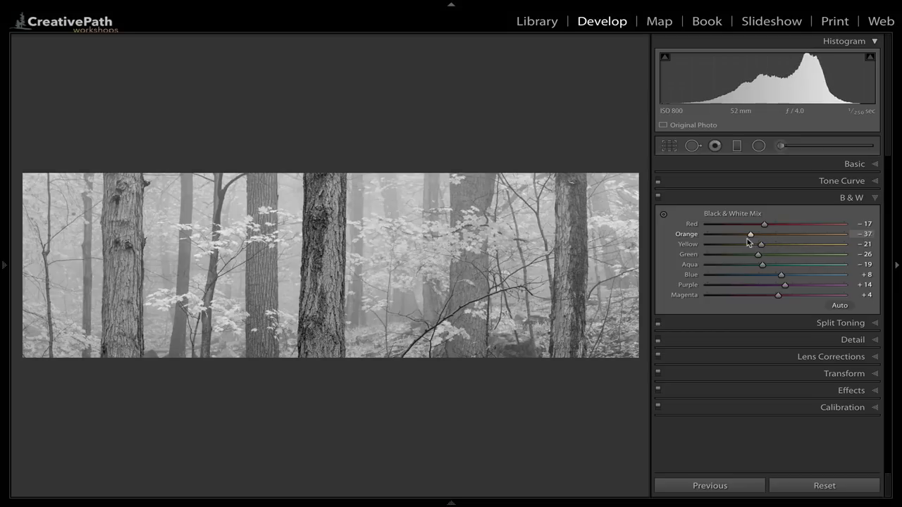
left_click_drag(750, 234, 746, 234)
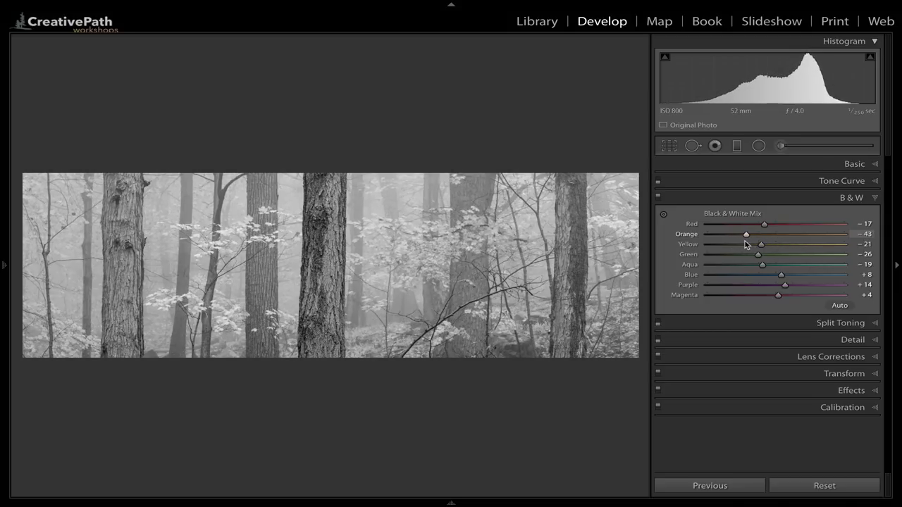
left_click_drag(747, 234, 736, 234)
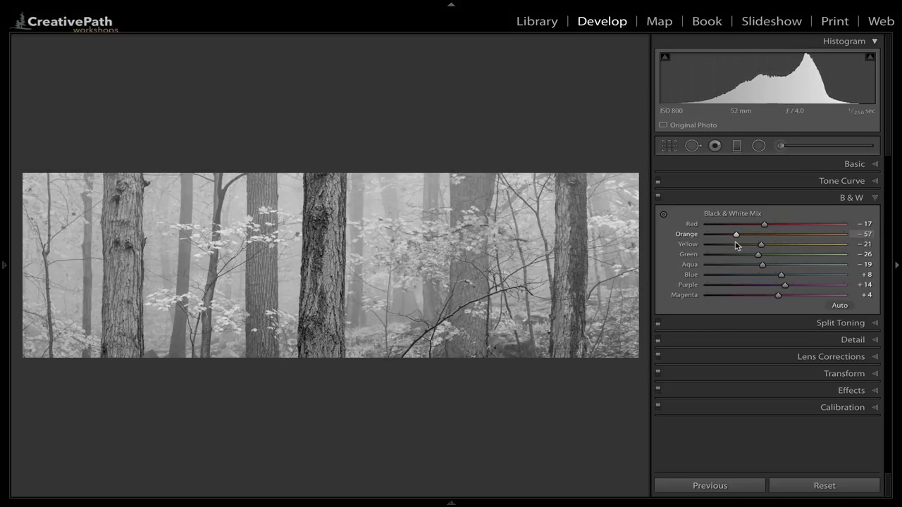
left_click_drag(735, 234, 740, 233)
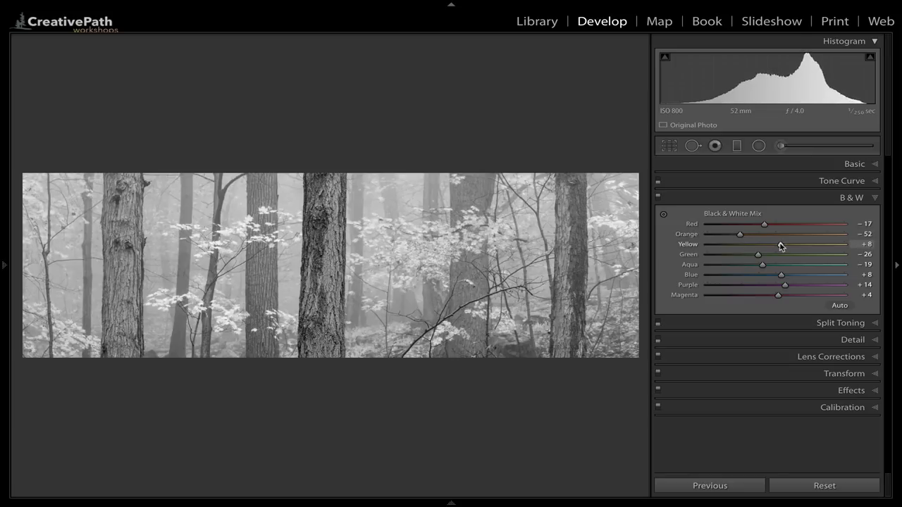
Lift the yellow tones to +15
left_click_drag(783, 244, 774, 244)
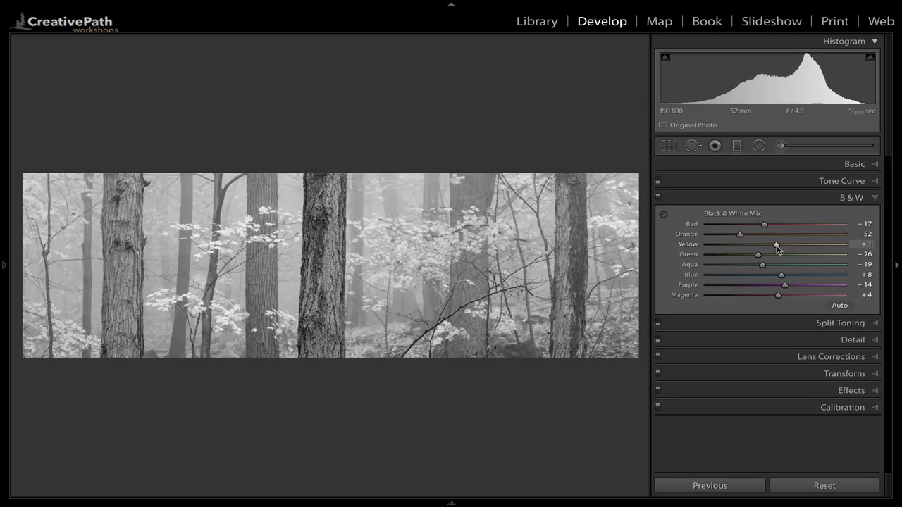
left_click_drag(775, 244, 772, 243)
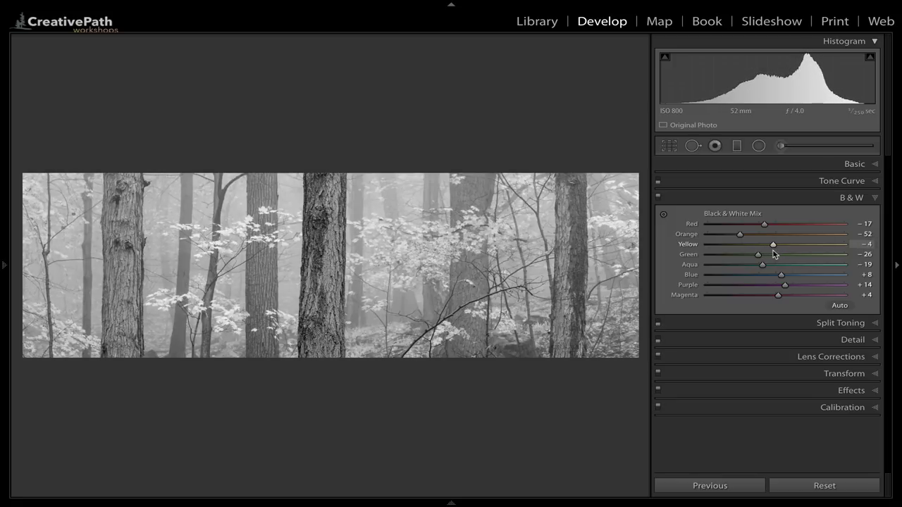
left_click_drag(773, 243, 775, 244)
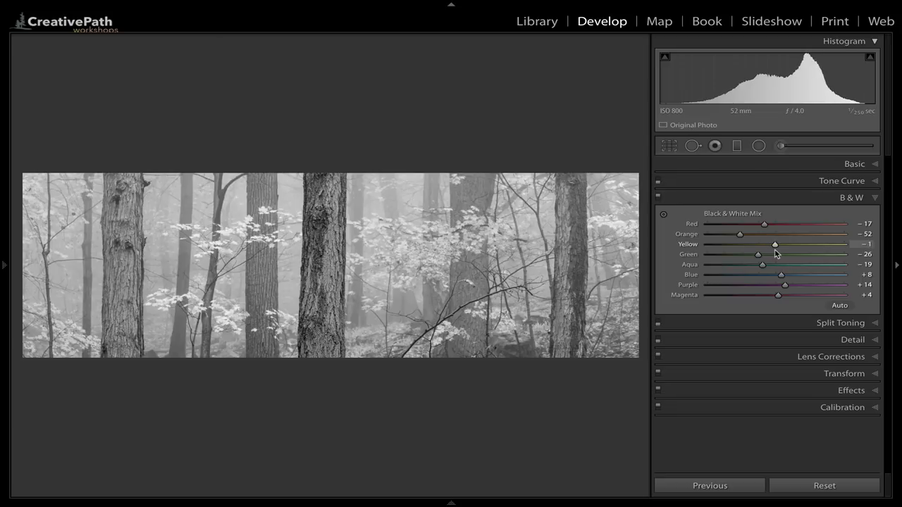
left_click_drag(775, 244, 772, 244)
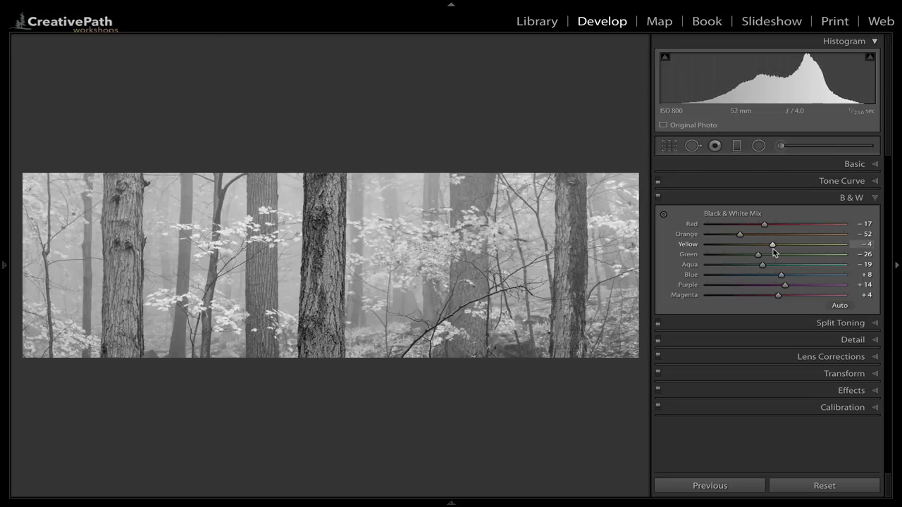
left_click_drag(772, 244, 786, 244)
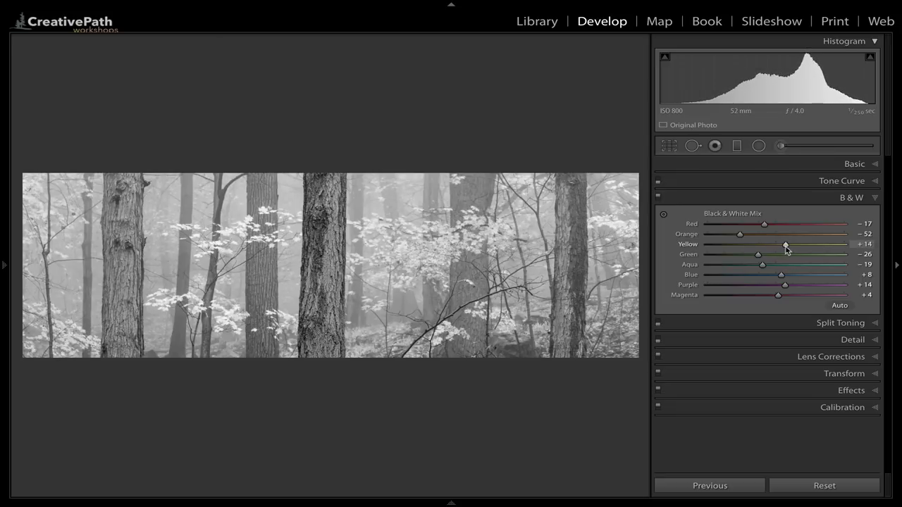
left_click_drag(784, 244, 786, 244)
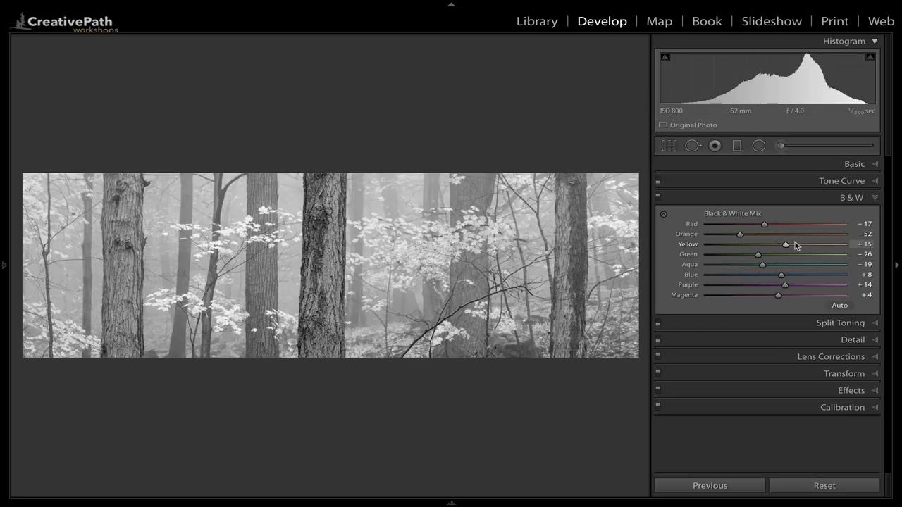
Brighten the green tones to +19
left_click_drag(758, 253, 750, 254)
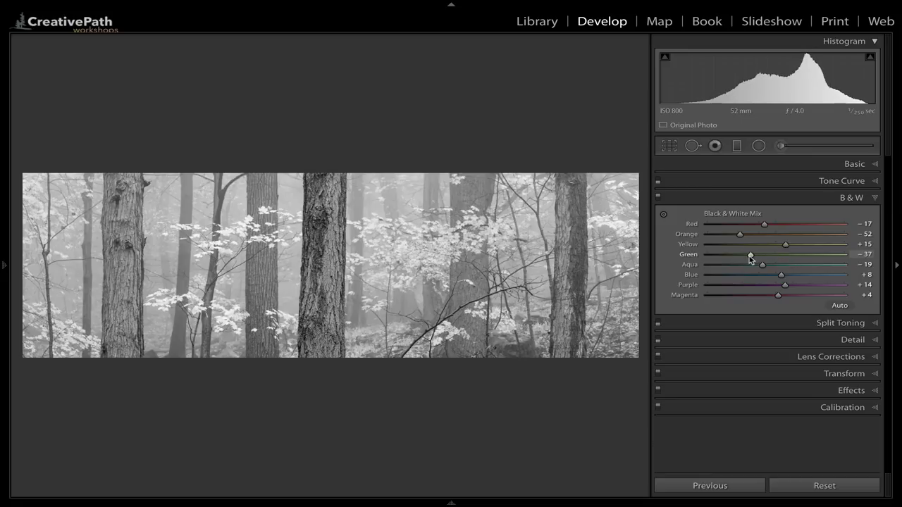
left_click_drag(749, 253, 763, 254)
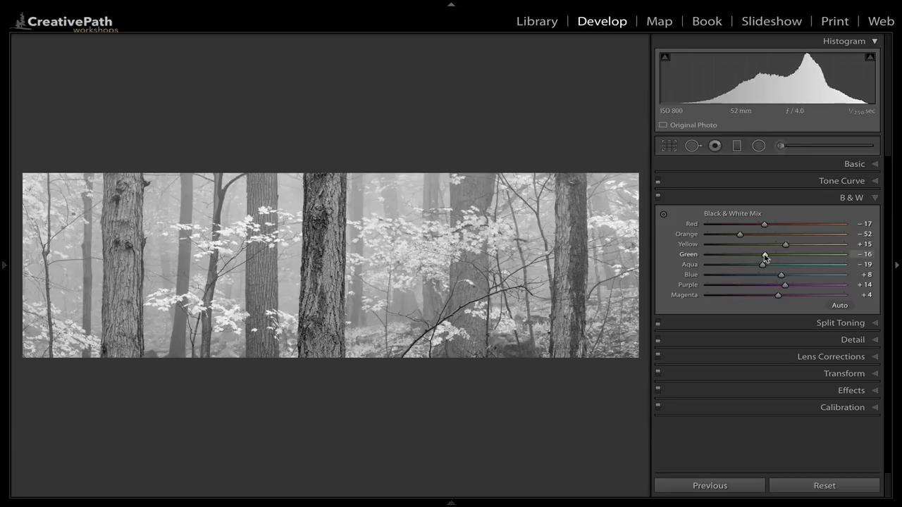
left_click_drag(765, 254, 782, 254)
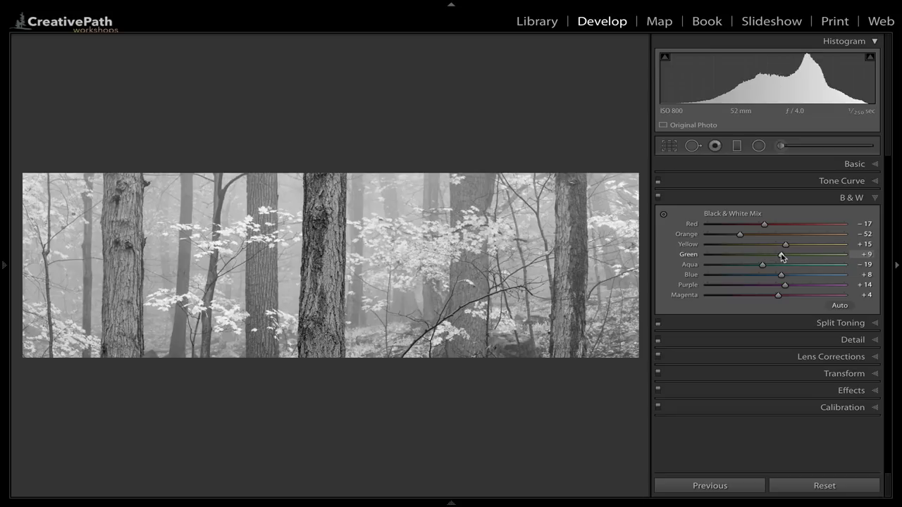
left_click_drag(780, 254, 787, 254)
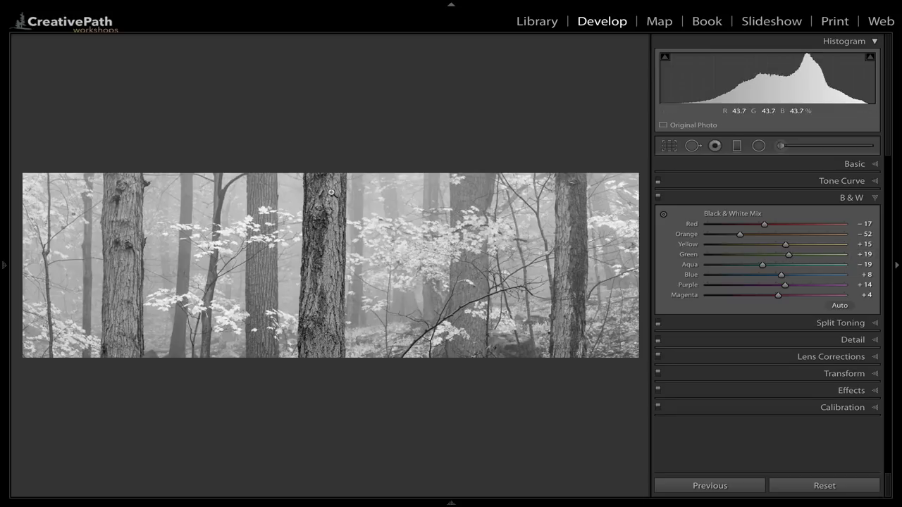
mouse_move(322, 200)
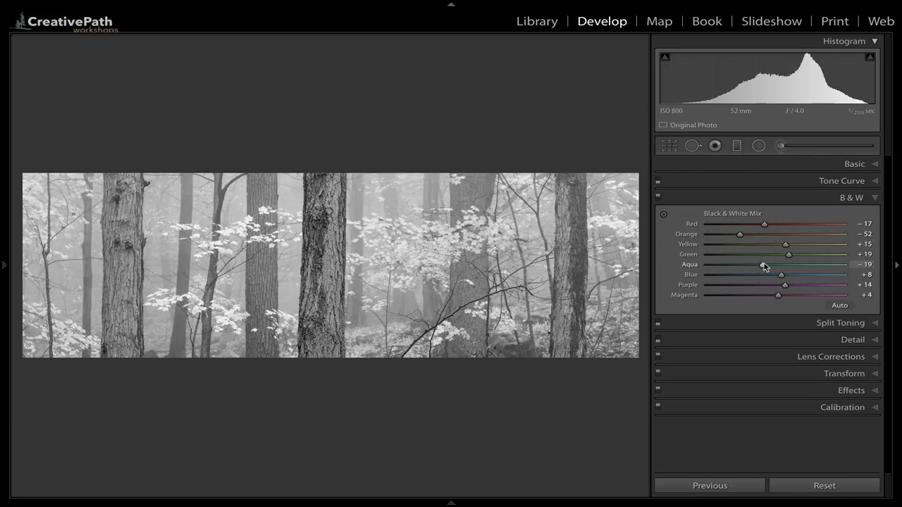
Set the aqua tones to +3 and keep the blue tones at +6
left_click_drag(763, 265, 804, 265)
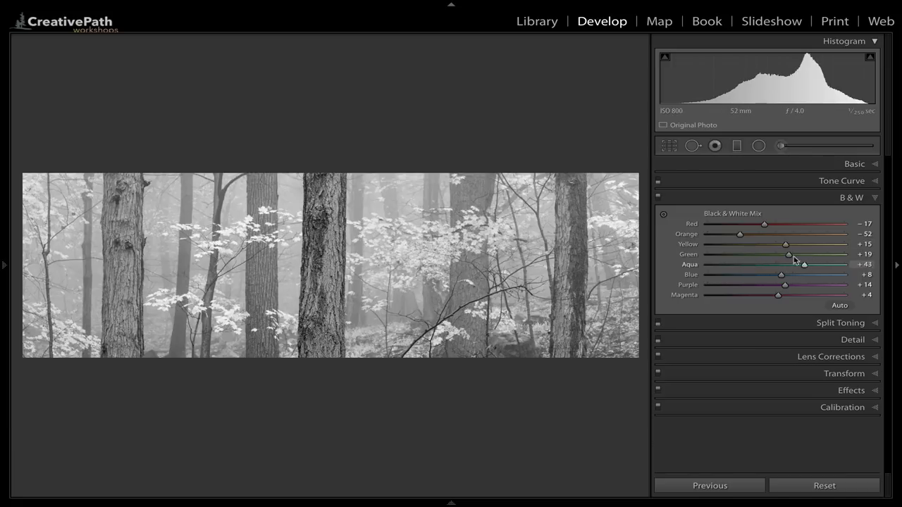
left_click_drag(803, 265, 778, 265)
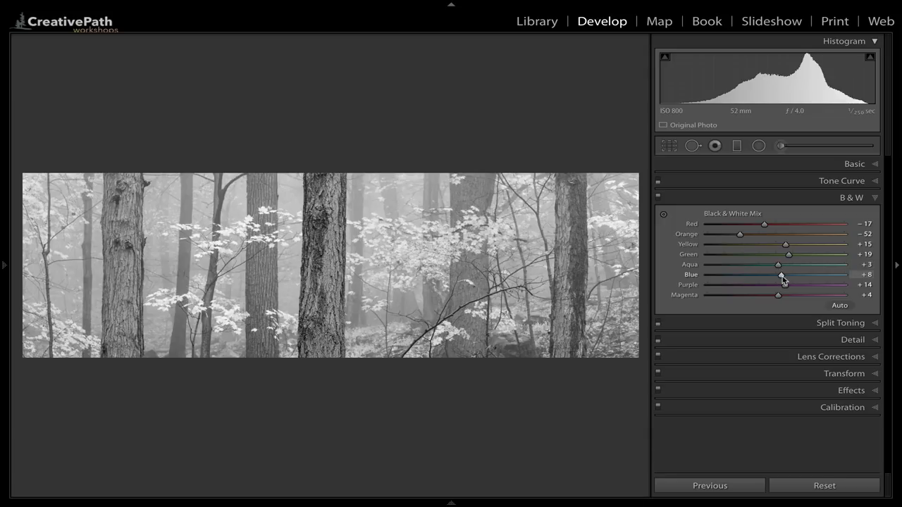
left_click_drag(780, 274, 750, 273)
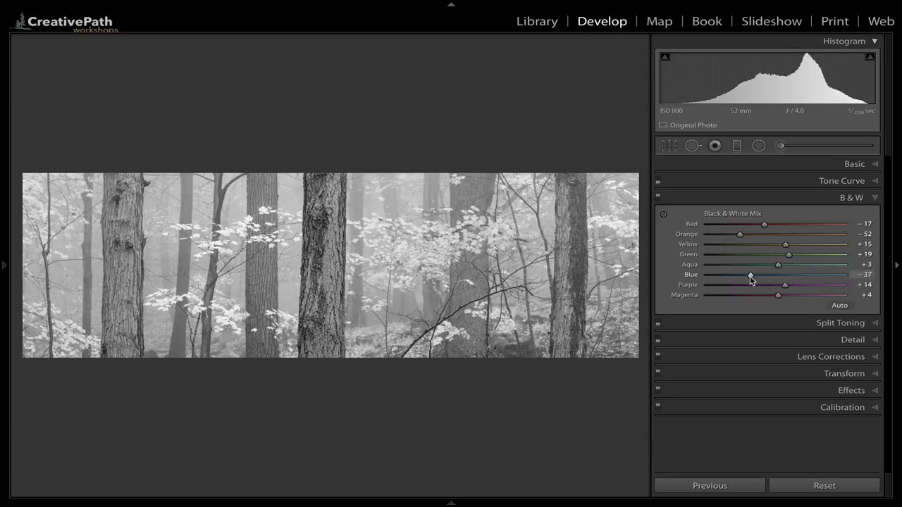
left_click_drag(749, 275, 781, 275)
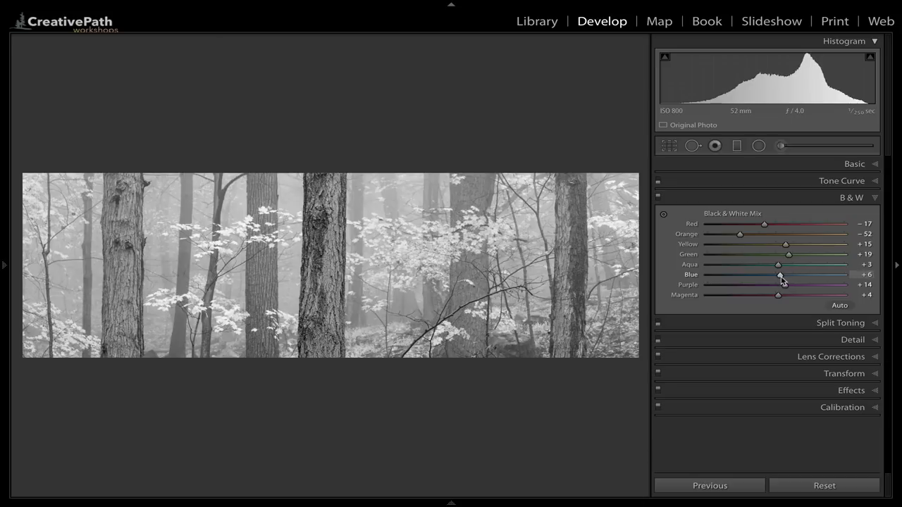
mouse_move(783, 288)
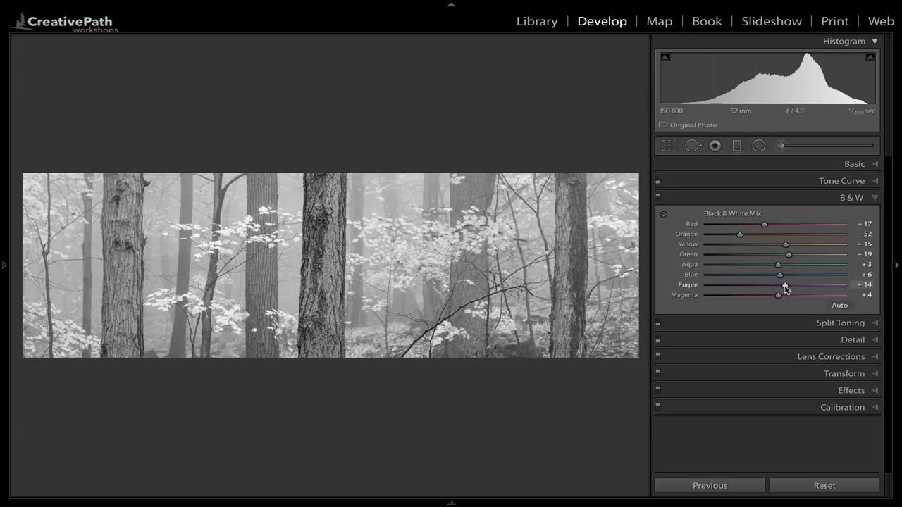
mouse_move(731, 284)
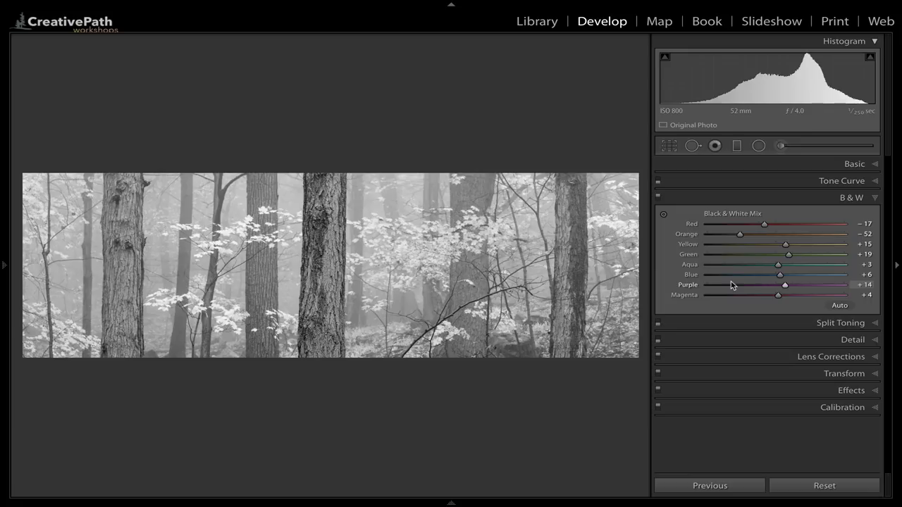
mouse_move(876, 338)
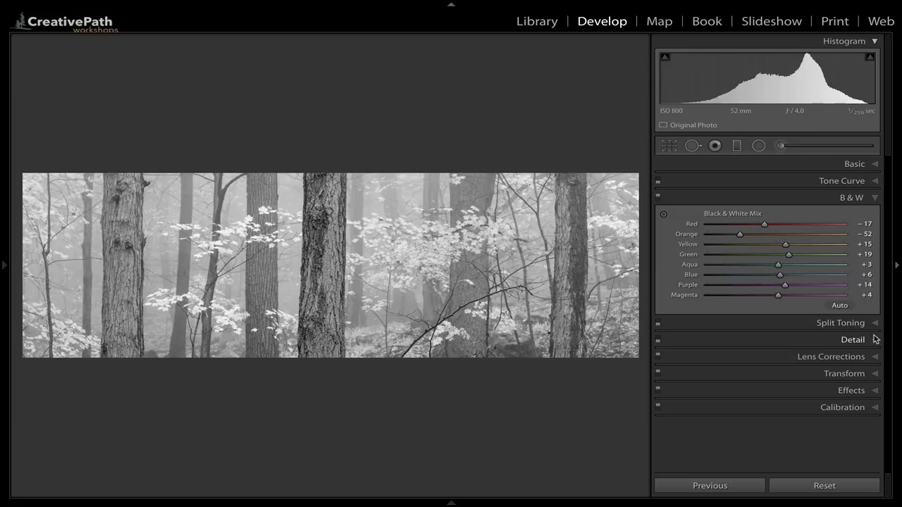
Reveal the Detail settings, with sharpening amount at 60
left_click(853, 339)
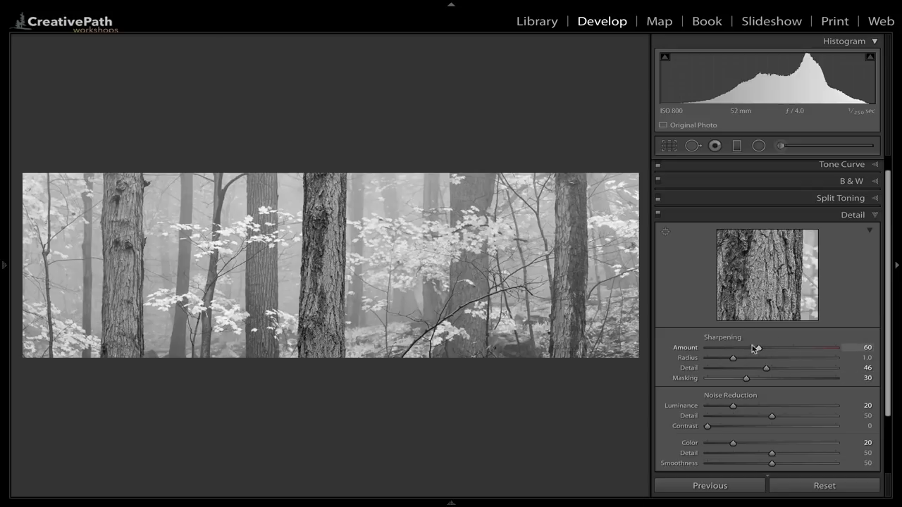
mouse_move(372, 258)
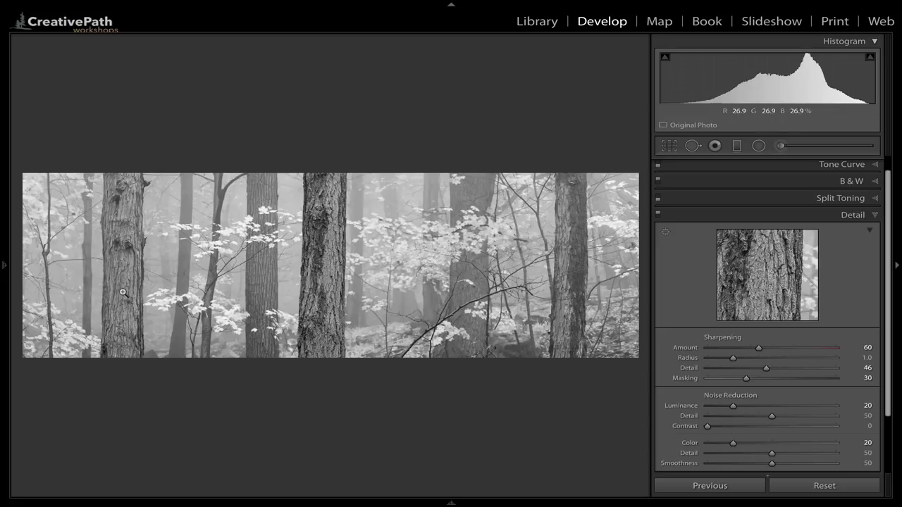
mouse_move(351, 269)
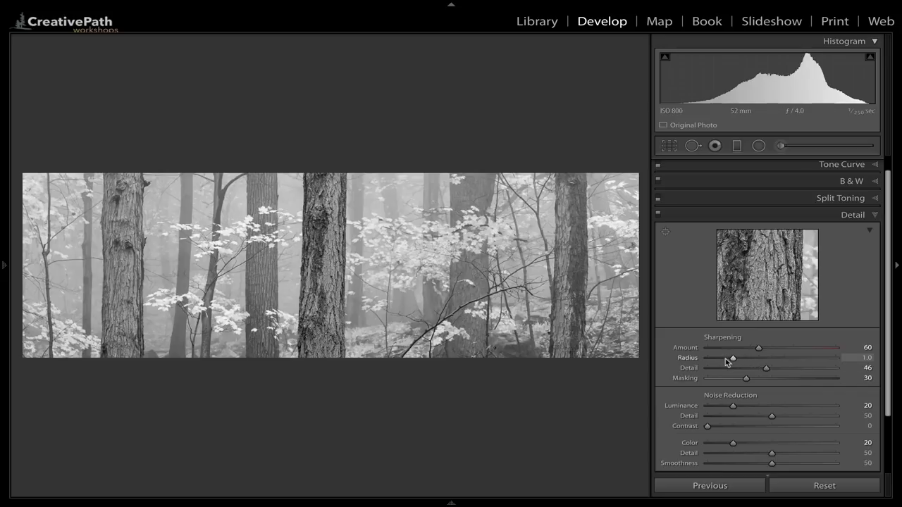
mouse_move(330, 256)
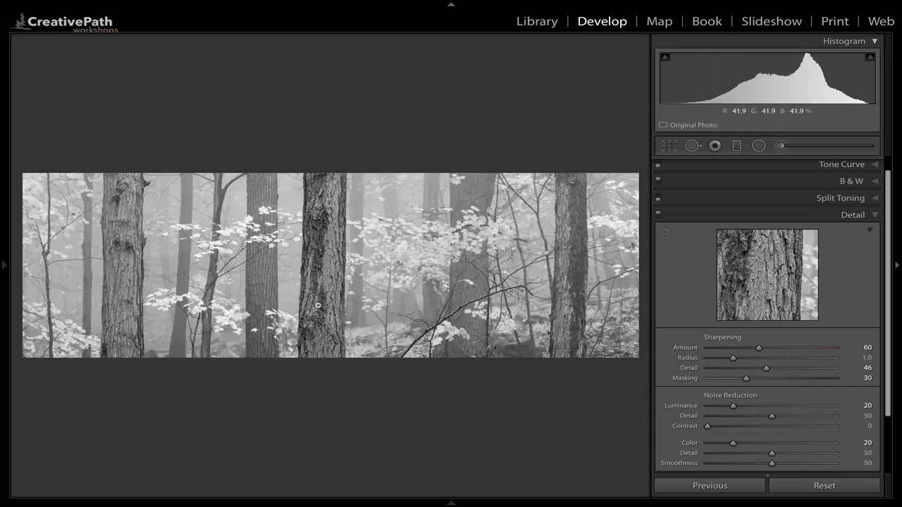
mouse_move(325, 239)
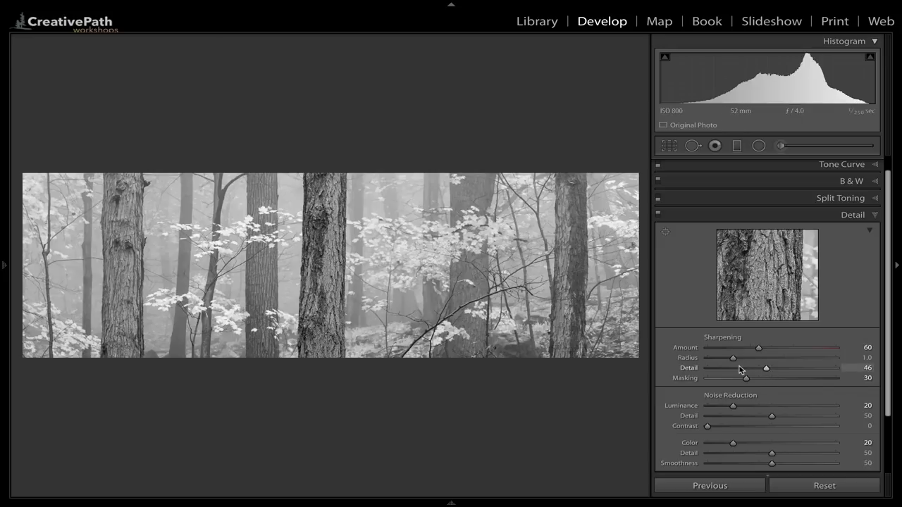
mouse_move(317, 264)
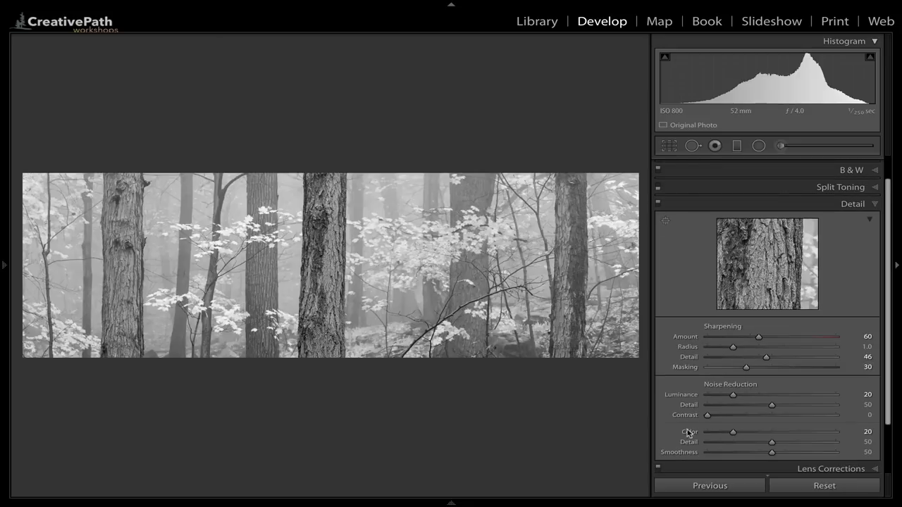
mouse_move(701, 394)
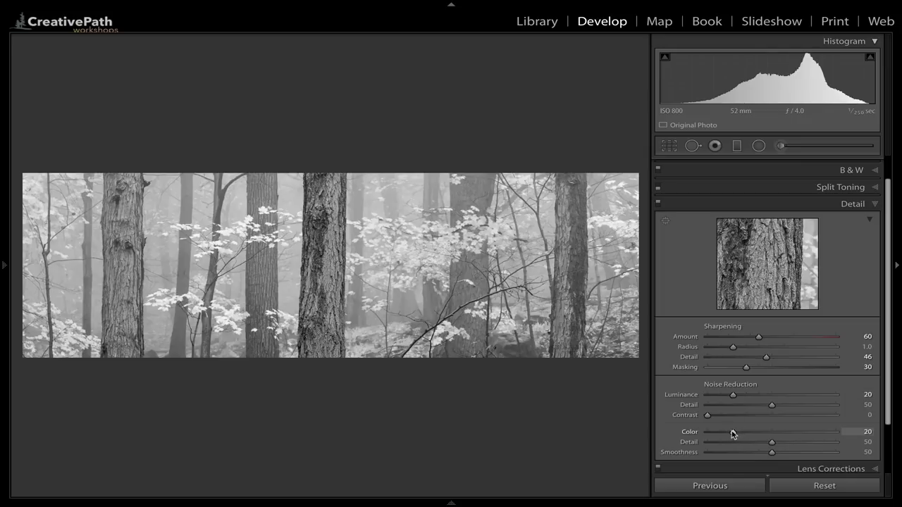
mouse_move(693, 375)
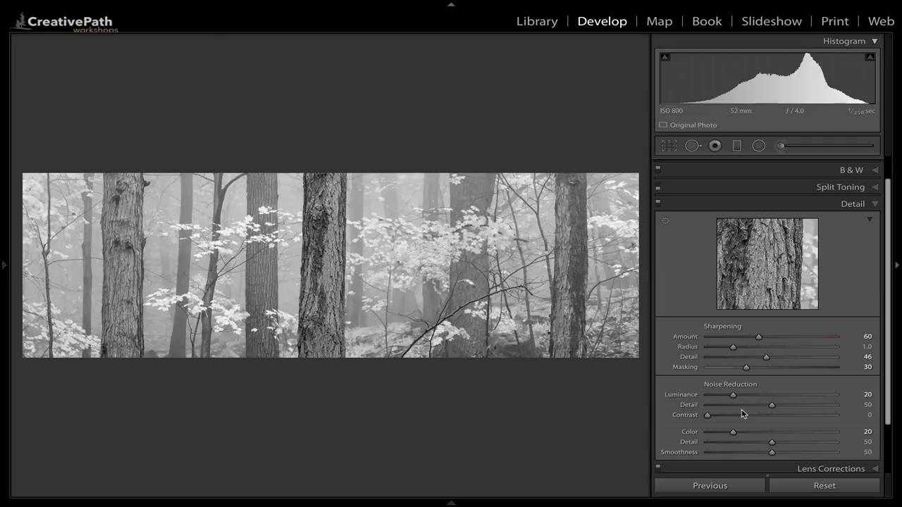
mouse_move(786, 338)
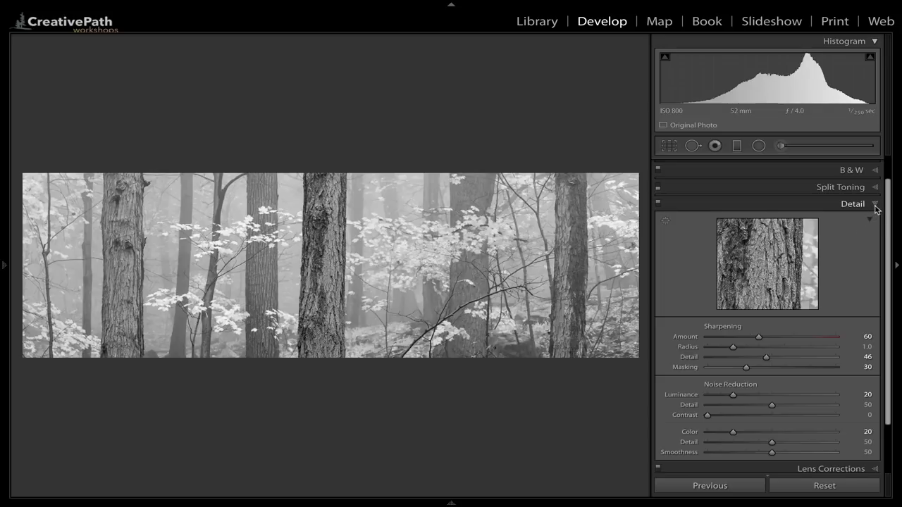
Switch to the Strong Contrast tone curve and pull its upper highlight point lower
left_click(874, 203)
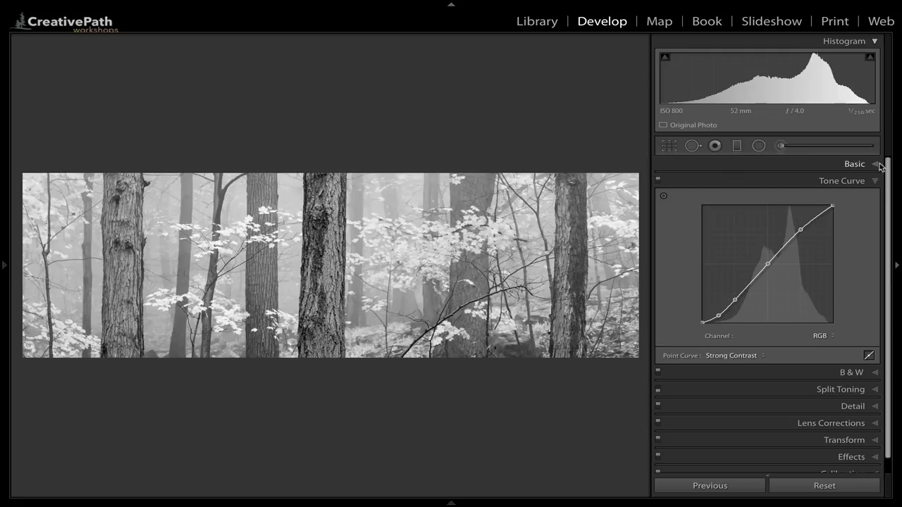
left_click(854, 164)
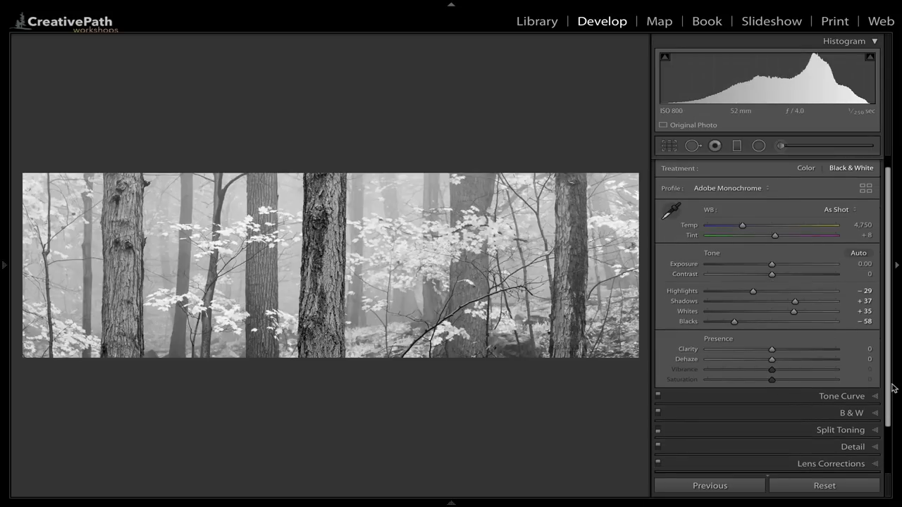
left_click(841, 395)
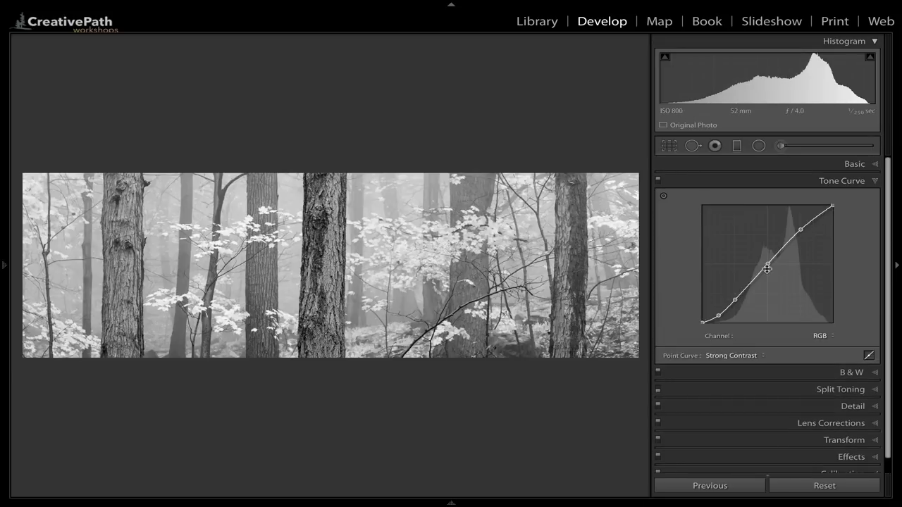
left_click_drag(767, 269, 744, 301)
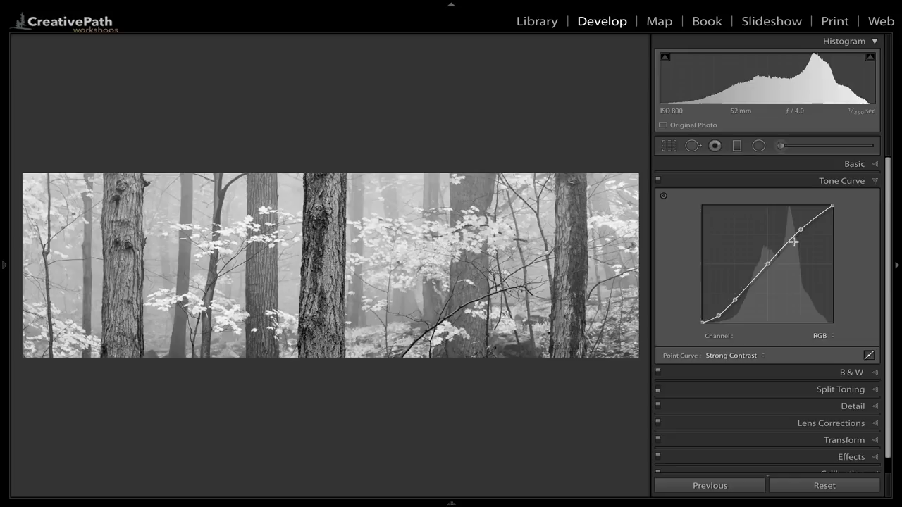
mouse_move(749, 245)
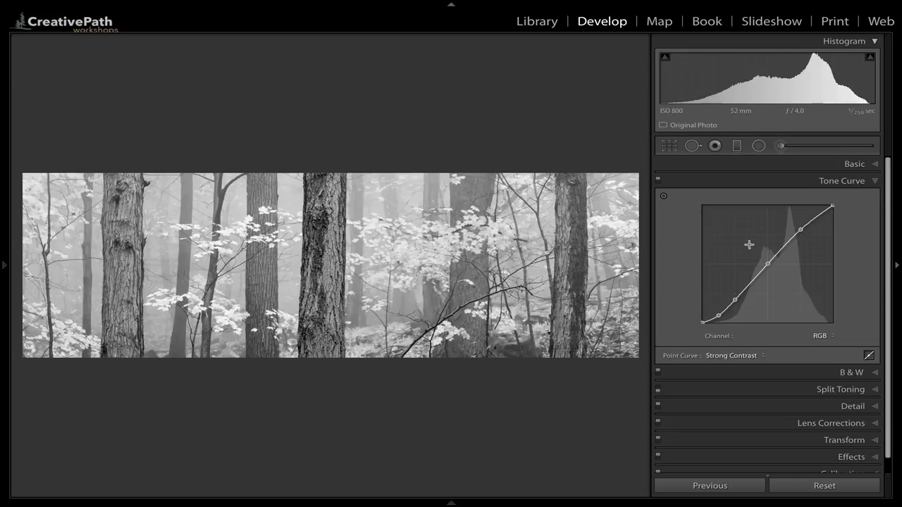
mouse_move(797, 227)
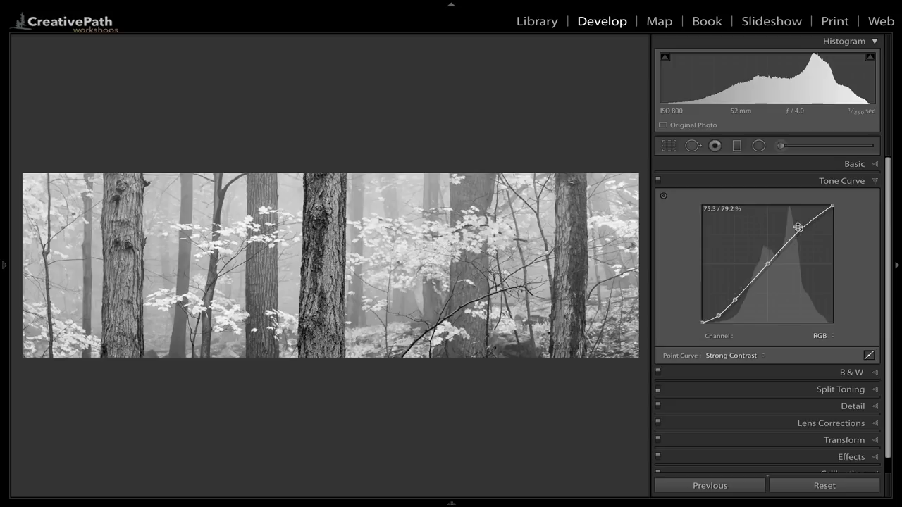
Expand the Basic settings showing treatment, white balance and exposure at zero
left_click(853, 164)
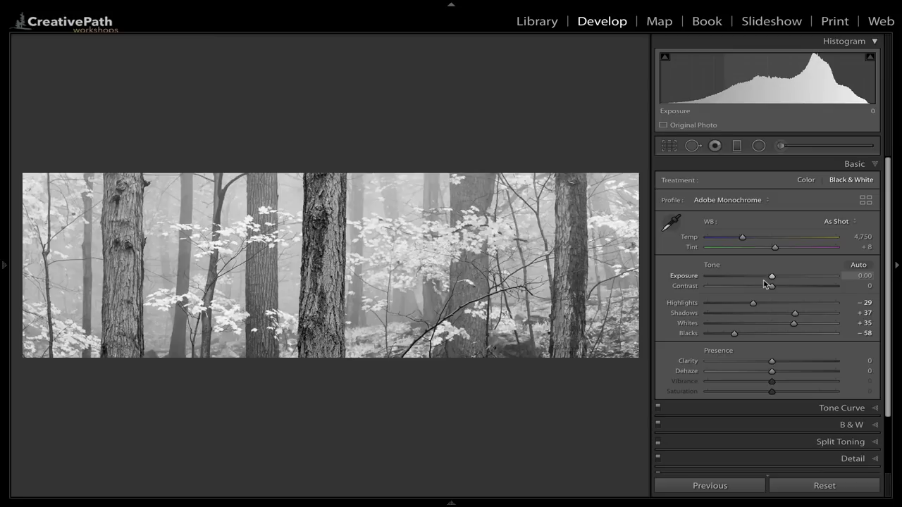
Paint a -0.30 burn adjustment along the tree trunk edges and hide the mask overlay
left_click(780, 145)
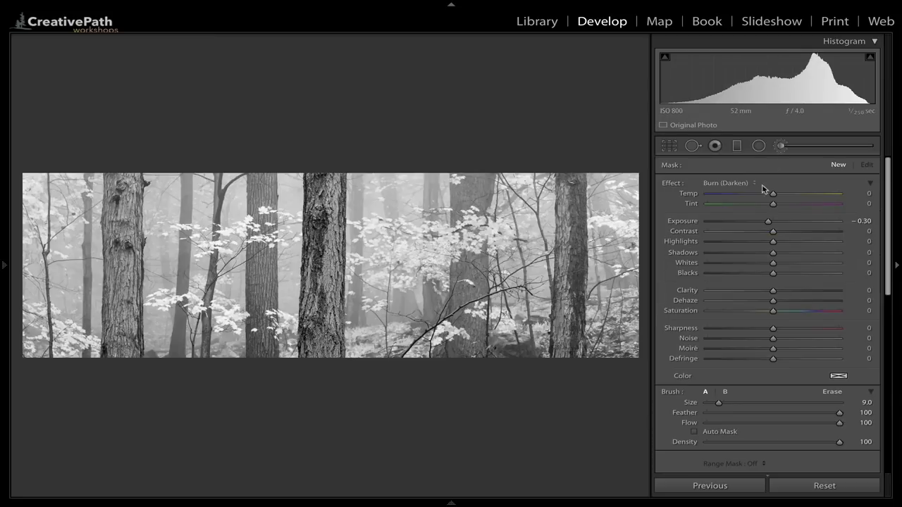
scroll("down", 3)
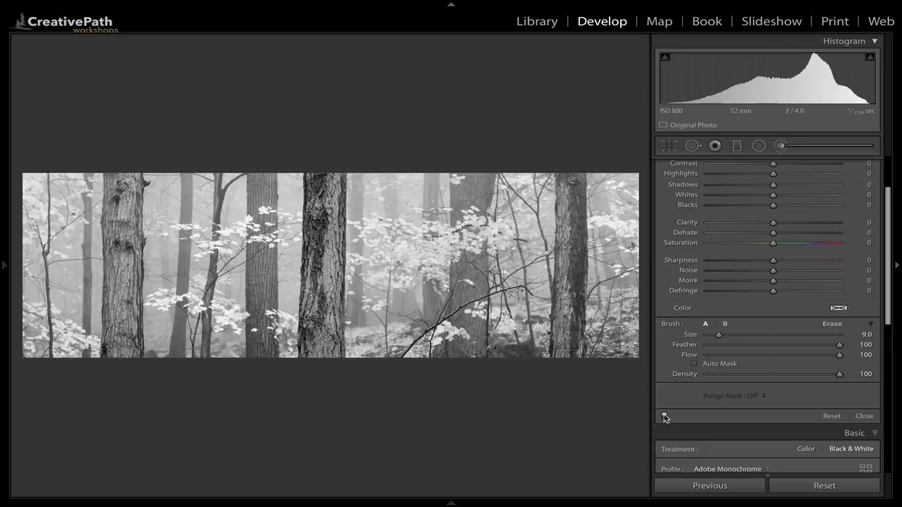
mouse_move(321, 190)
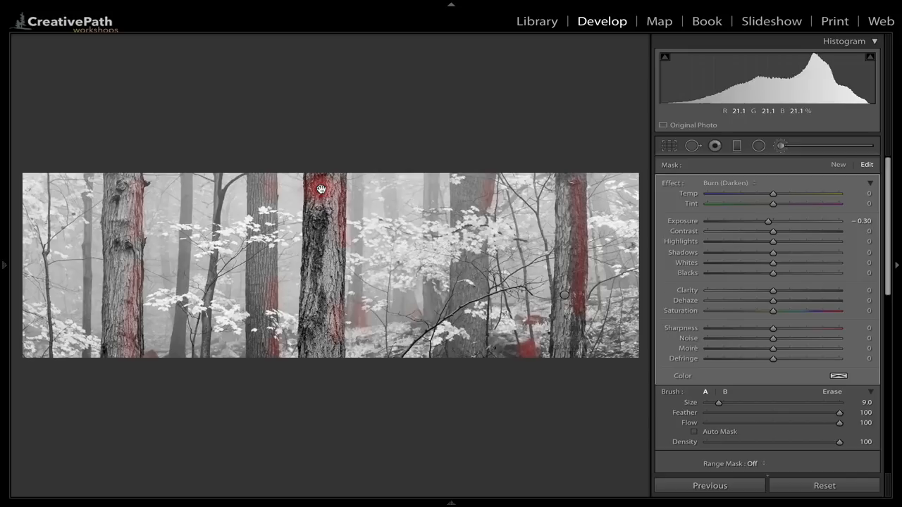
mouse_move(315, 186)
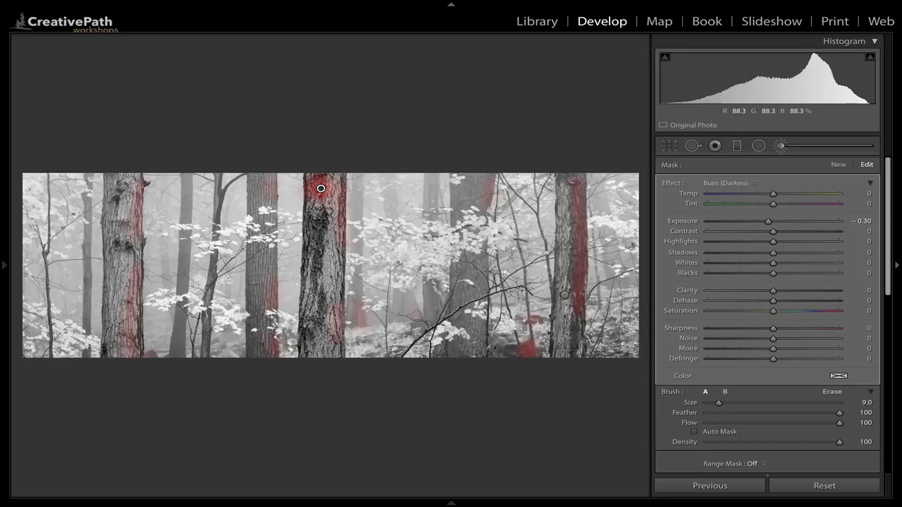
scroll("down", 3)
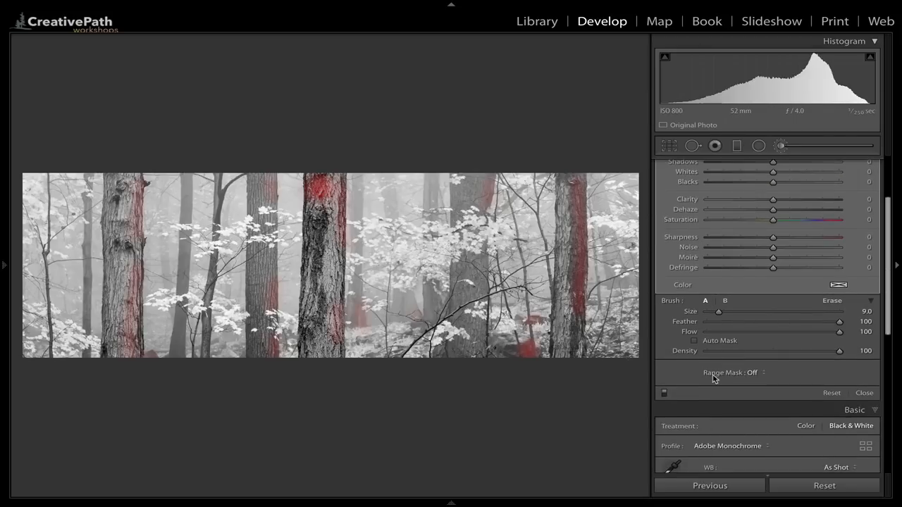
left_click(662, 392)
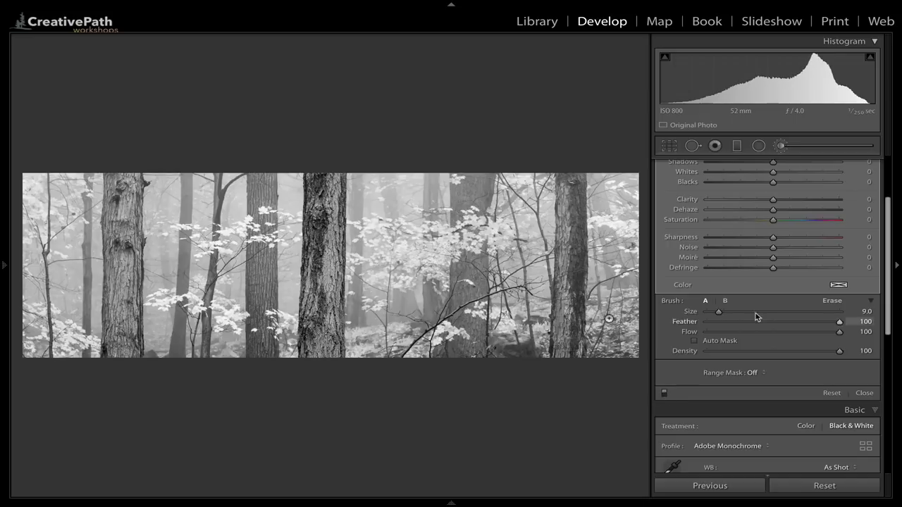
scroll("down", 3)
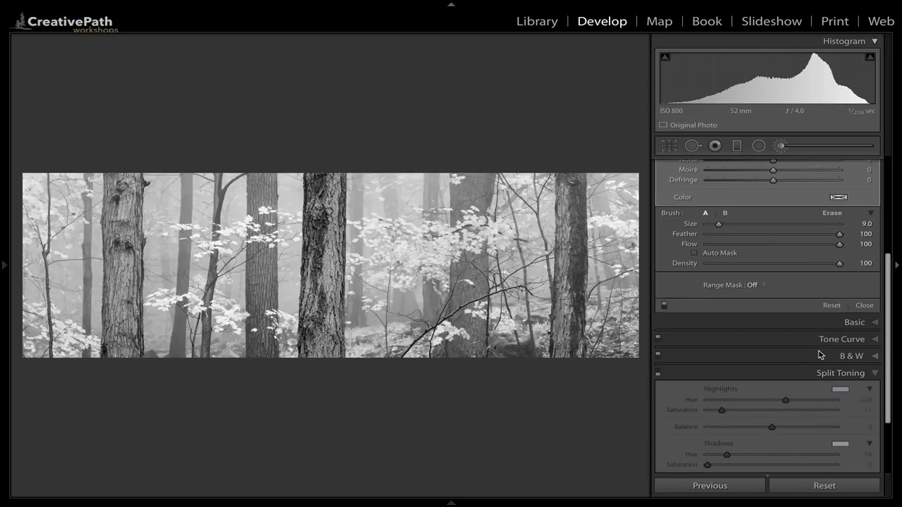
Enable split toning with highlights at hue 220, saturation 11, and compare before/after
scroll("down", 3)
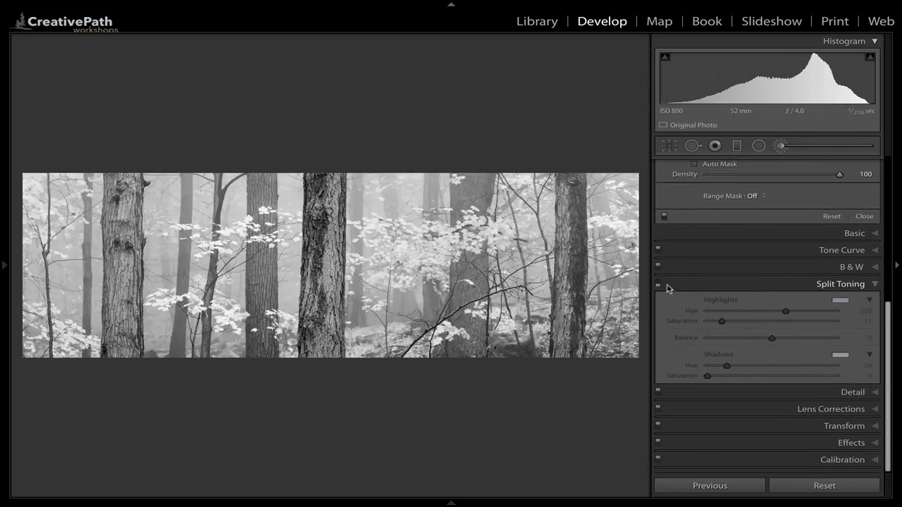
left_click(659, 284)
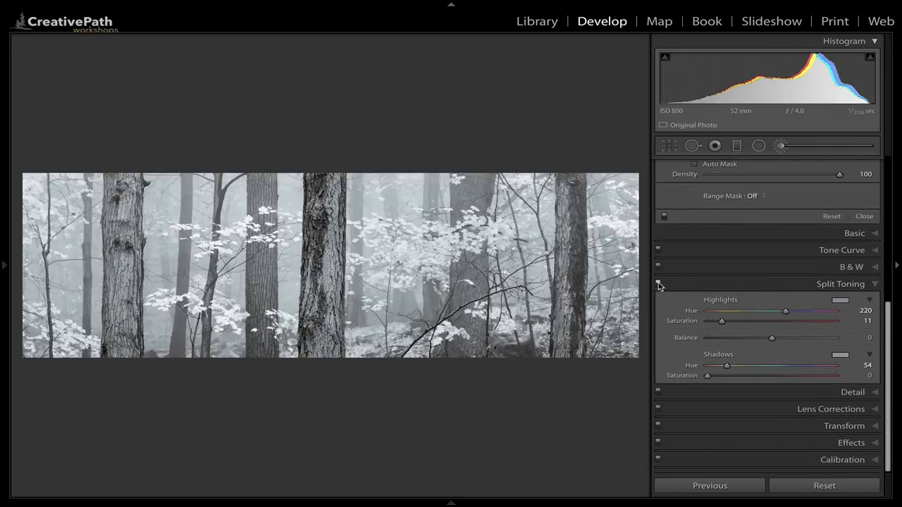
mouse_move(320, 188)
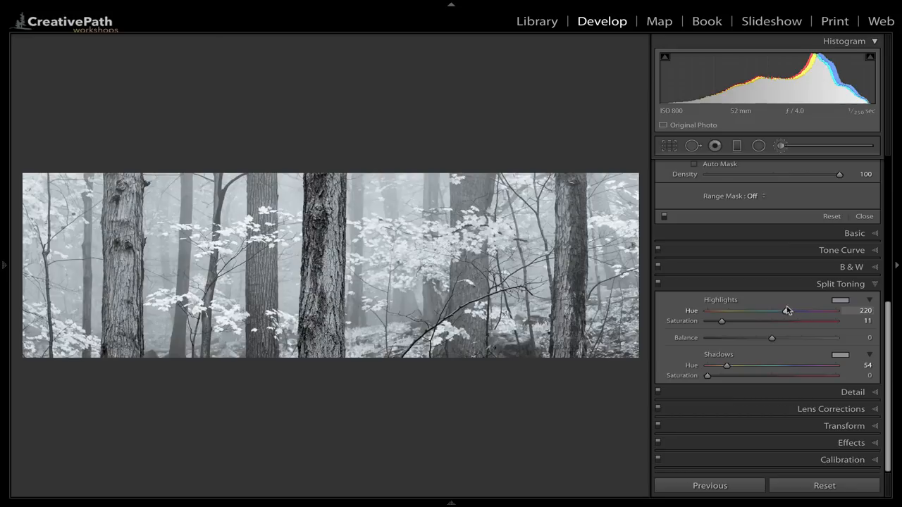
mouse_move(764, 318)
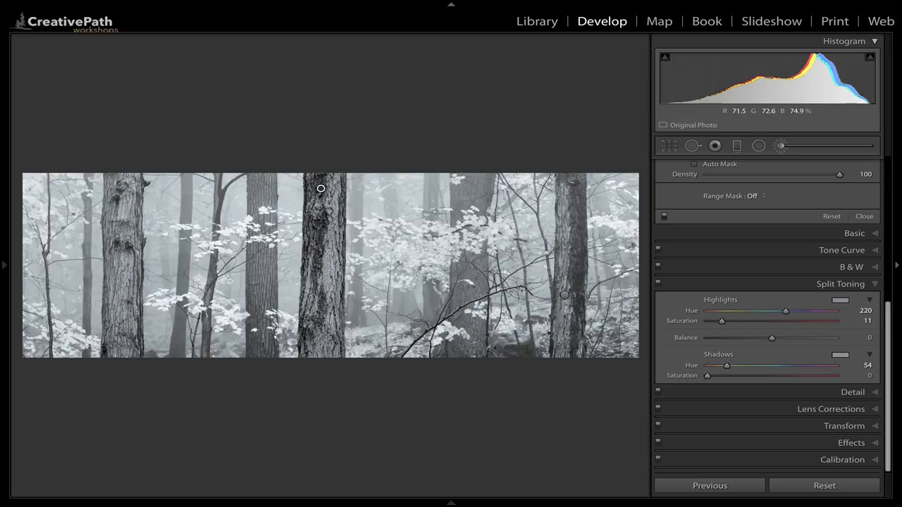
mouse_move(653, 288)
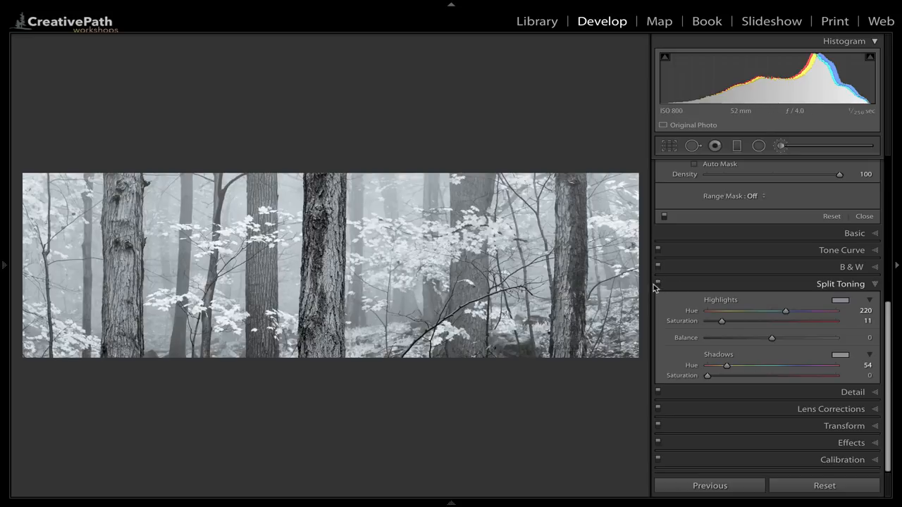
left_click(657, 287)
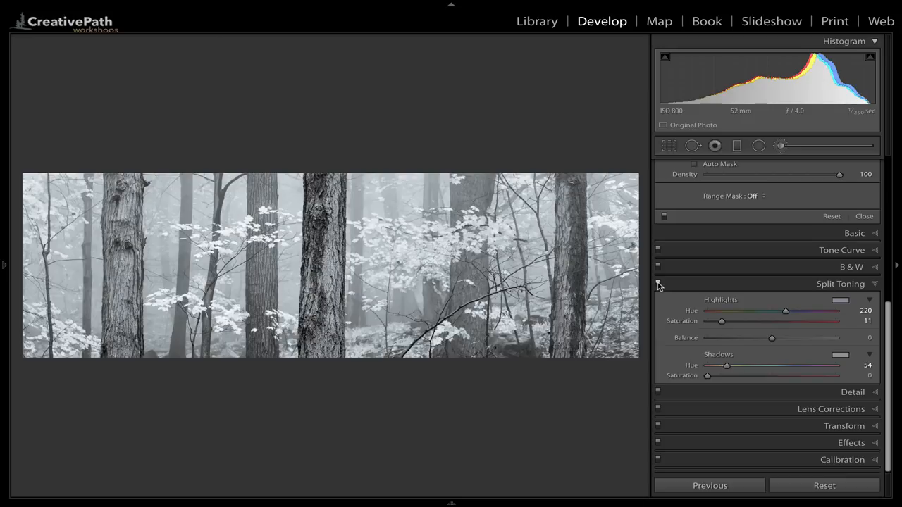
mouse_move(321, 189)
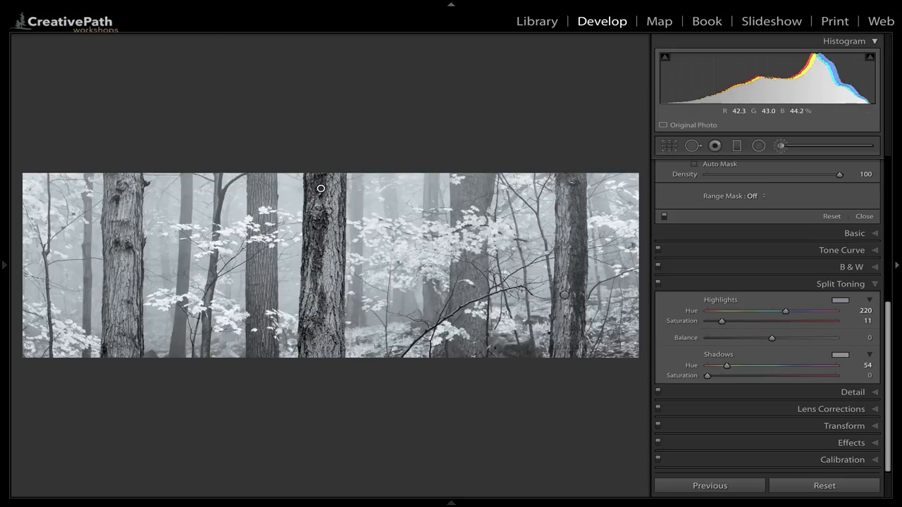